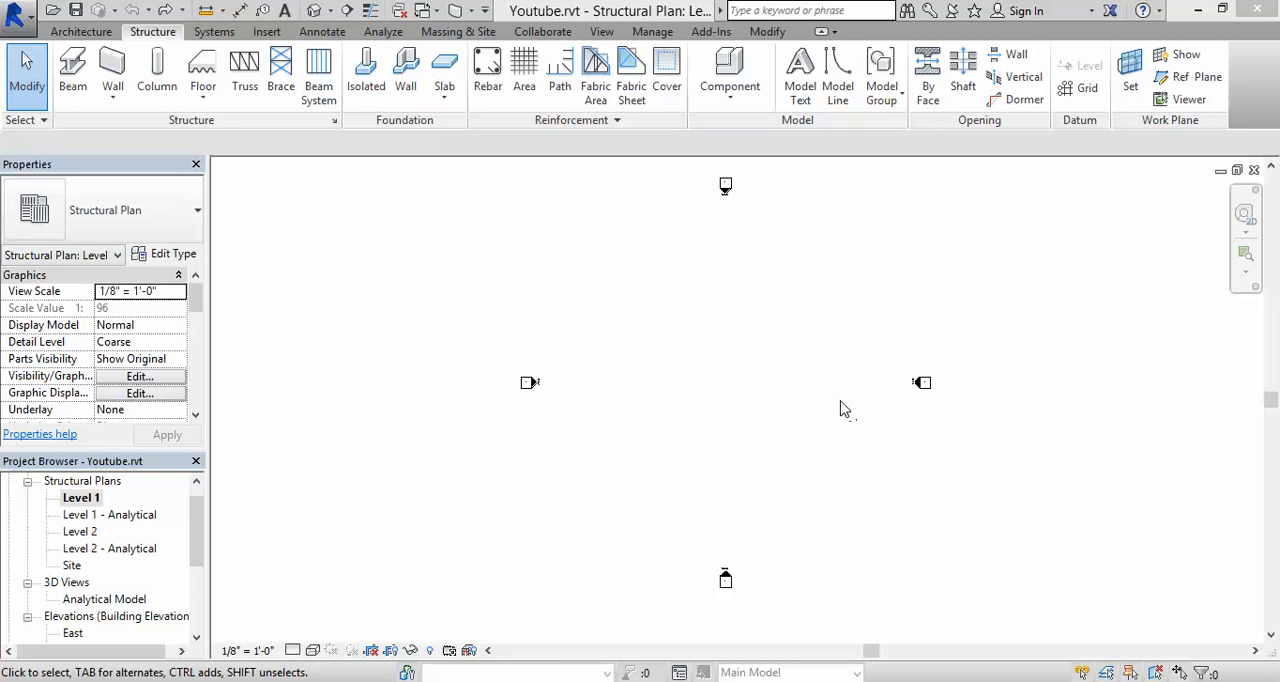
mouse_move(772, 408)
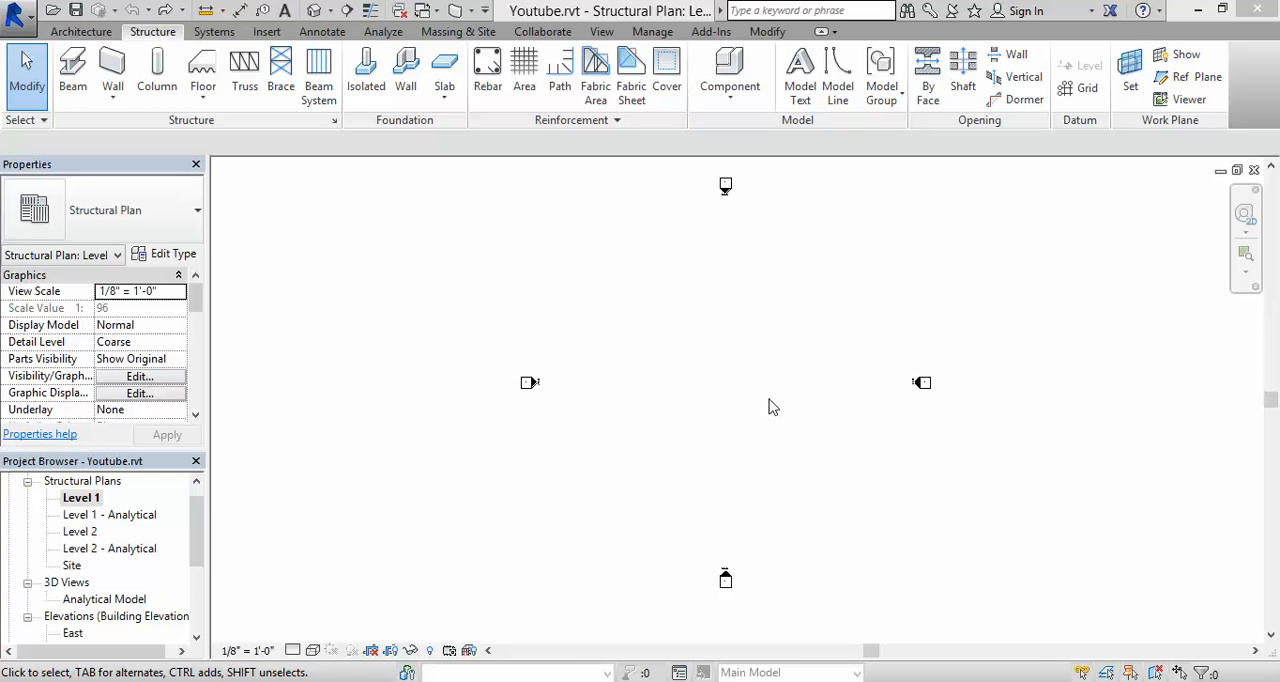
mouse_move(754, 446)
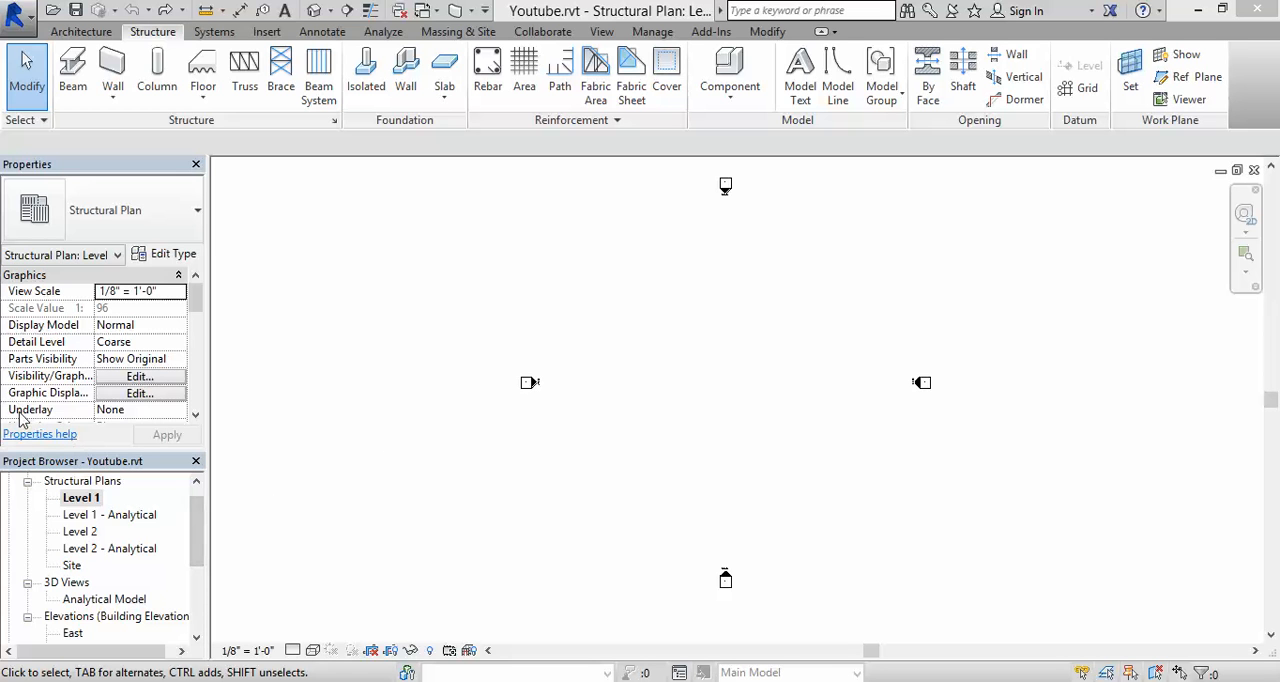
mouse_move(68, 472)
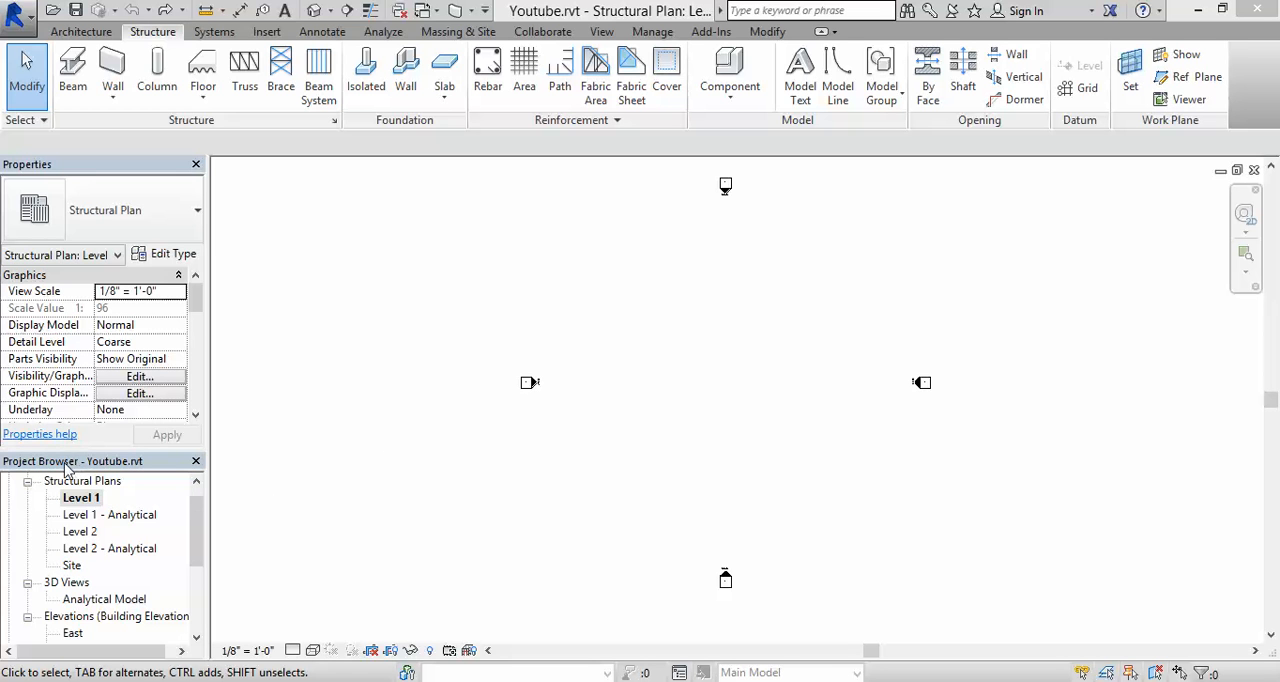
mouse_move(196, 530)
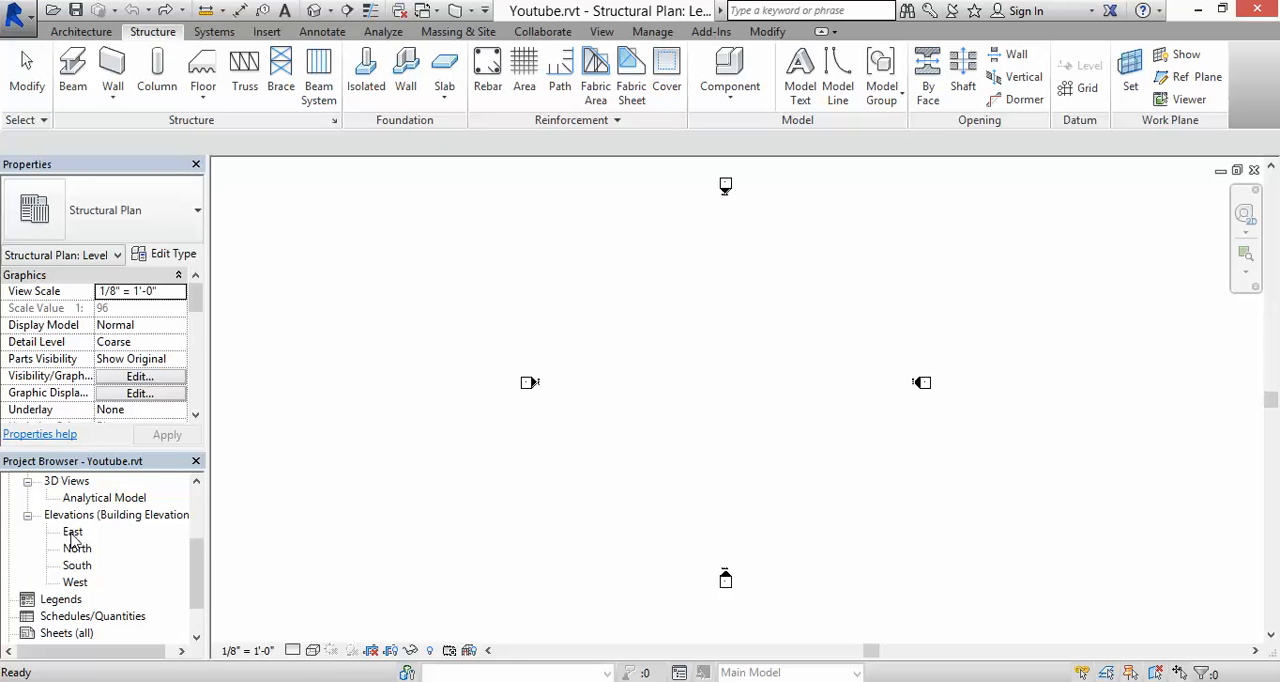
Rename Level 1 to FOUNDATION in the East elevation, renaming its matching views too.
double_click(72, 532)
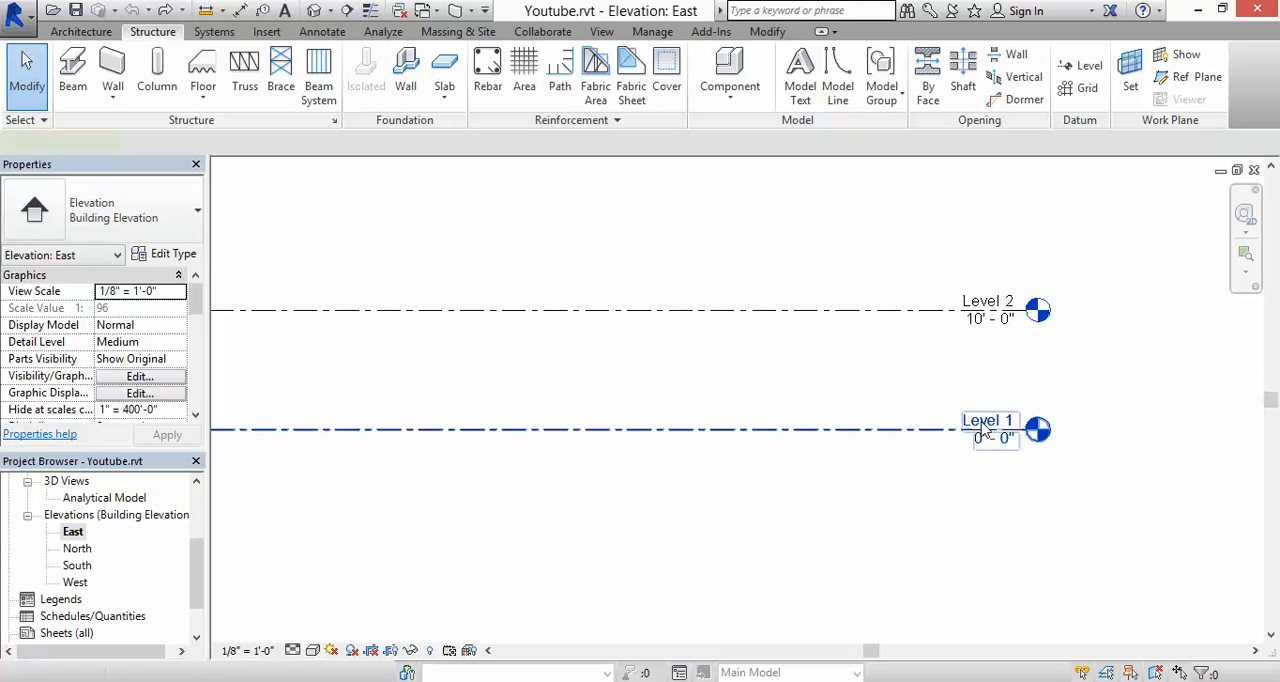
double_click(988, 420)
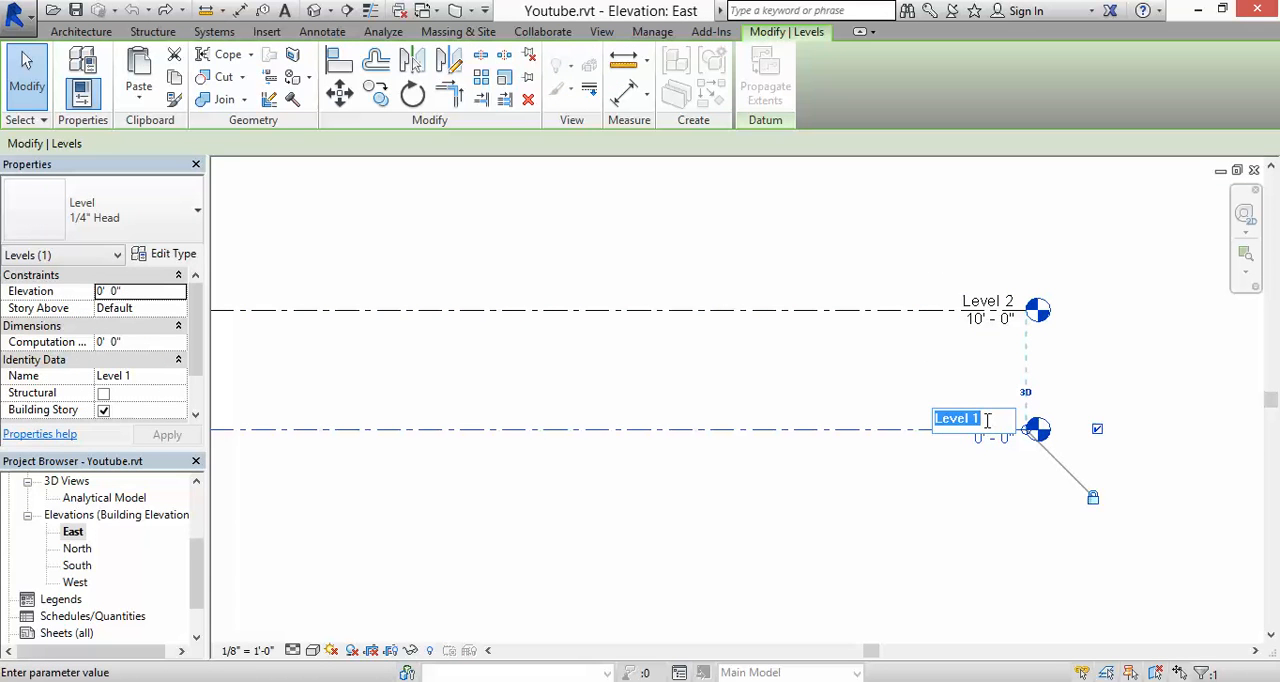
text(FOUNDATION)
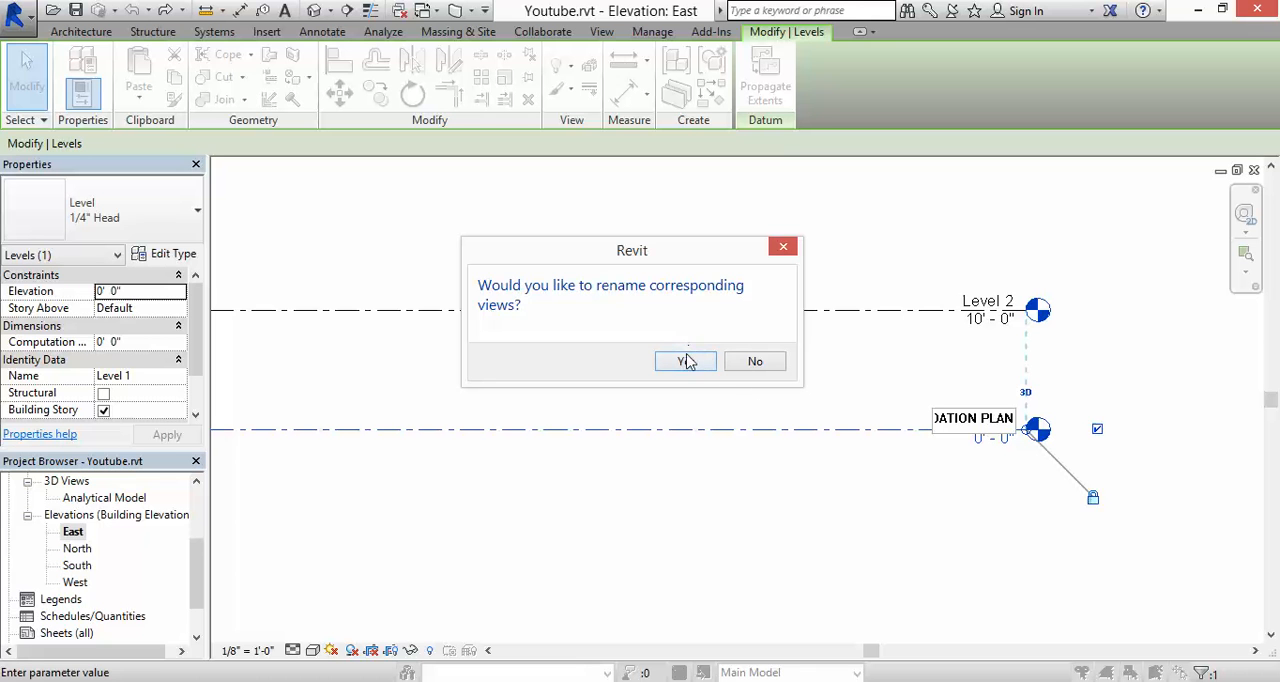
click(684, 360)
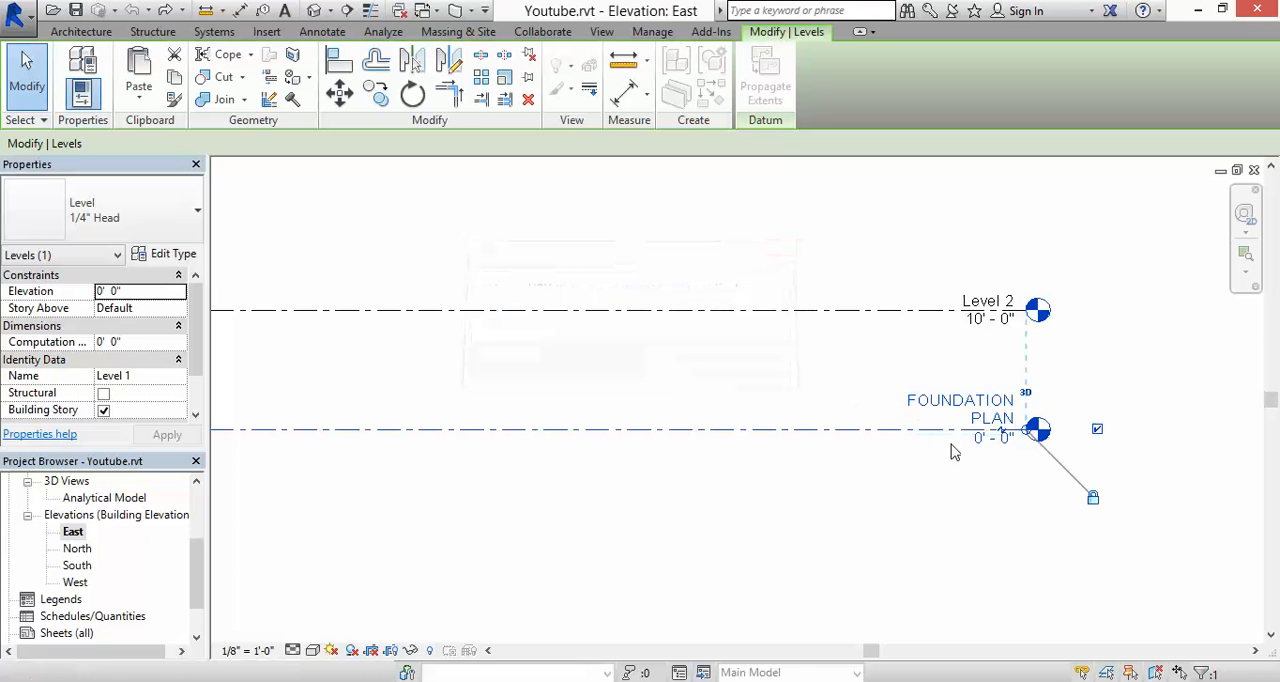
Lower the foundation level's elevation to -8' 0".
double_click(988, 438)
text(-)
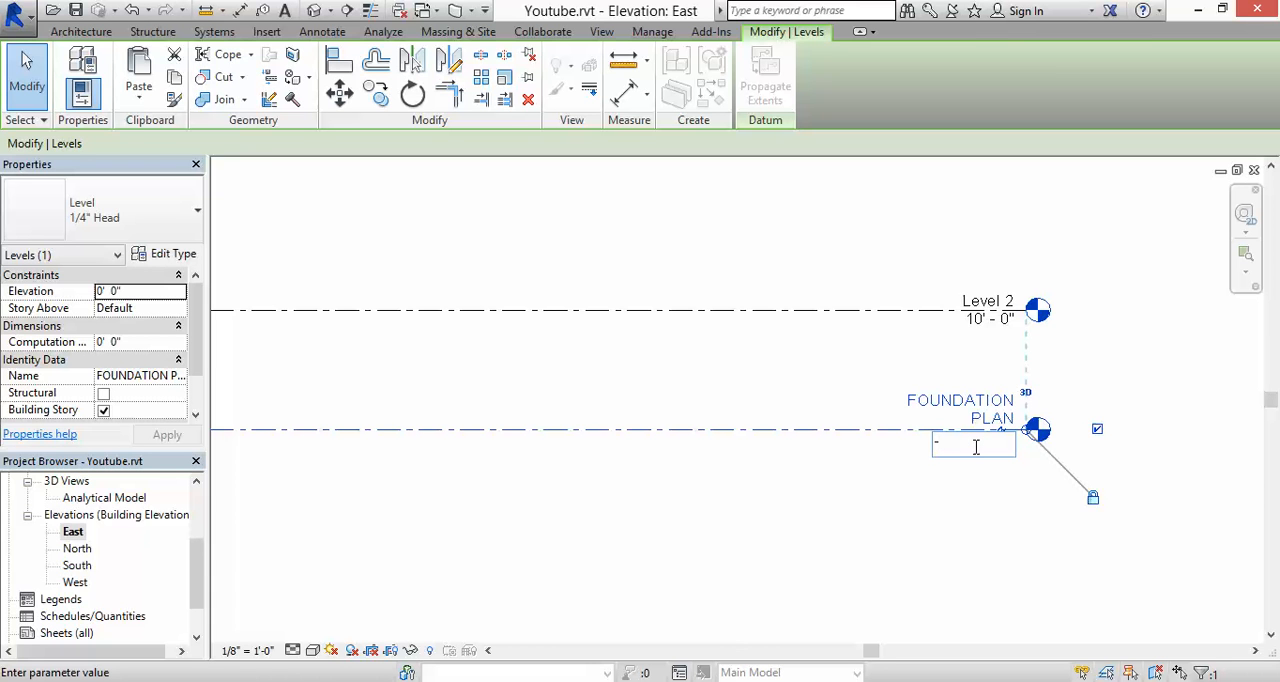
text(8)
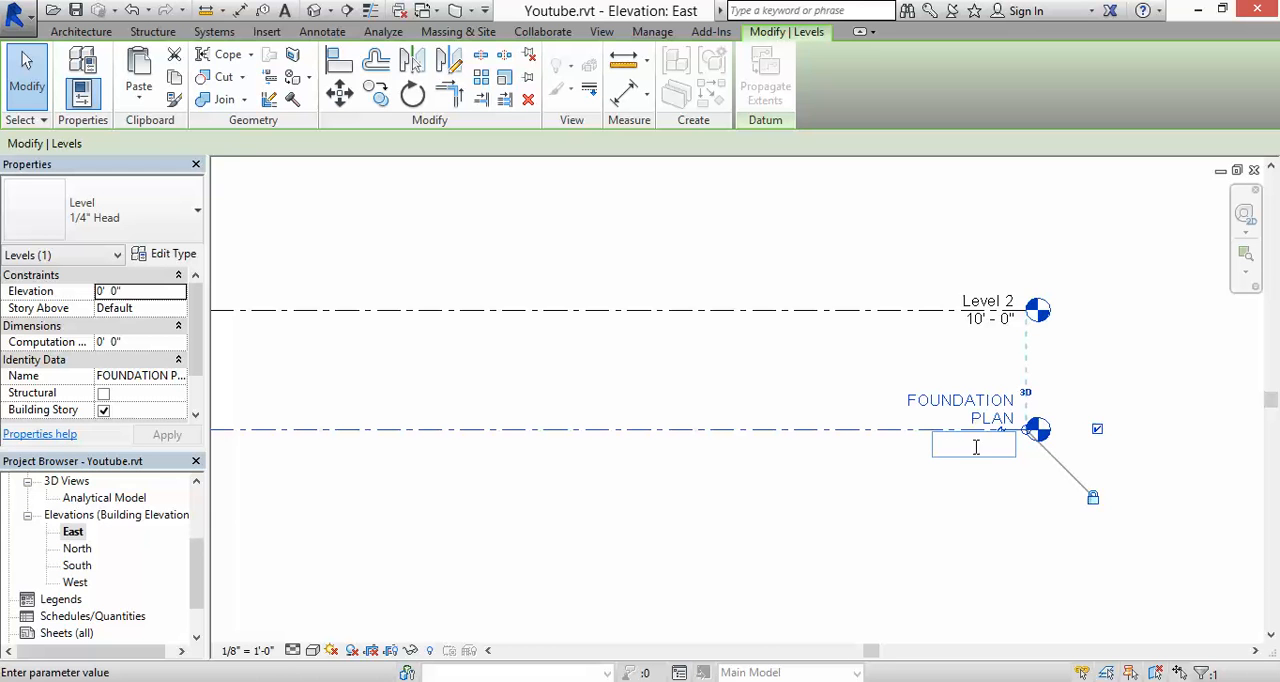
text(-8' 0")
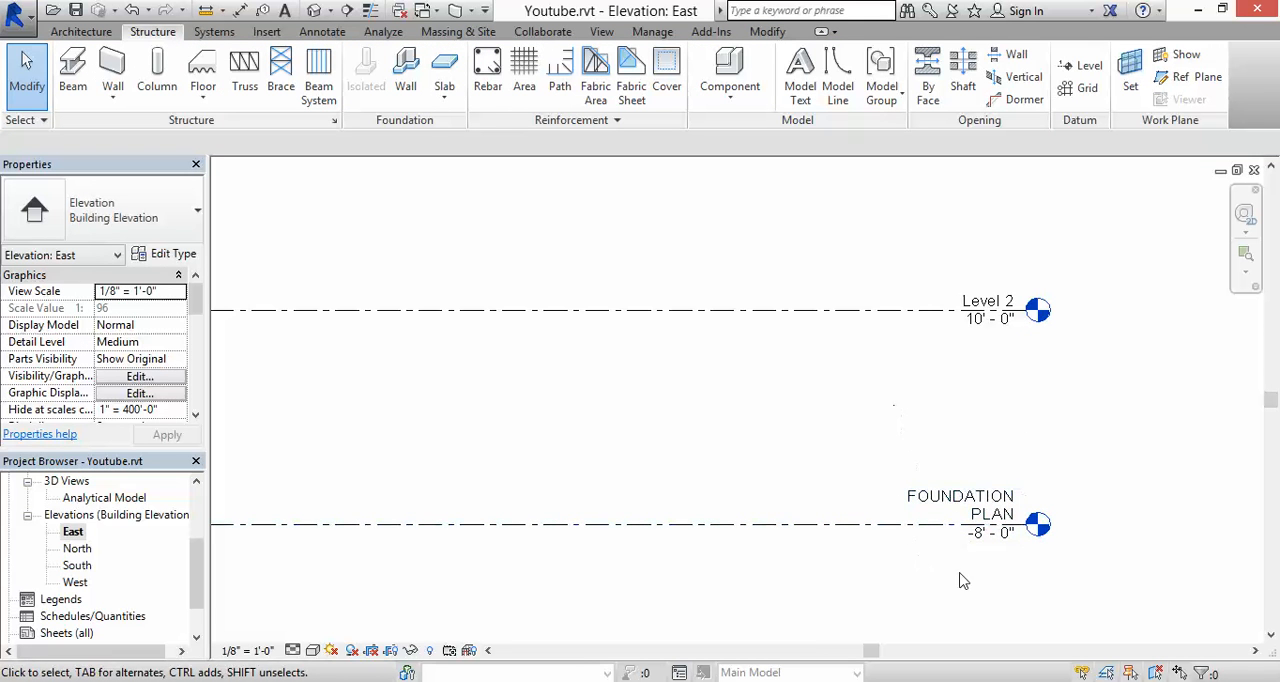
Rename Level 2 to FIRST FLOOR FRAMING PLAN, renaming its matching views as well.
click(988, 310)
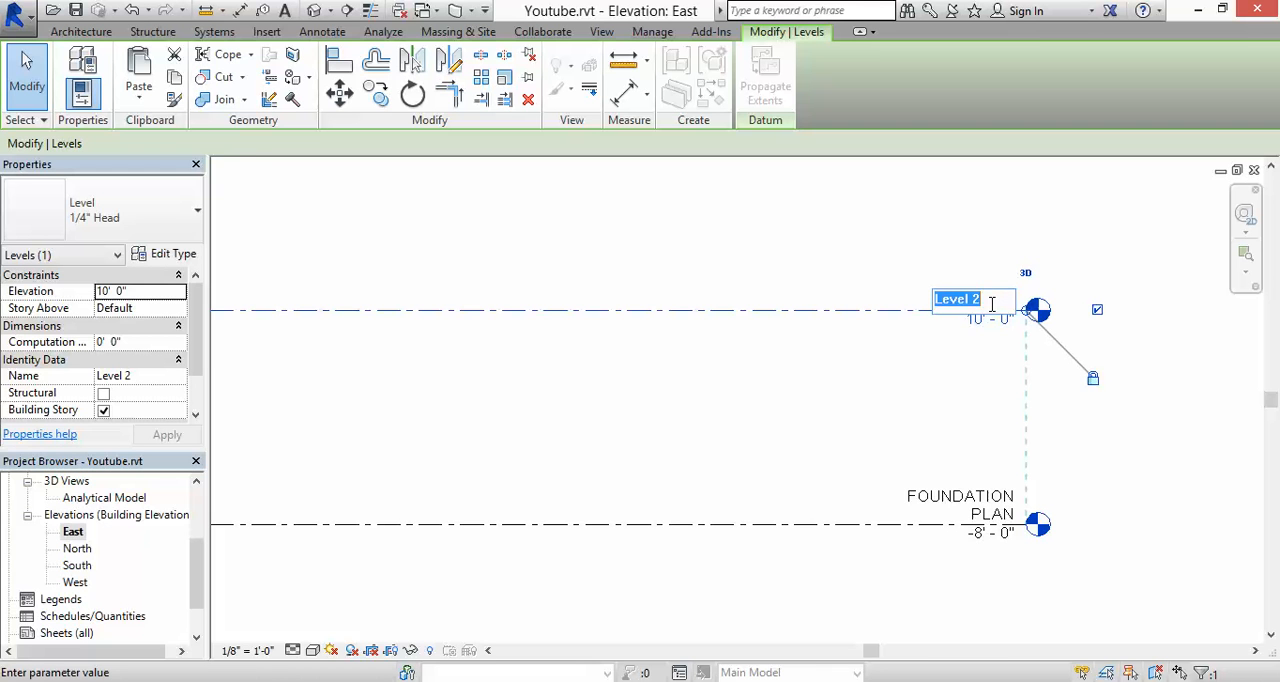
text(FIRST)
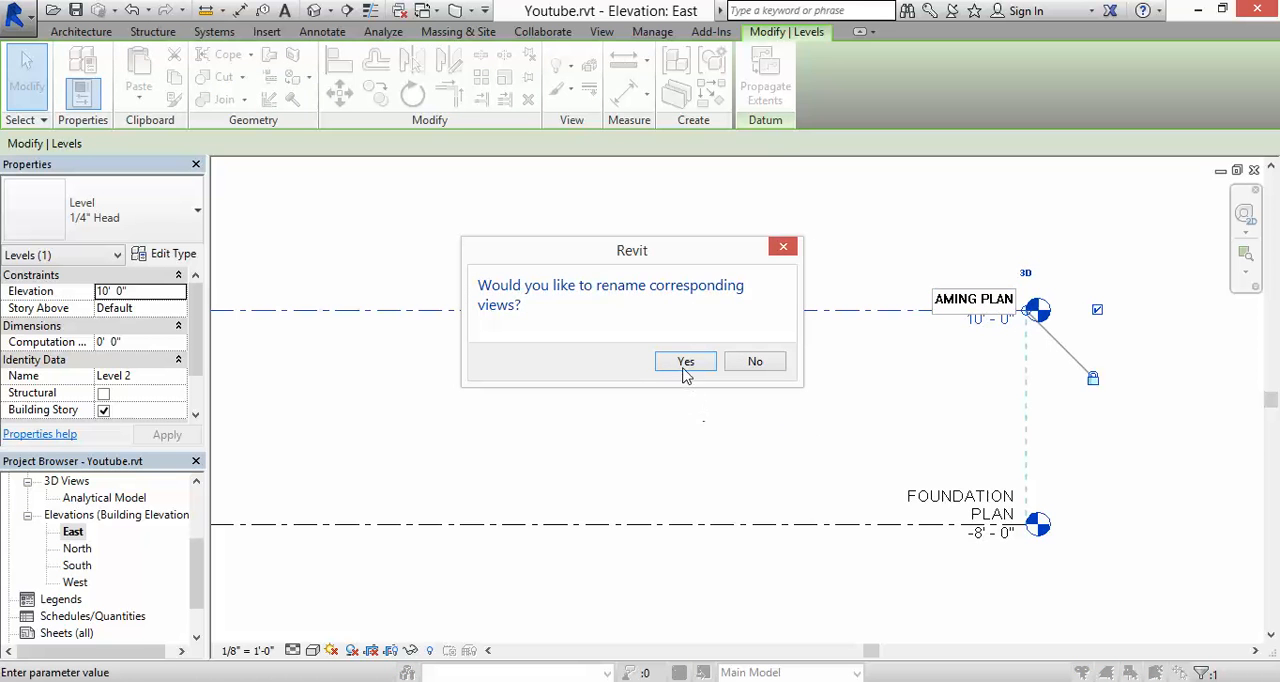
click(684, 360)
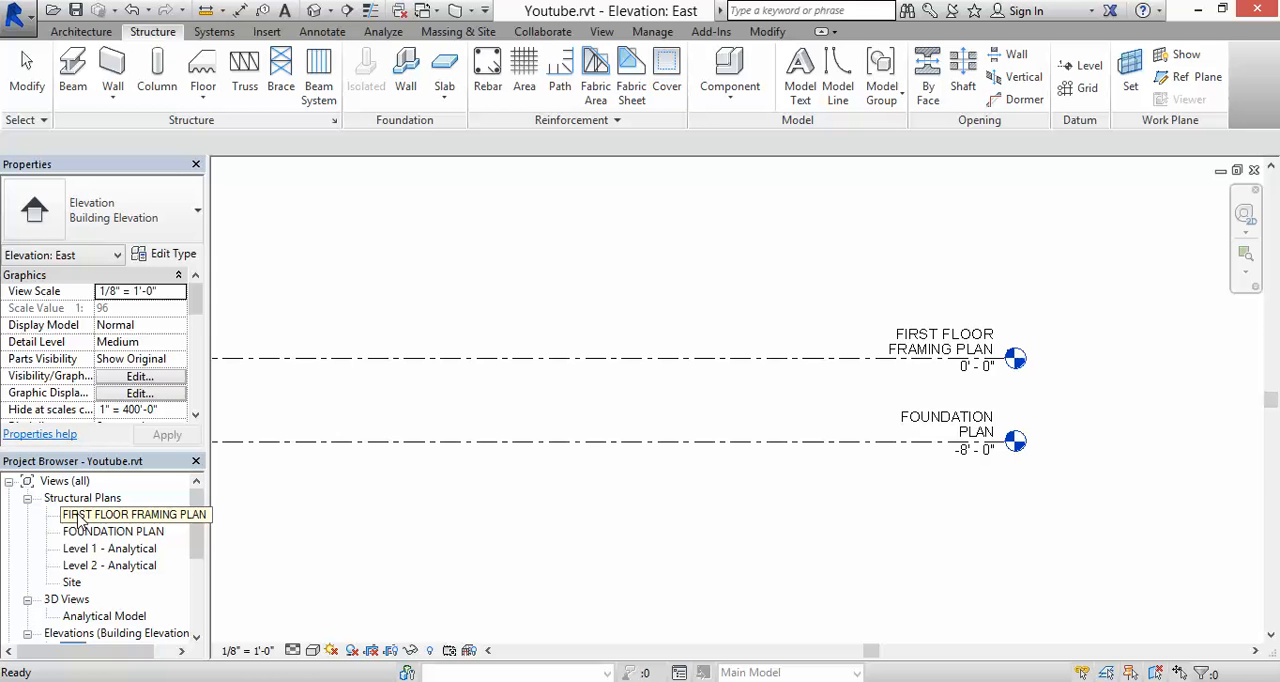
Open the FIRST FLOOR FRAMING PLAN view from Structural Plans in the Project Browser.
double_click(132, 514)
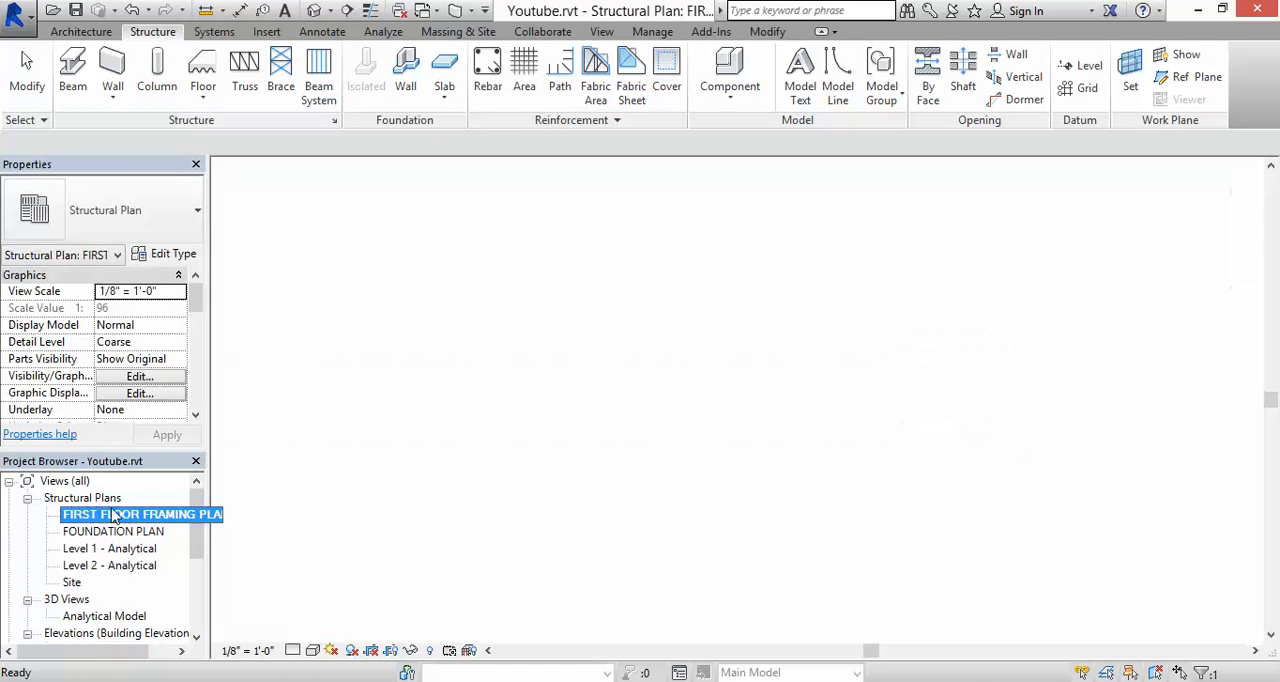
double_click(140, 512)
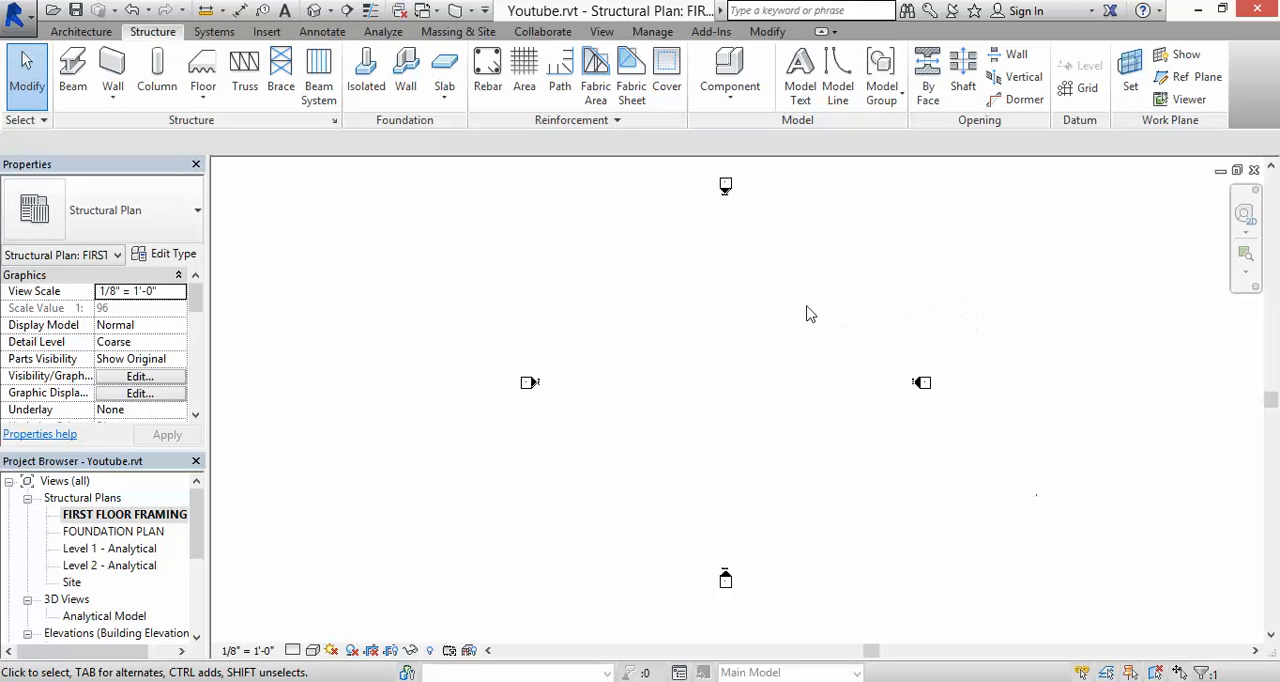
mouse_move(764, 336)
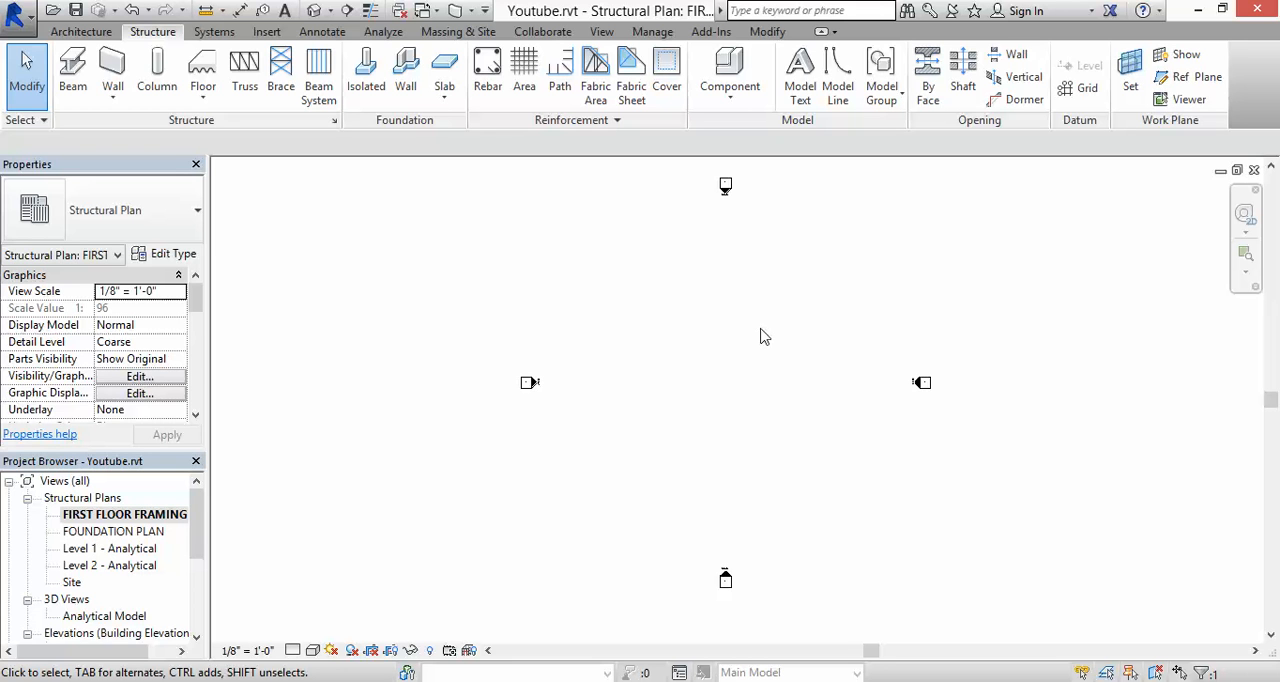
mouse_move(540, 288)
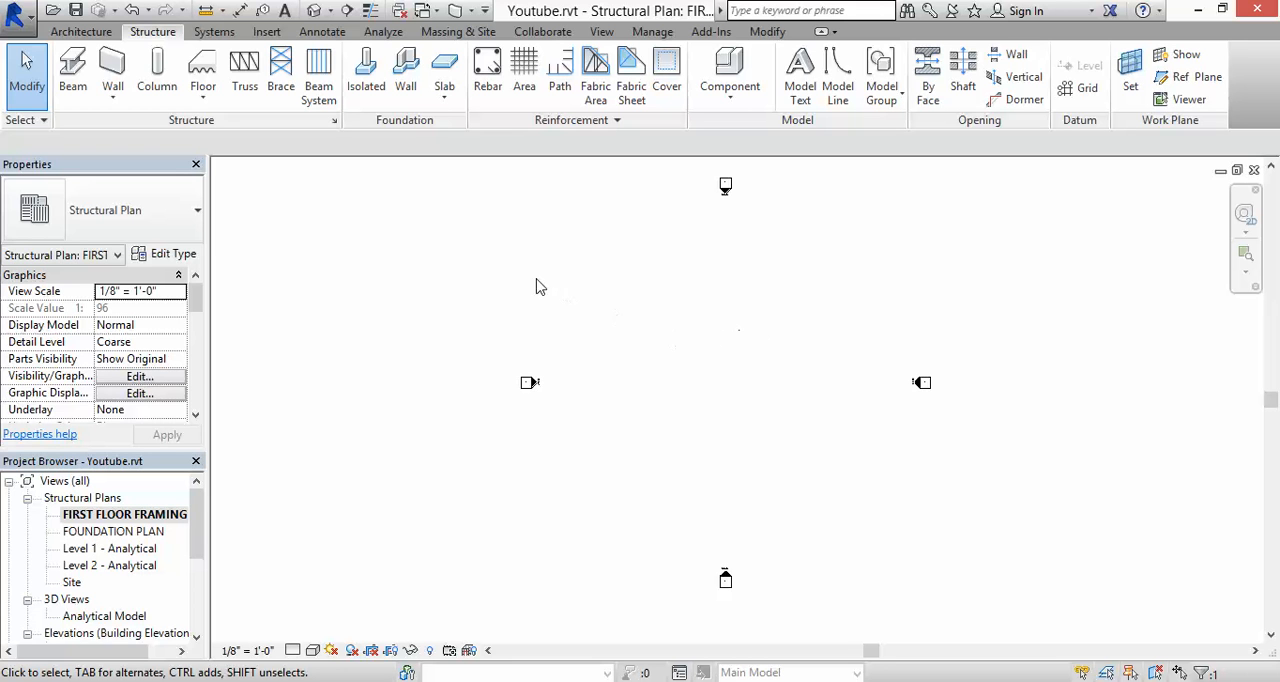
mouse_move(448, 260)
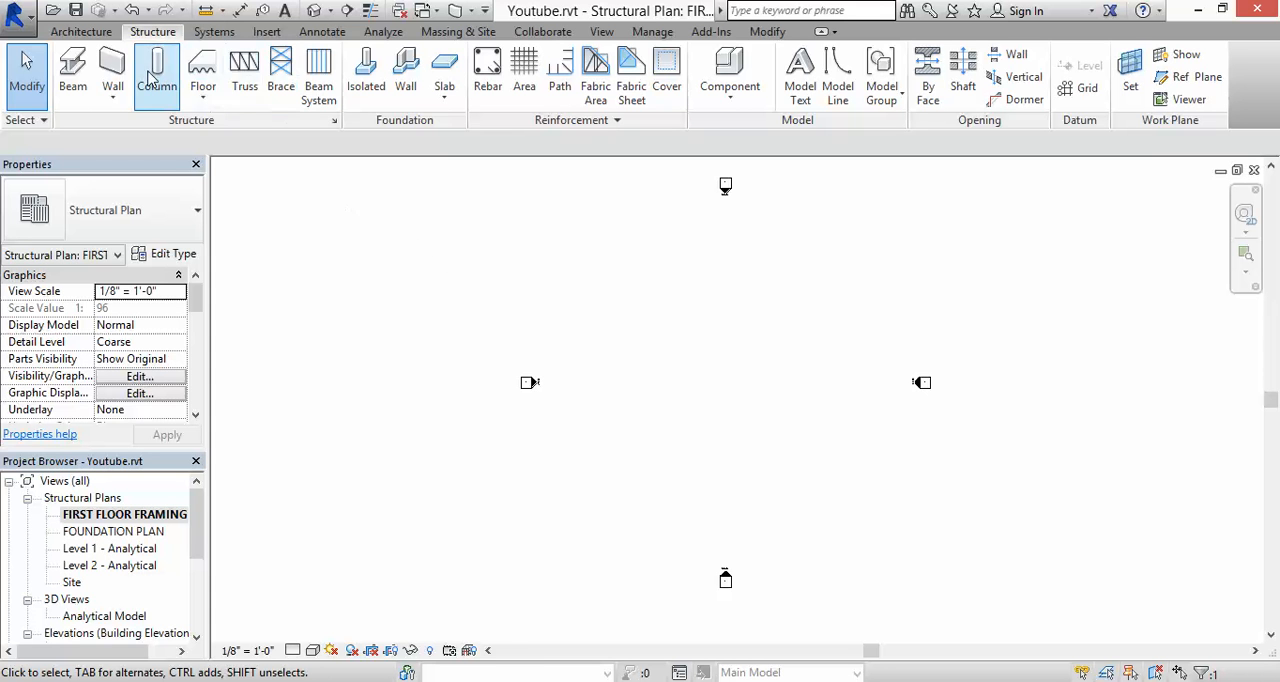
mouse_move(112, 64)
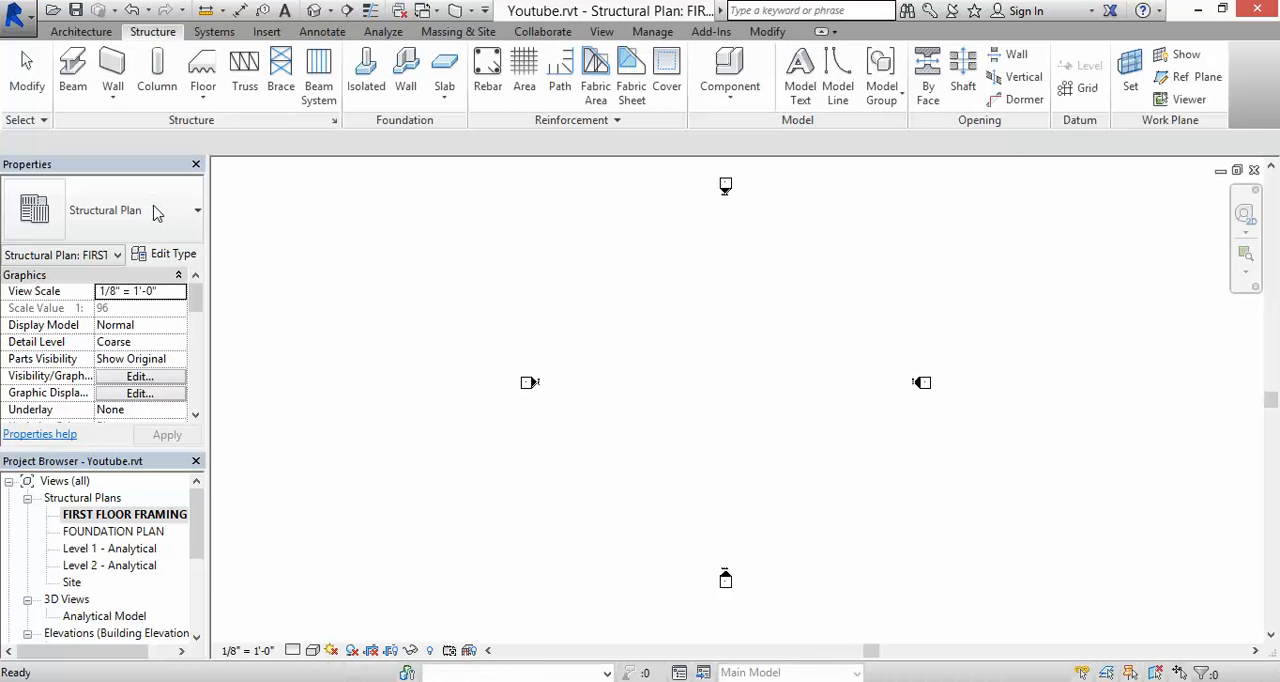
Start the Structural Wall tool and choose the Foundation - 12" Concrete wall type.
click(404, 70)
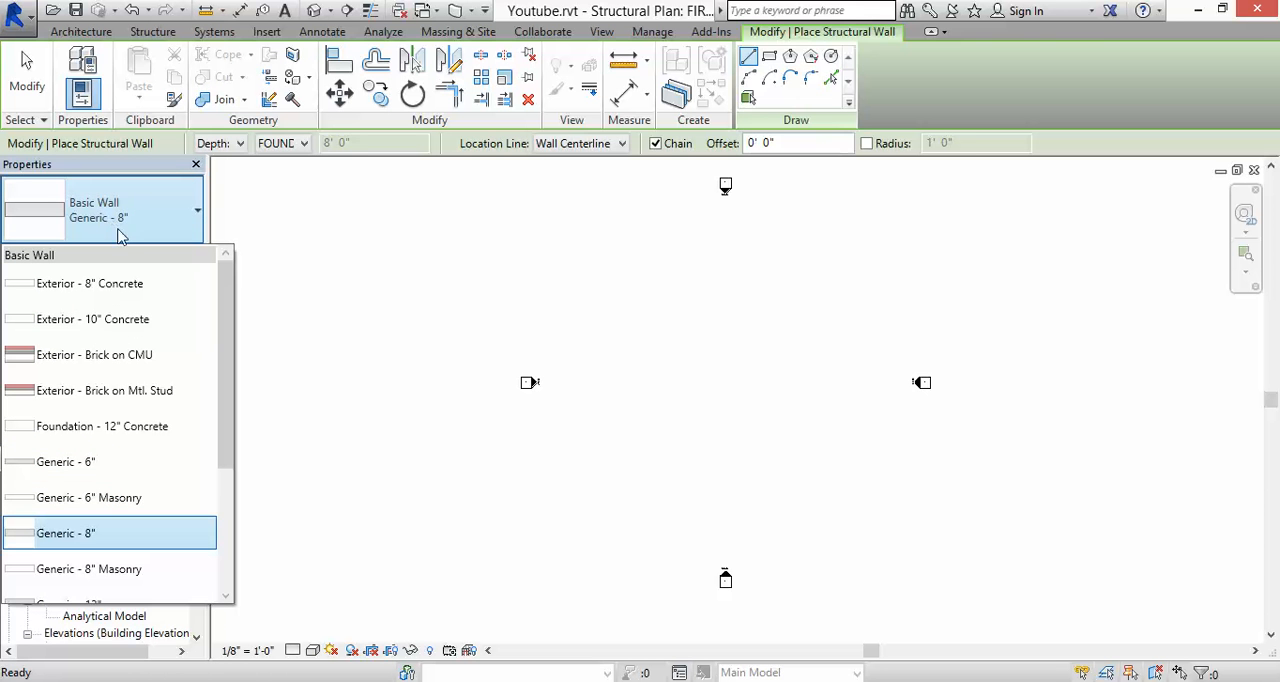
scroll(down, 3)
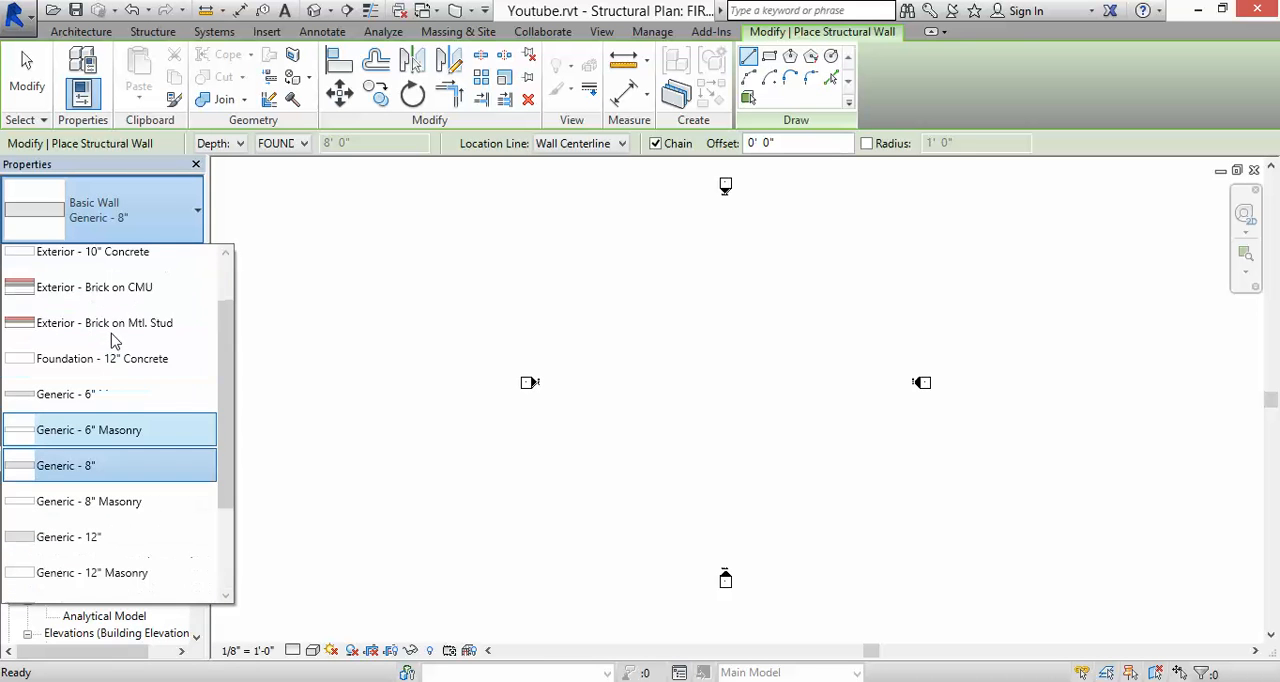
mouse_move(104, 322)
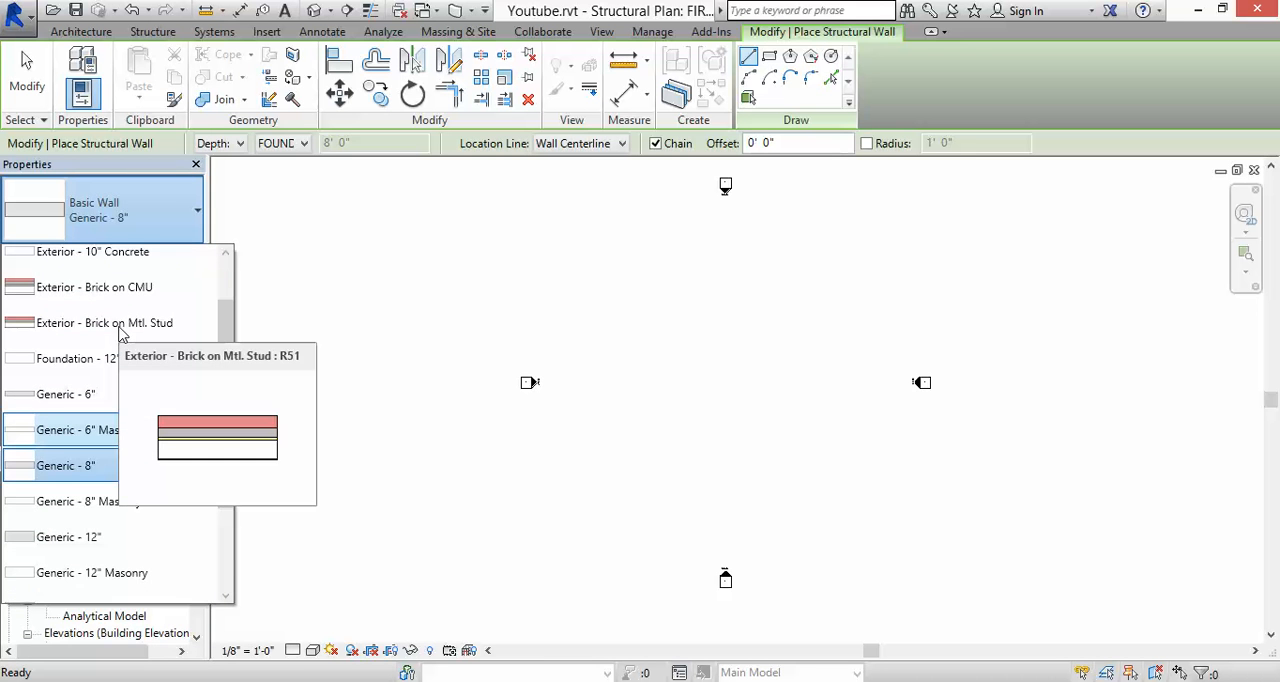
scroll(down, 3)
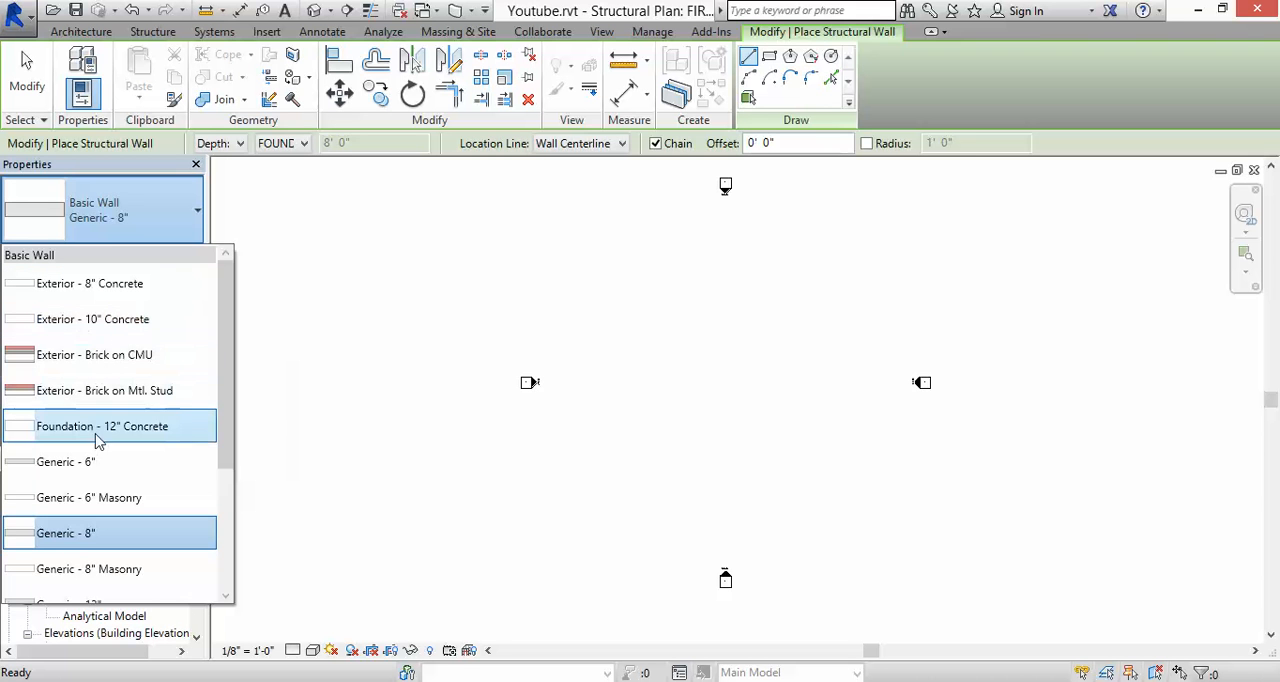
mouse_move(102, 426)
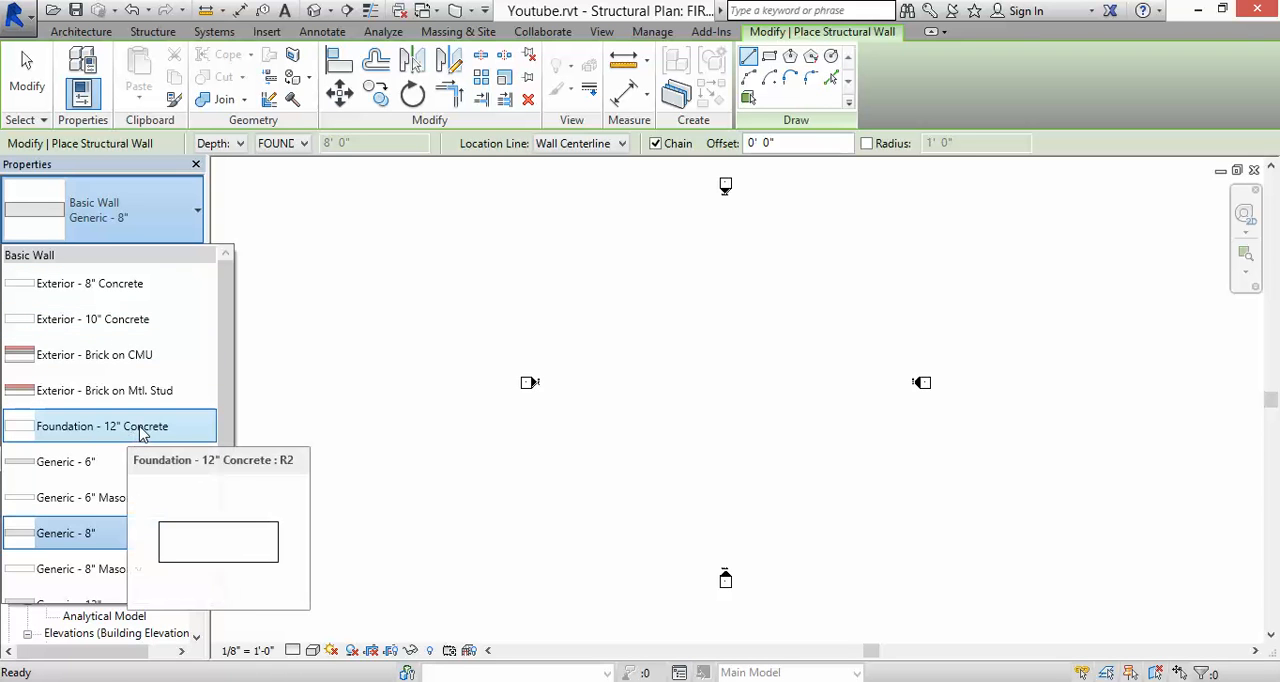
click(100, 426)
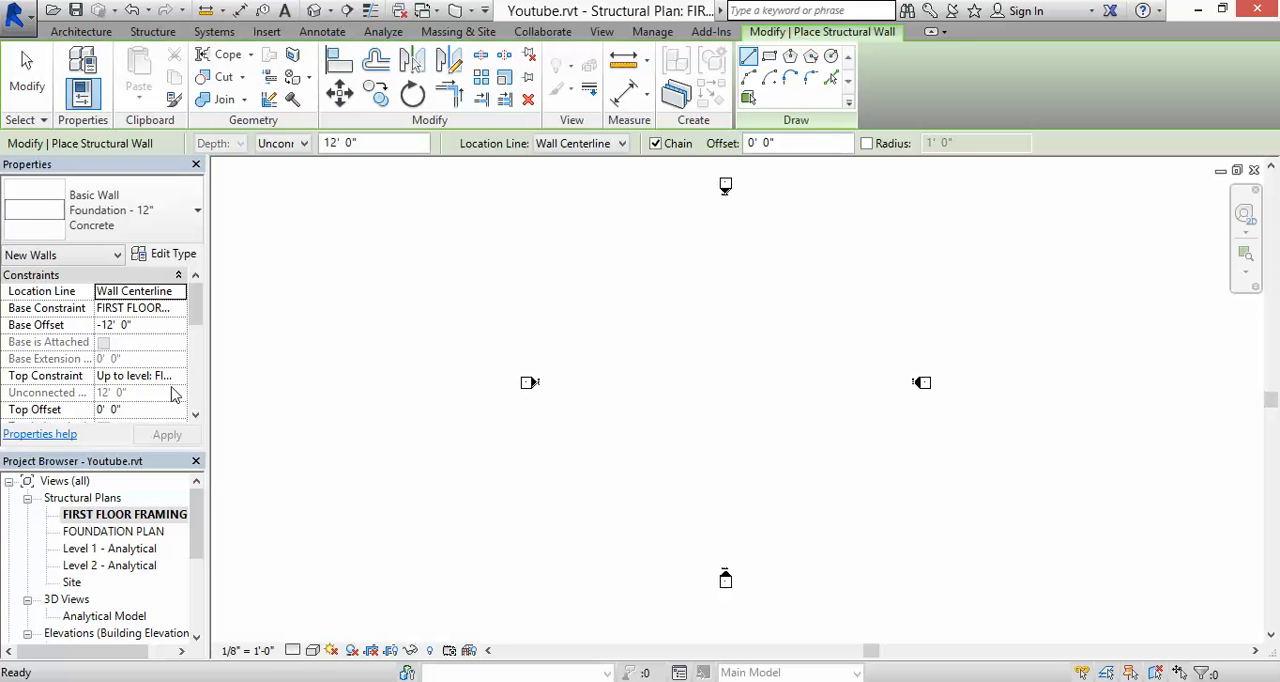
mouse_move(168, 254)
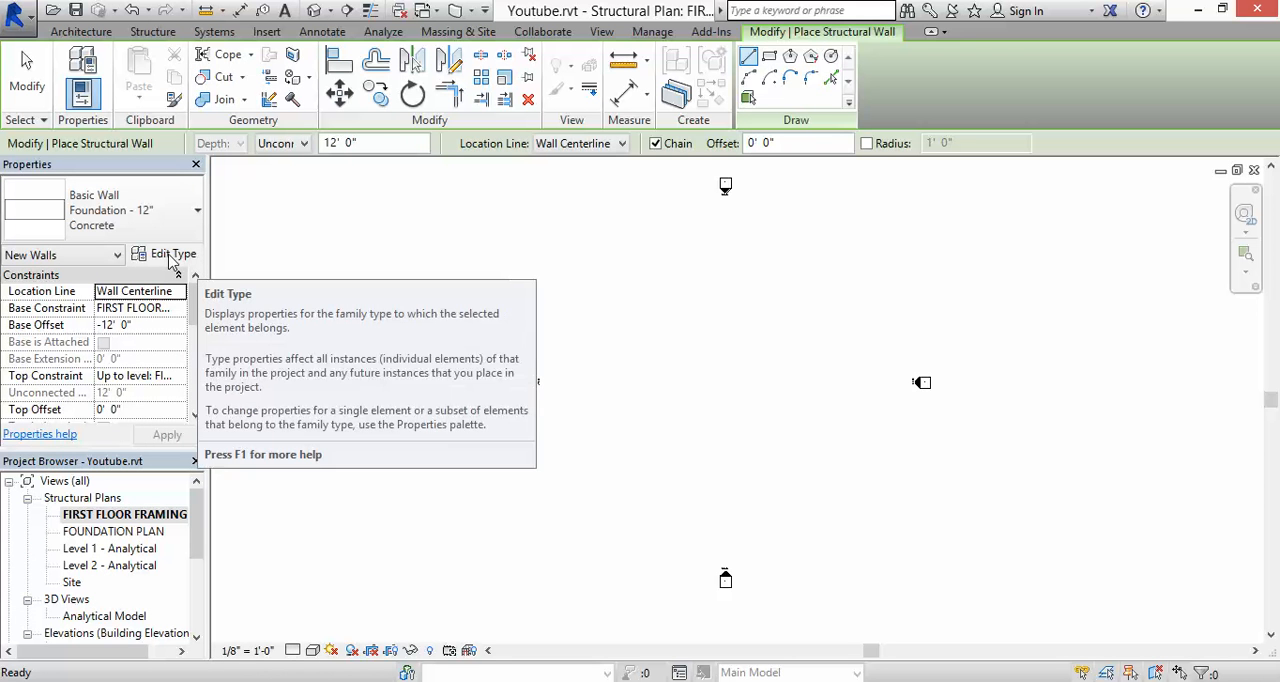
Duplicate the 12-inch type as a new wall type named Foundation - 10" CONCRETE.
click(172, 252)
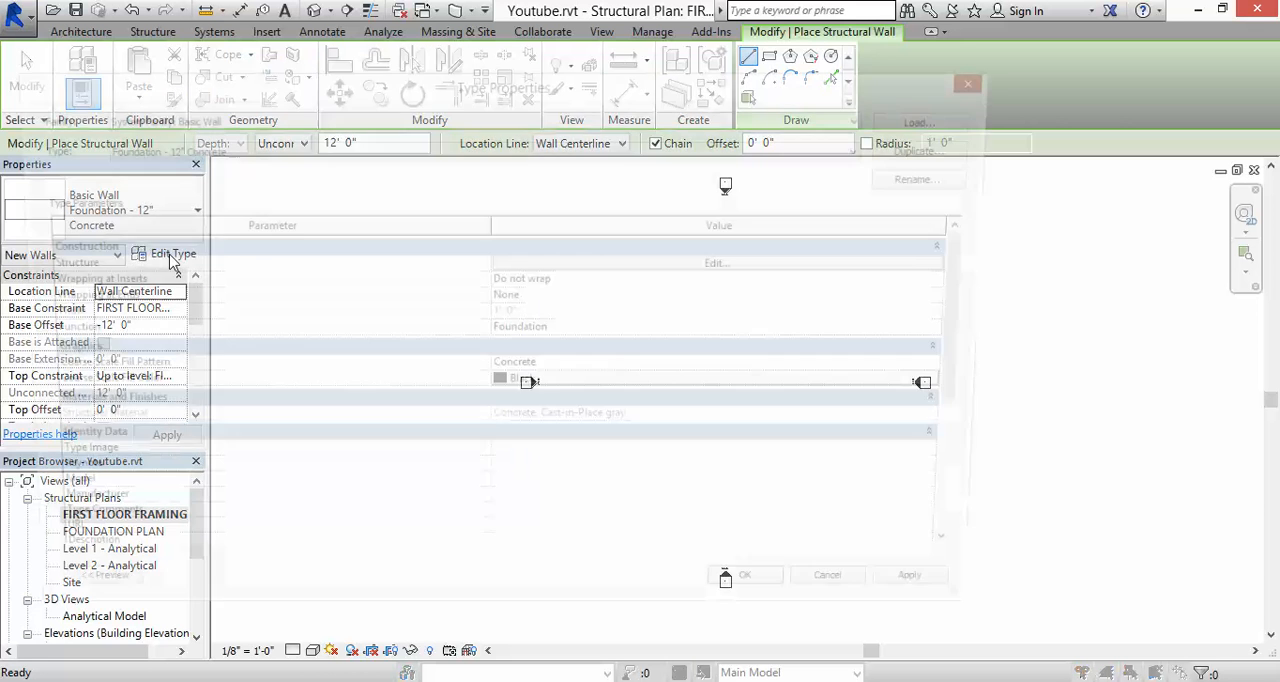
click(172, 252)
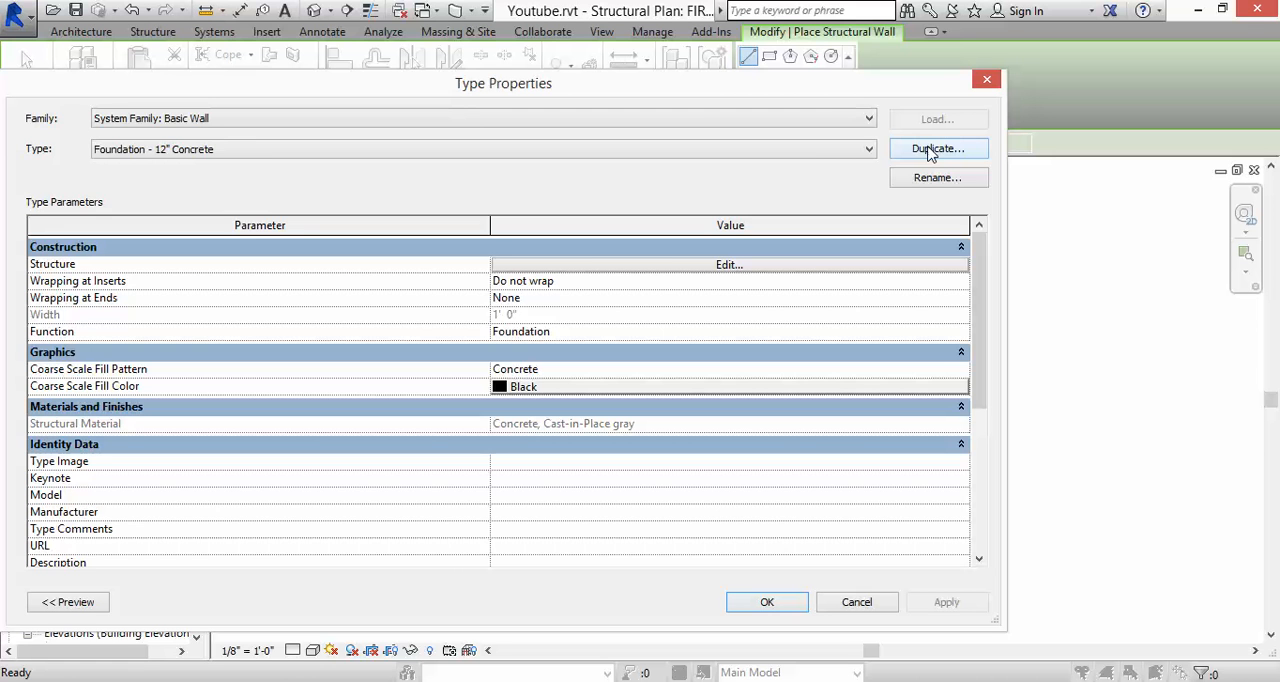
click(936, 148)
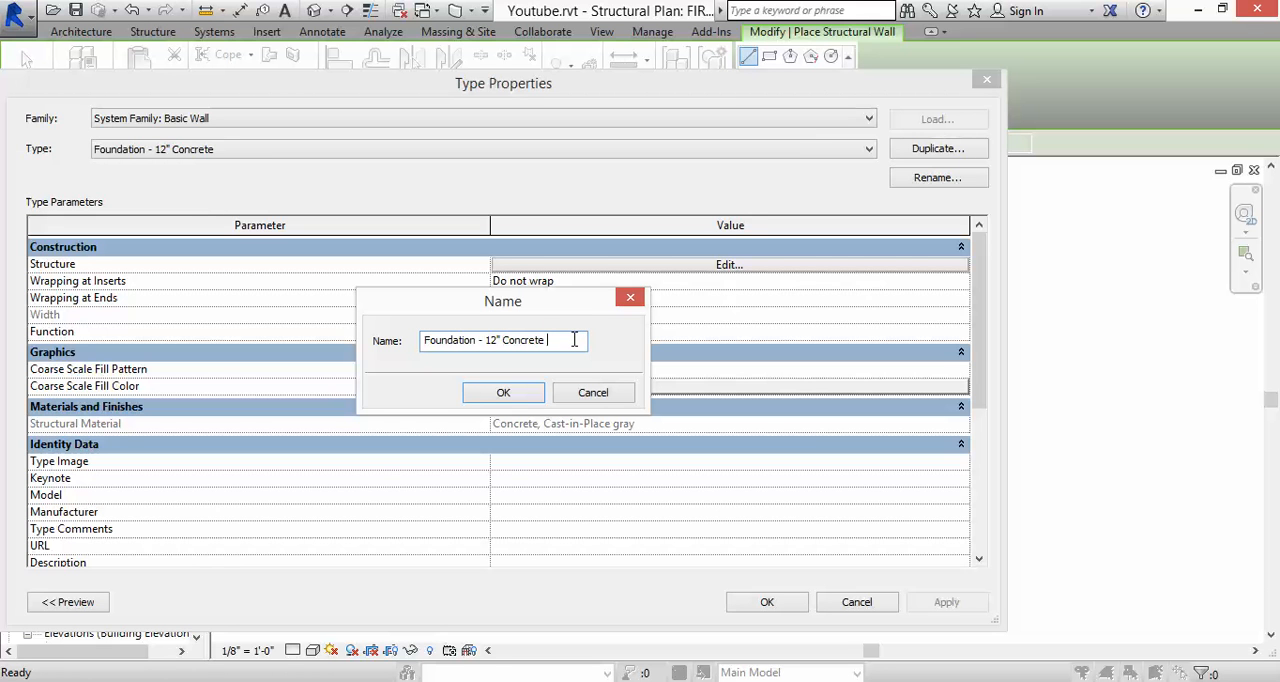
key(BackSpace)
text(0)
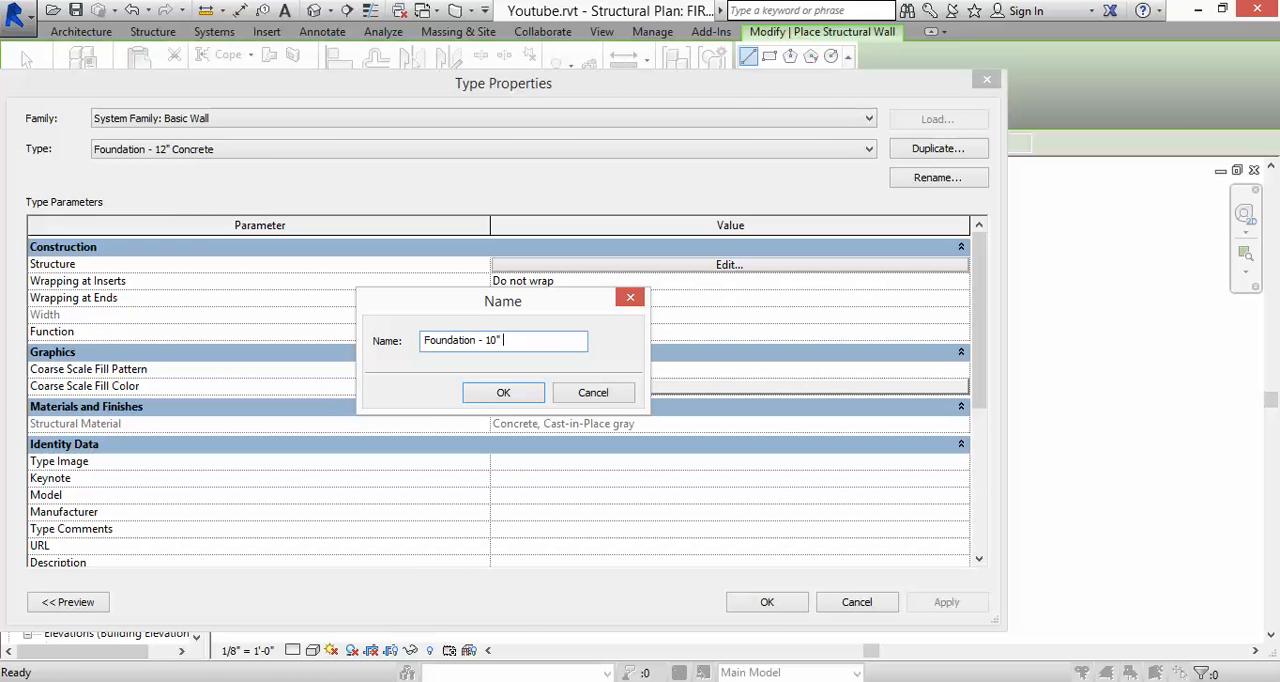
text(CONCRETE)
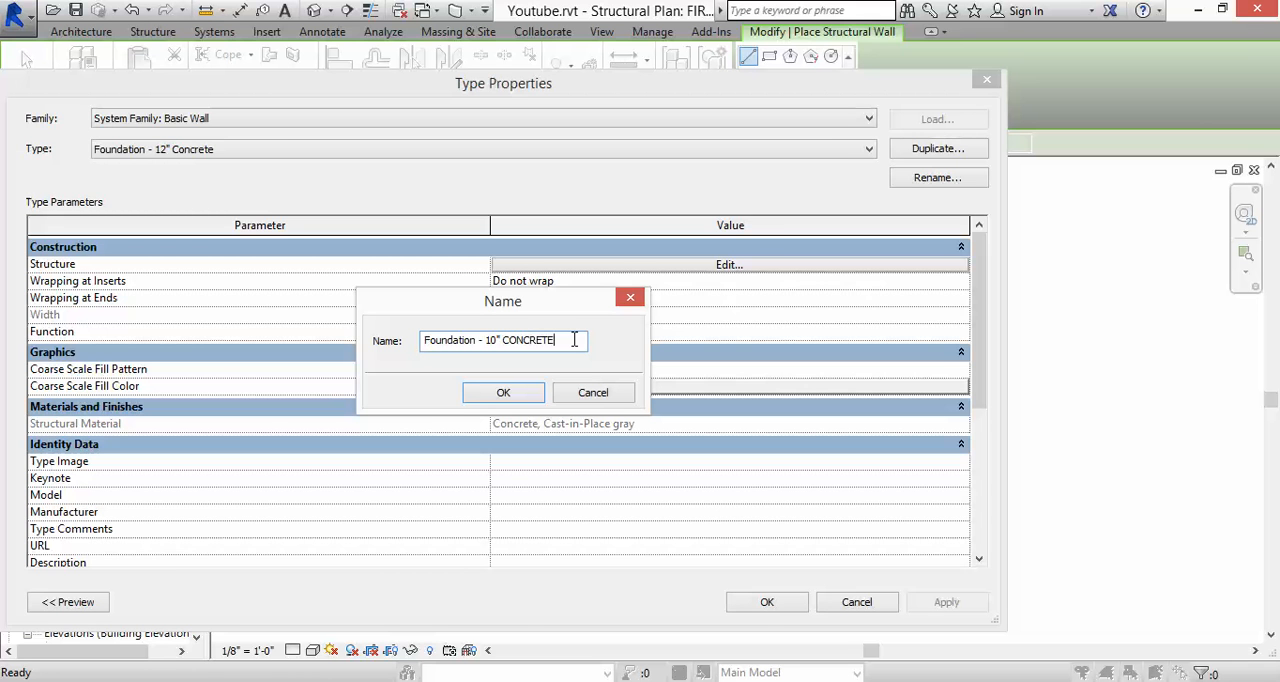
click(504, 392)
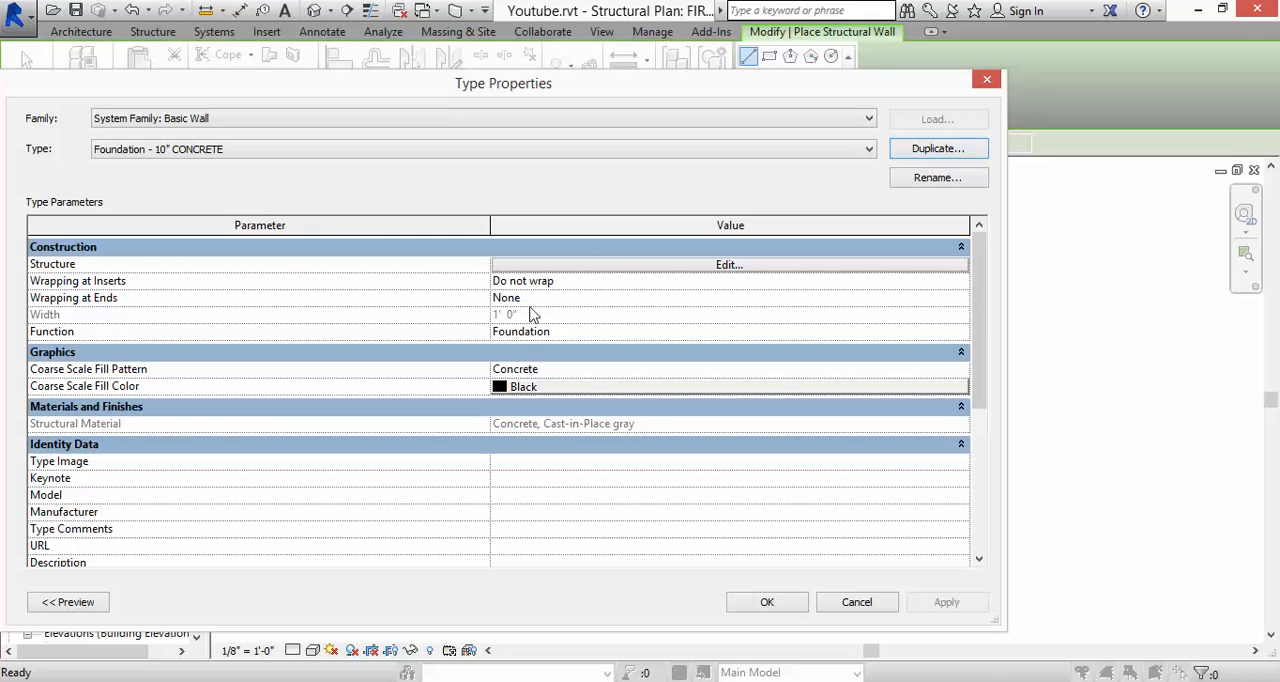
mouse_move(610, 270)
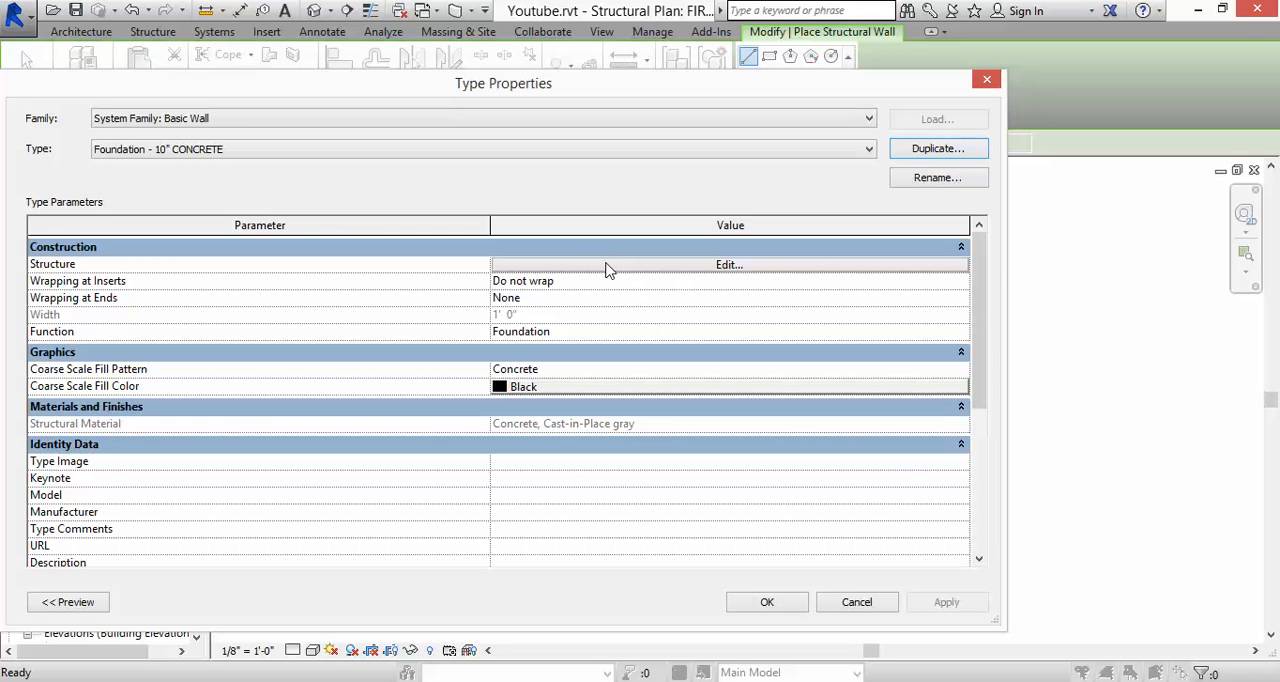
mouse_move(132, 264)
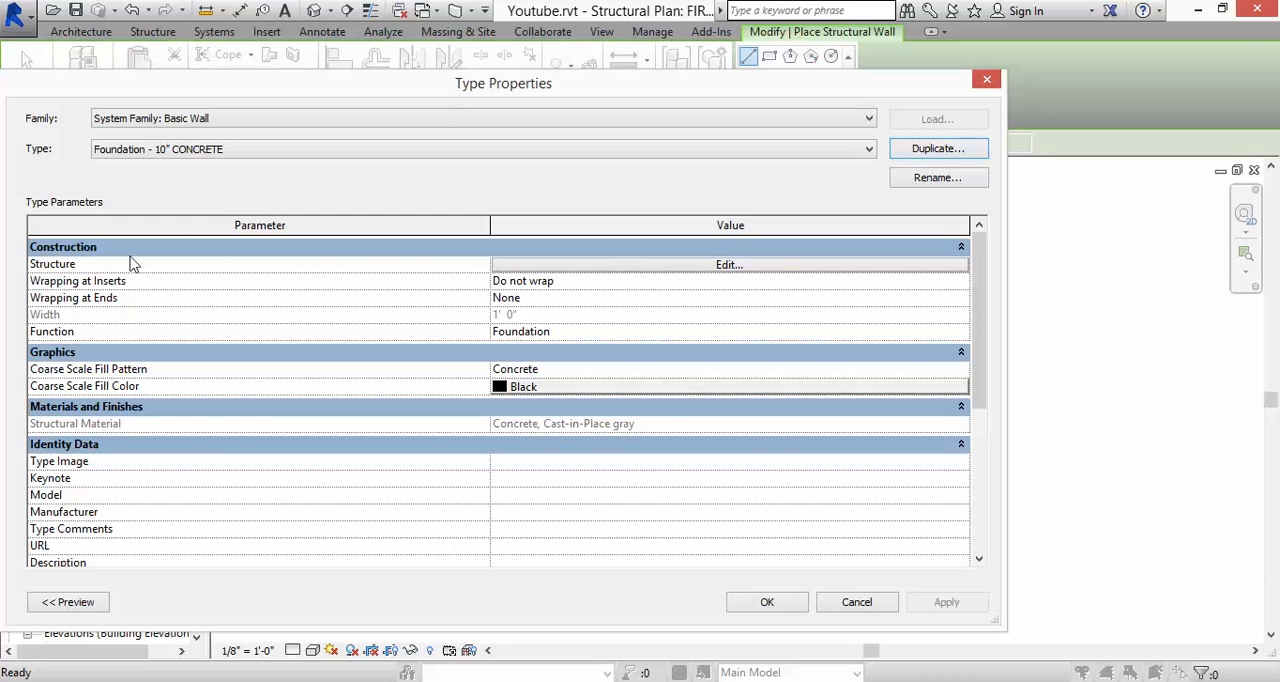
Give the new type a 10-inch structural concrete layer and save the type changes.
click(728, 264)
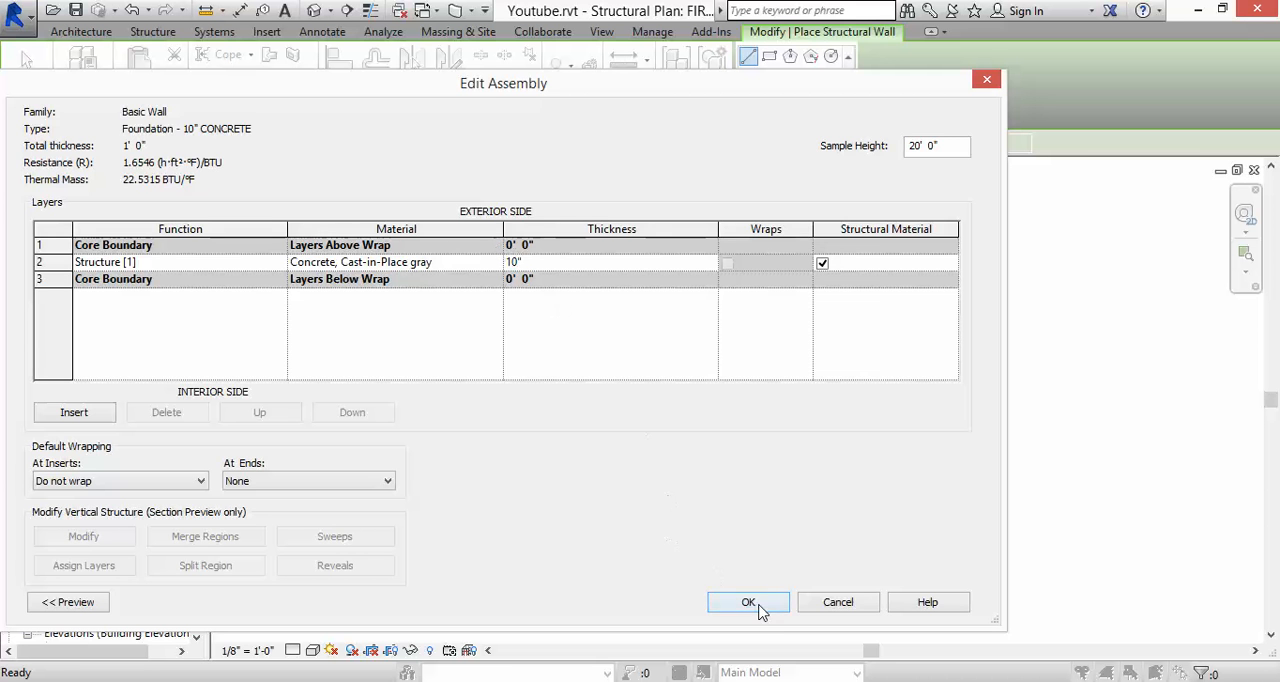
click(748, 600)
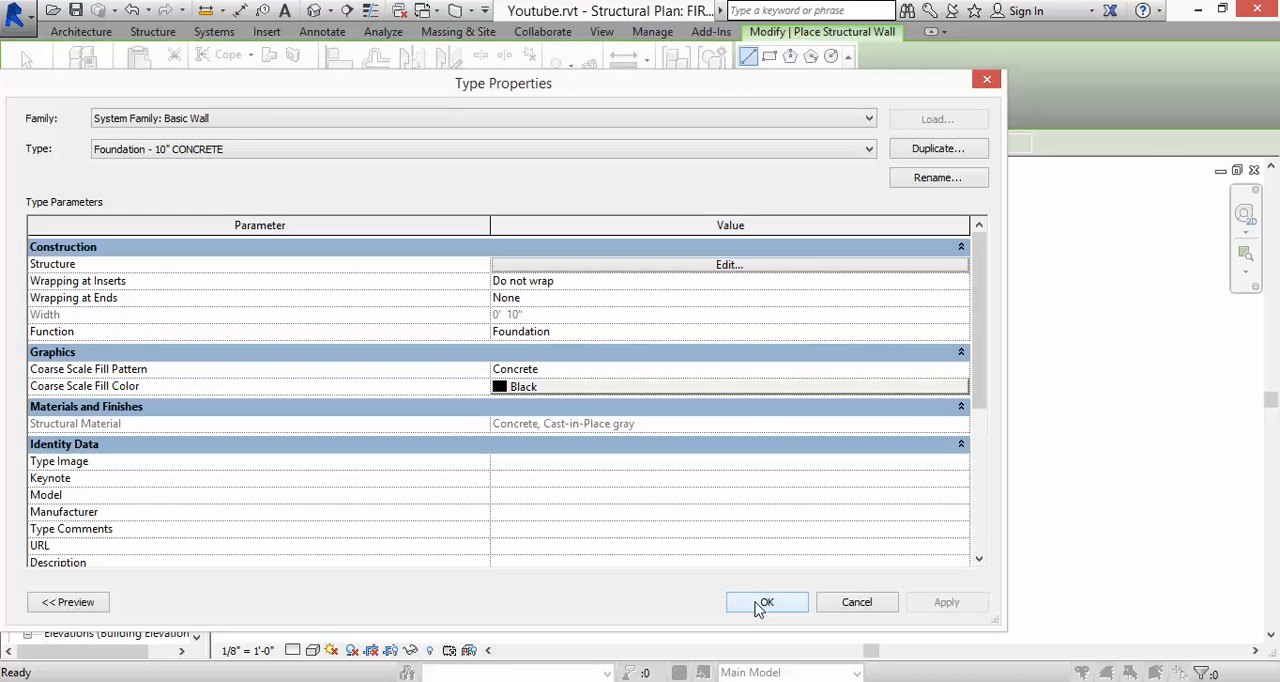
click(766, 600)
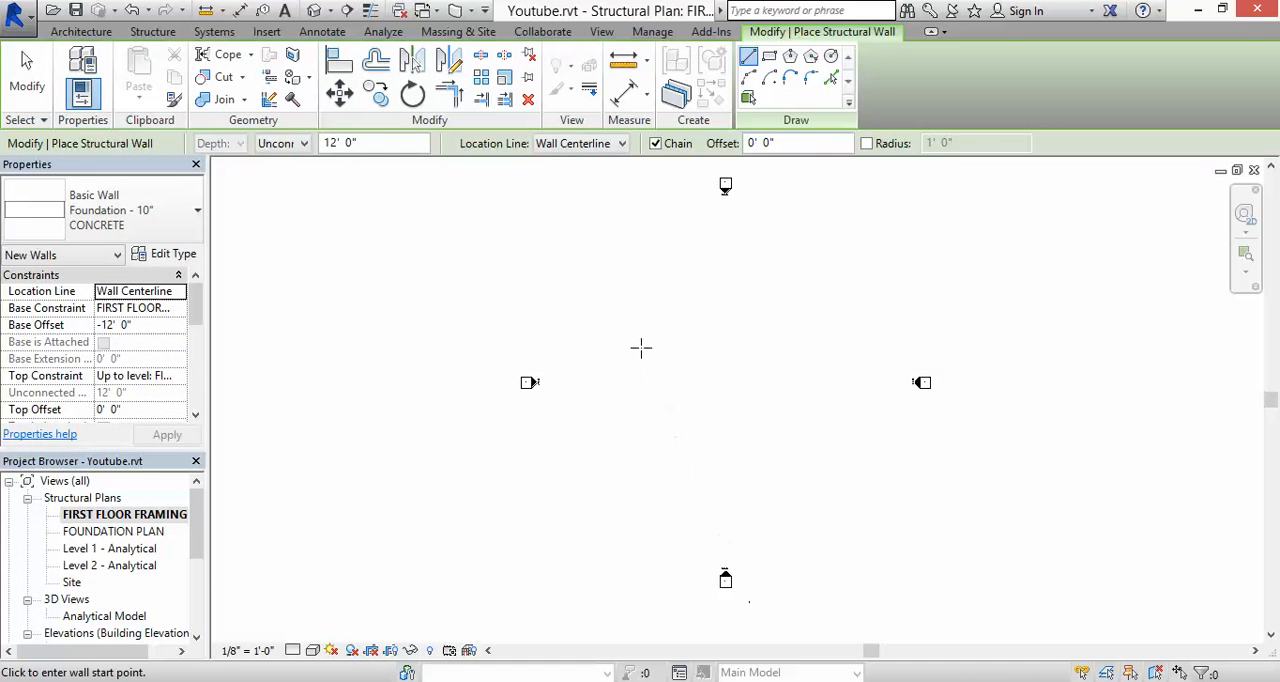
mouse_move(632, 286)
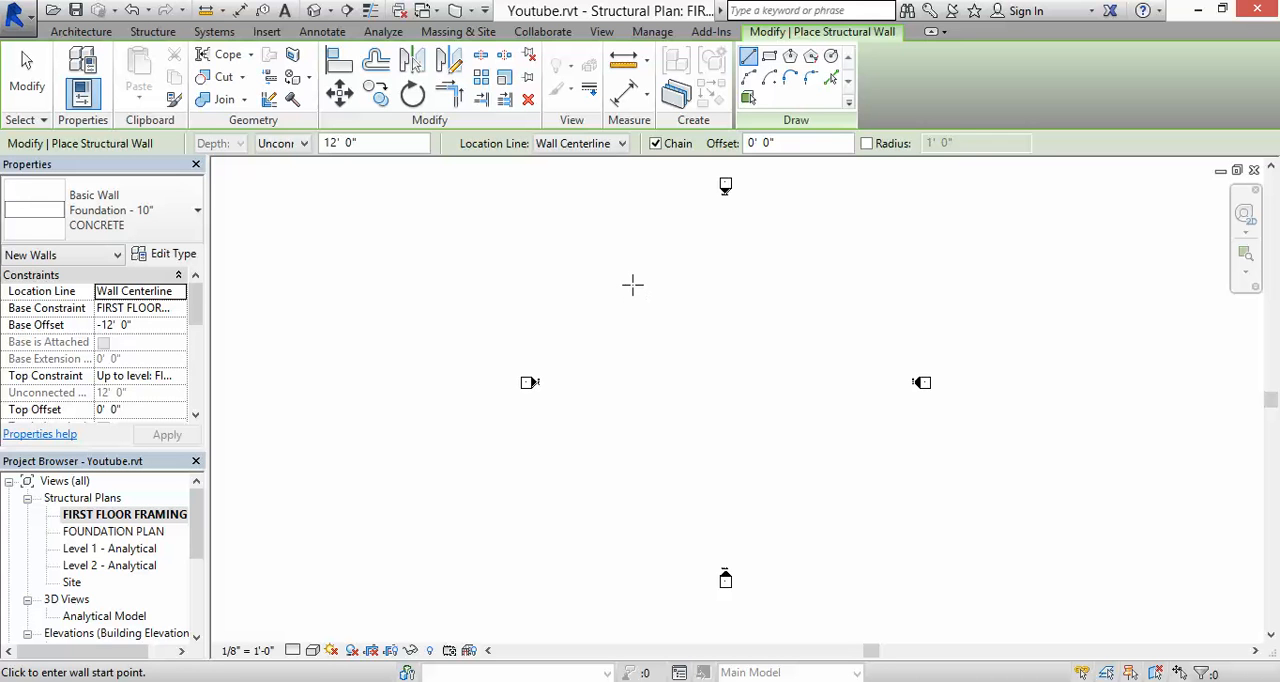
mouse_move(640, 288)
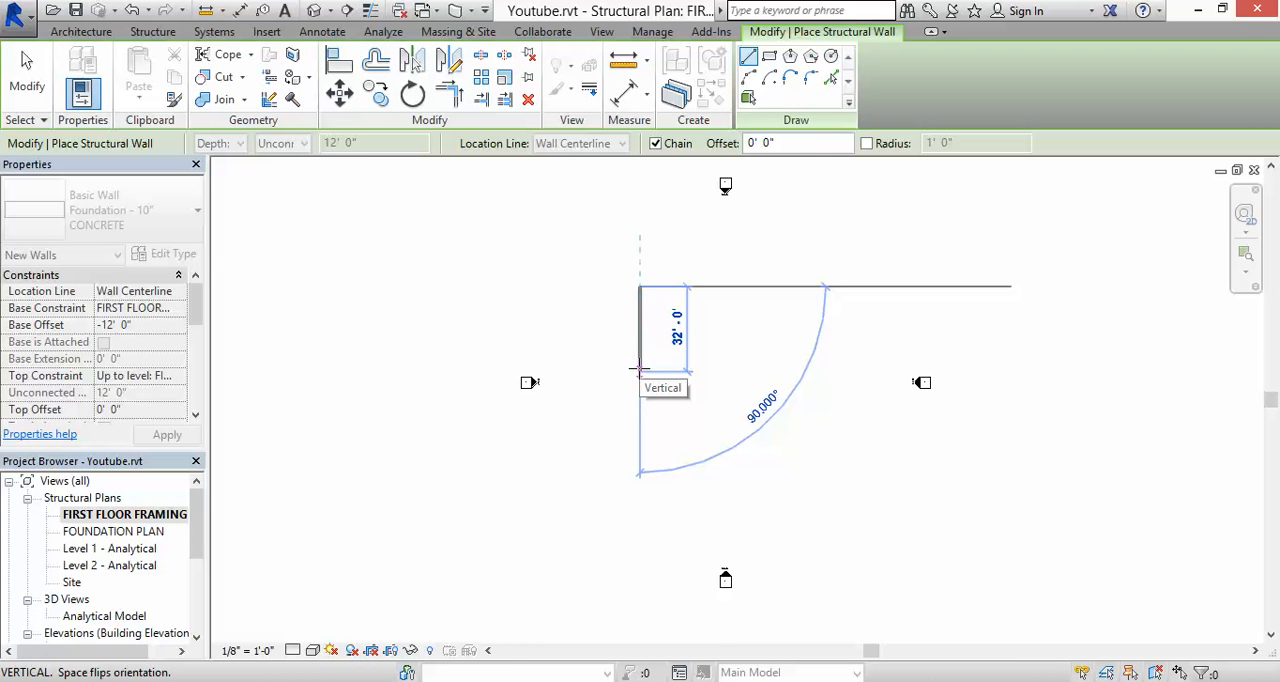
Chain-draw the foundation walls with 30-foot and 20-foot lengths to form the rectangle.
text(30)
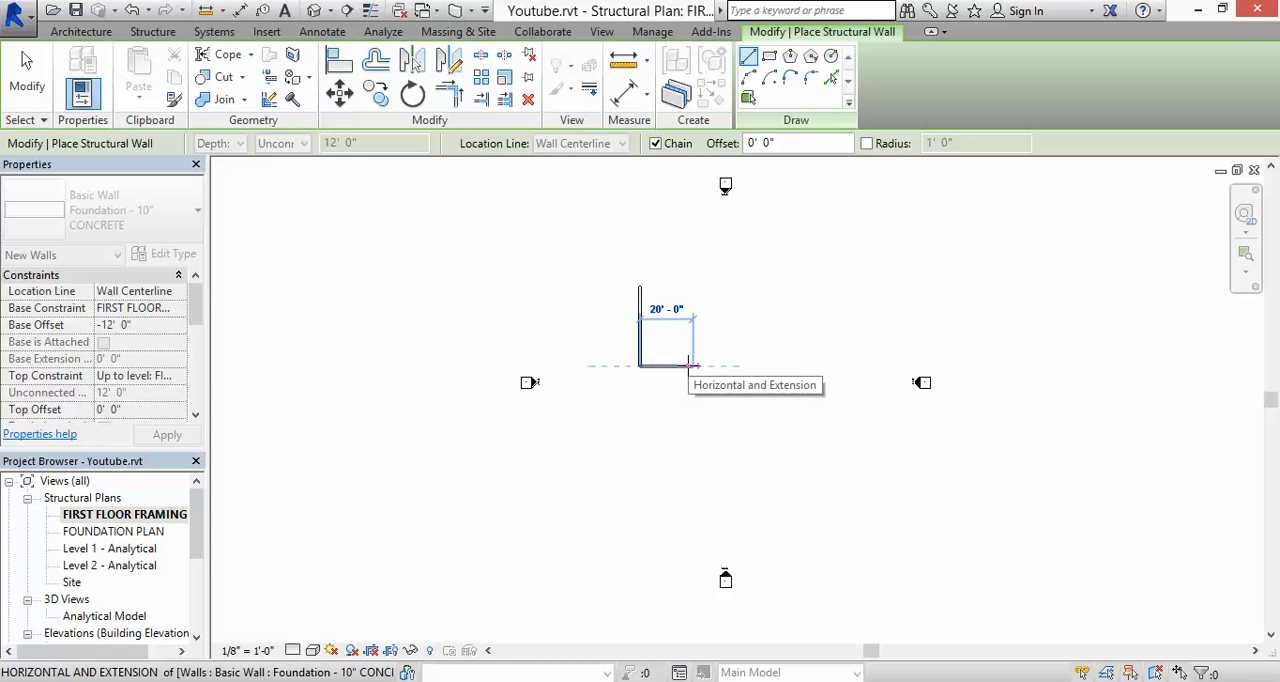
text(20)
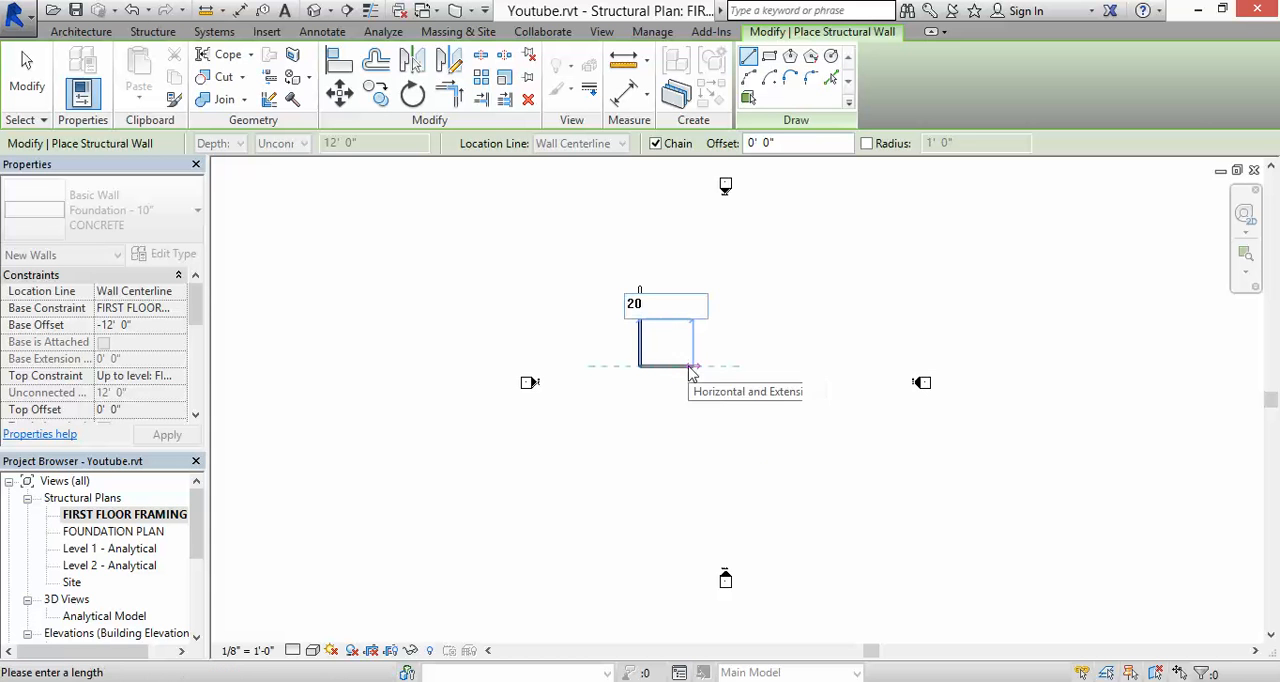
mouse_move(688, 370)
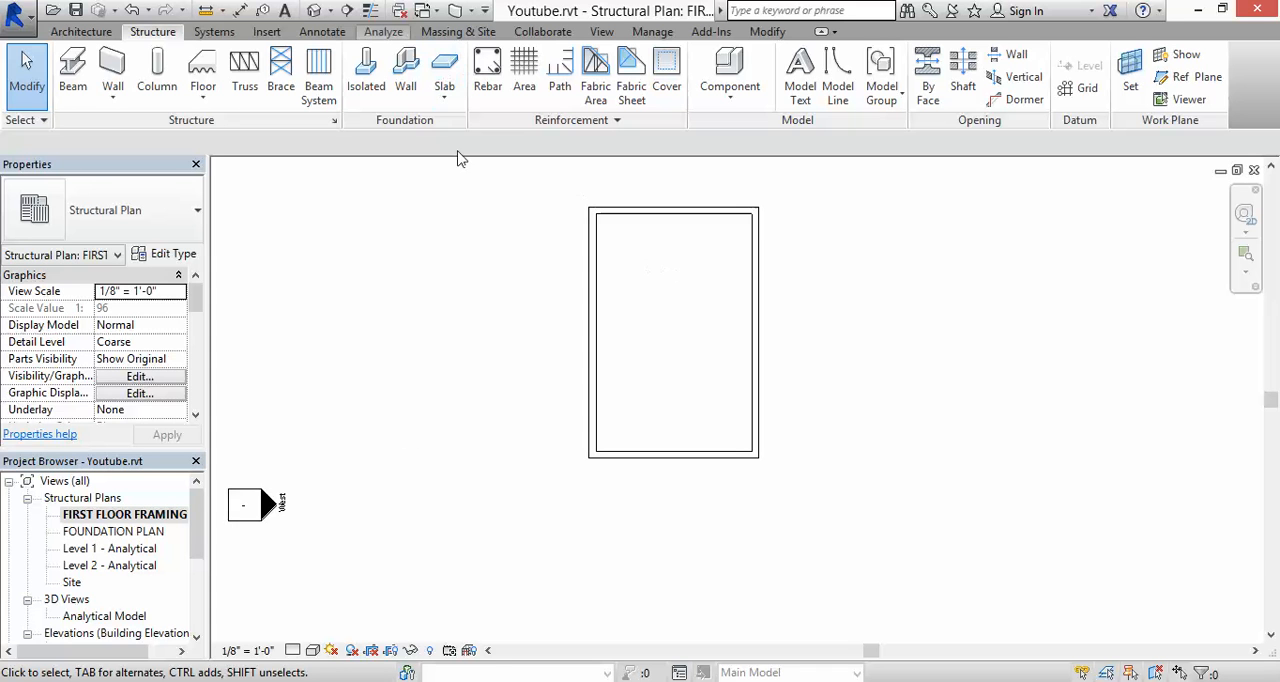
mouse_move(336, 122)
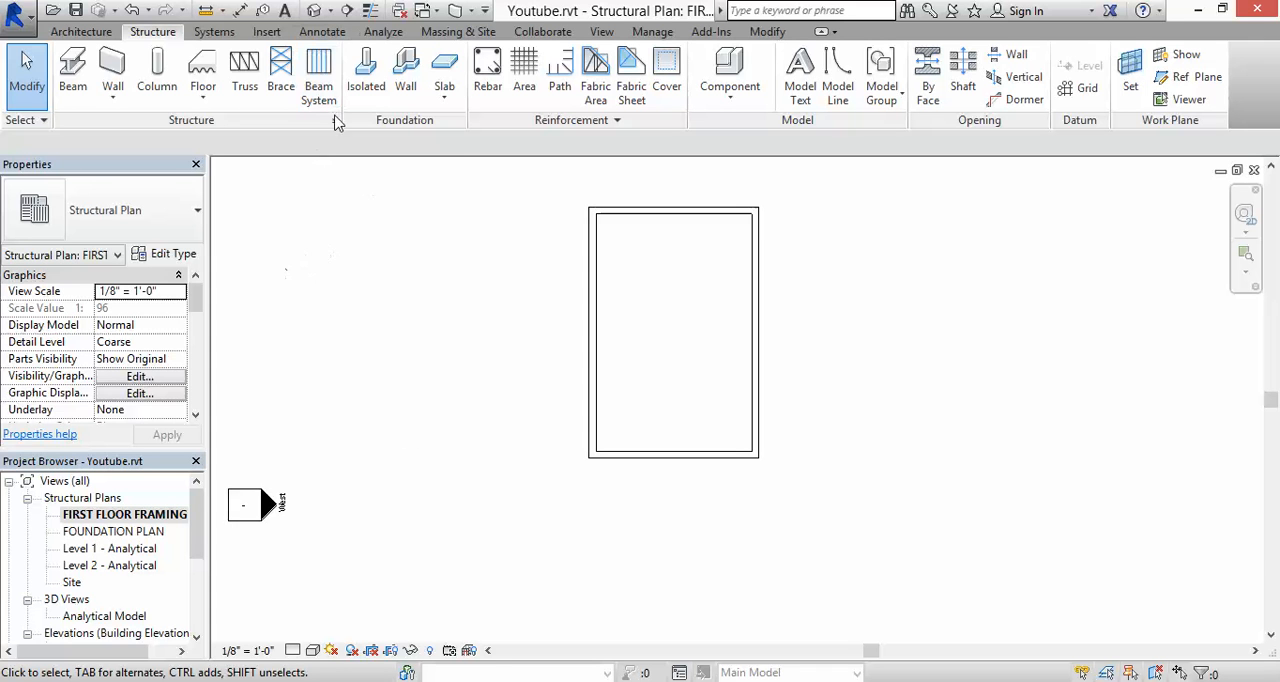
mouse_move(314, 12)
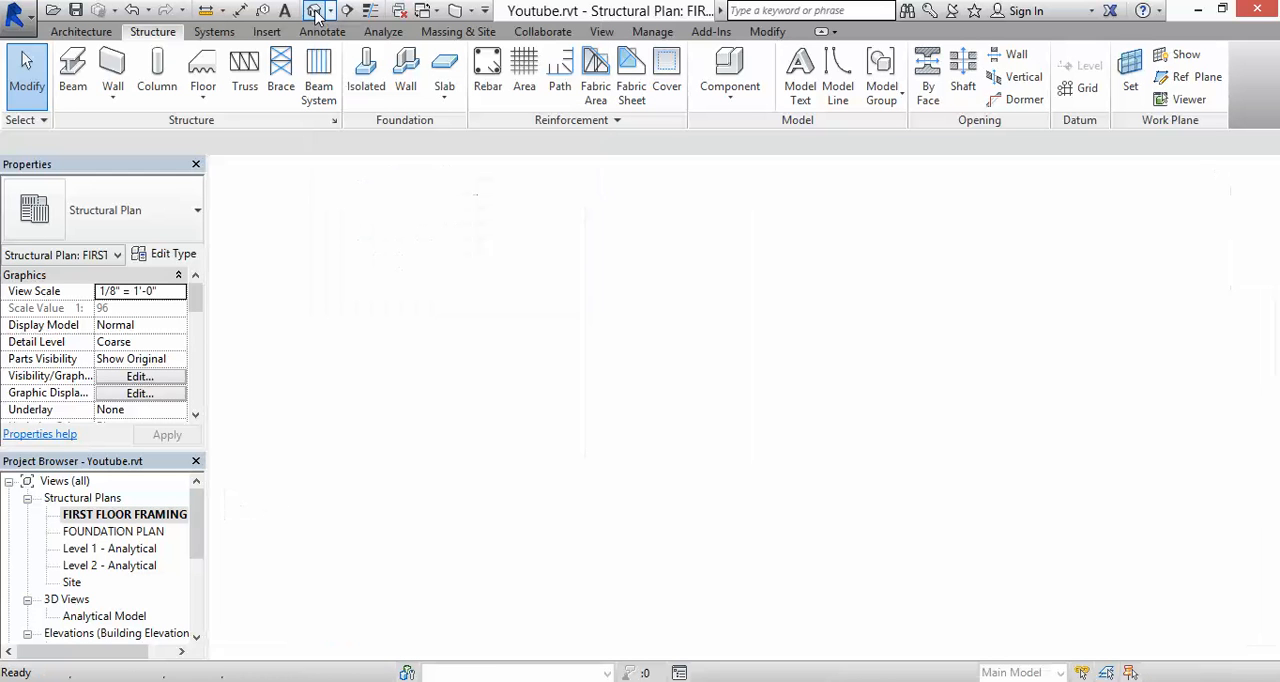
In the 3D view, rebase one wall to FOUNDATION PLAN with 0 base offset and apply.
click(316, 10)
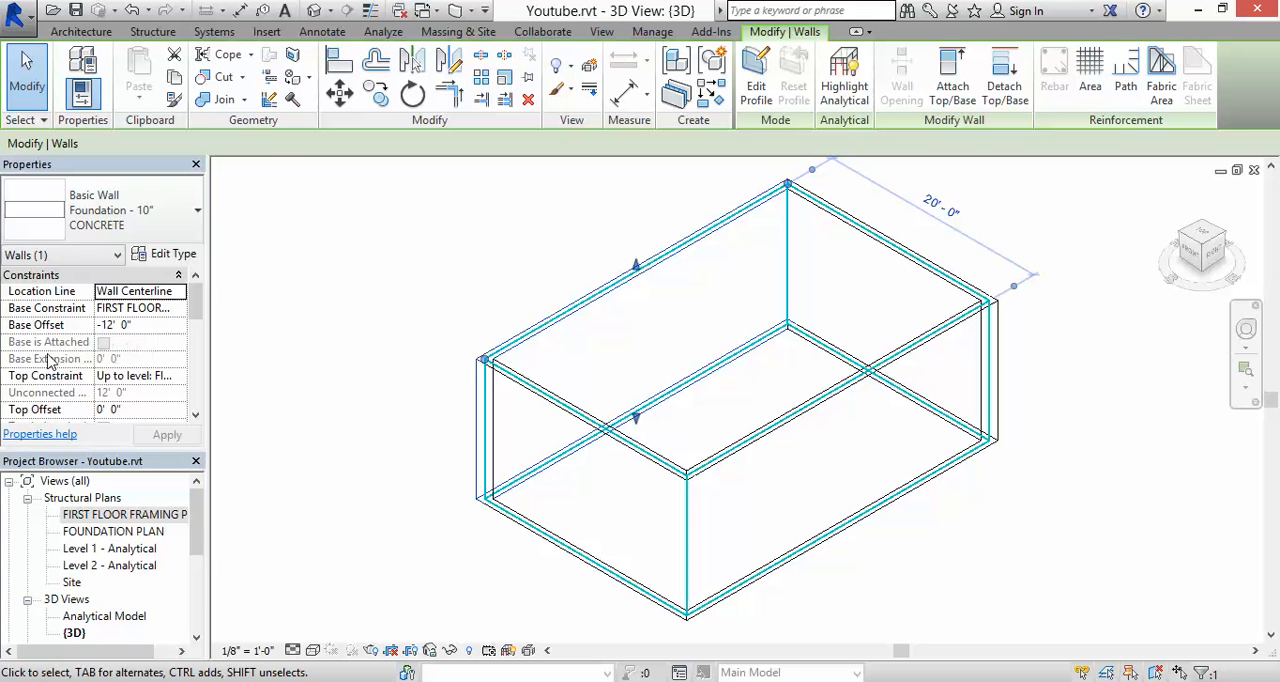
mouse_move(132, 308)
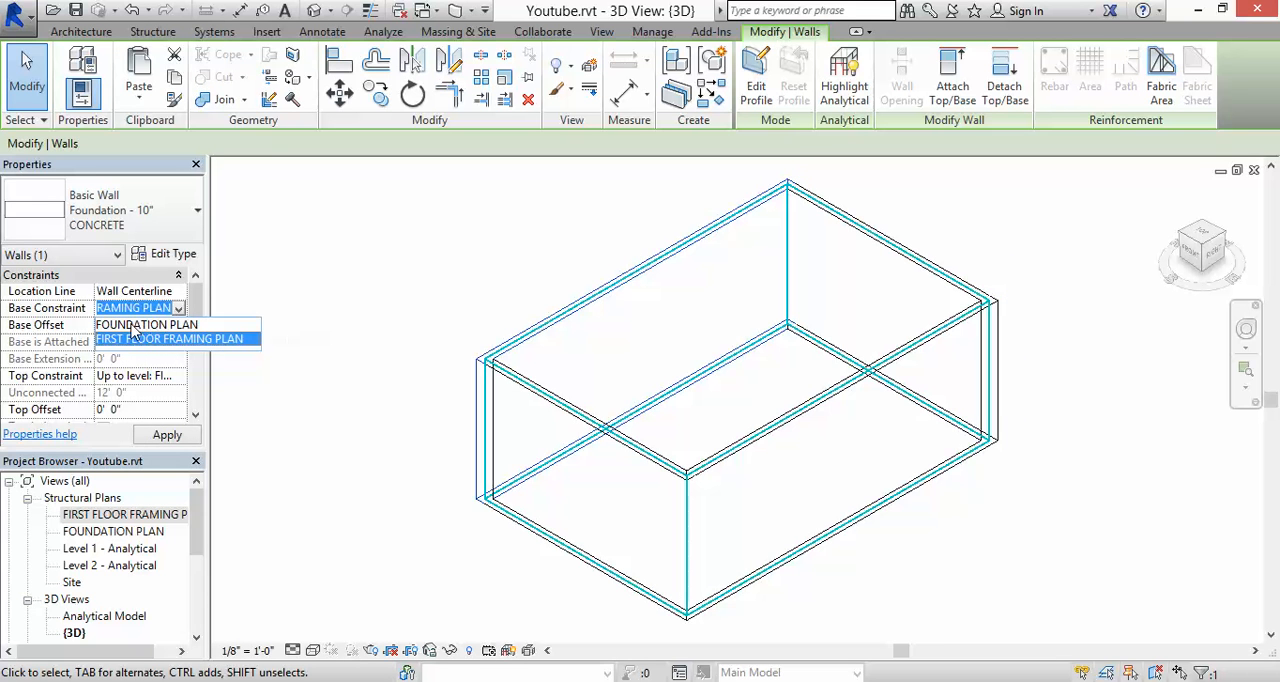
click(146, 324)
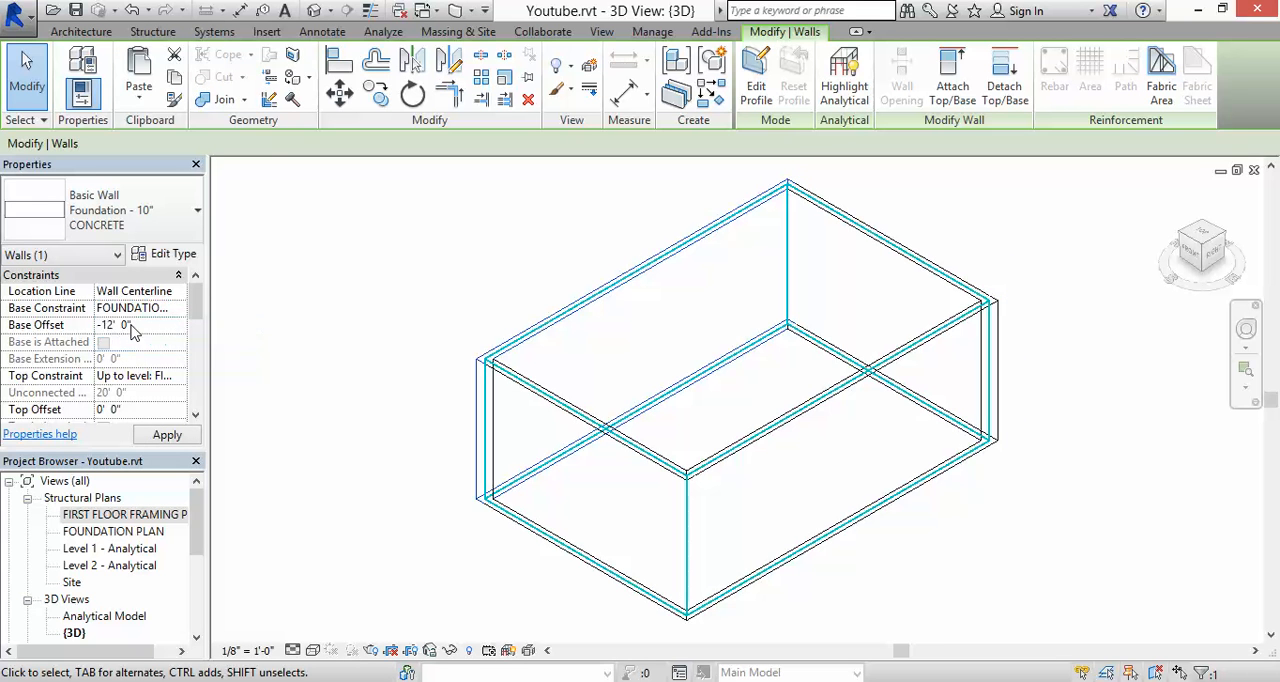
click(136, 308)
text(0)
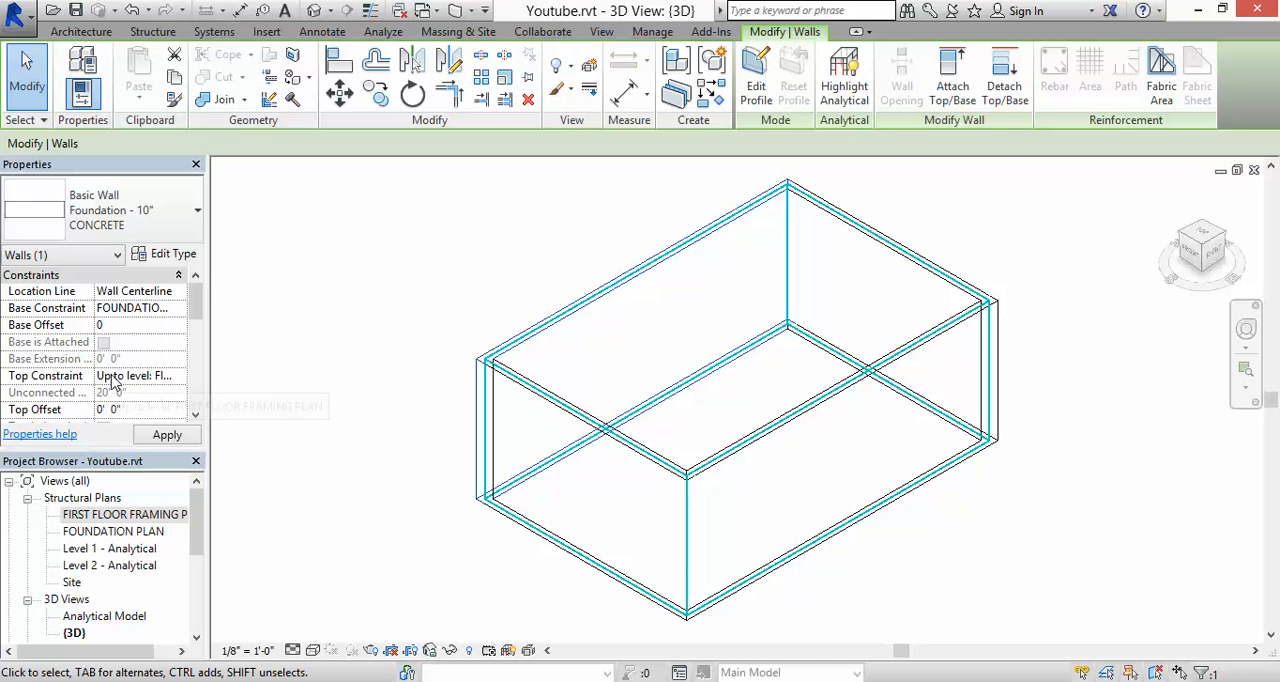
mouse_move(136, 374)
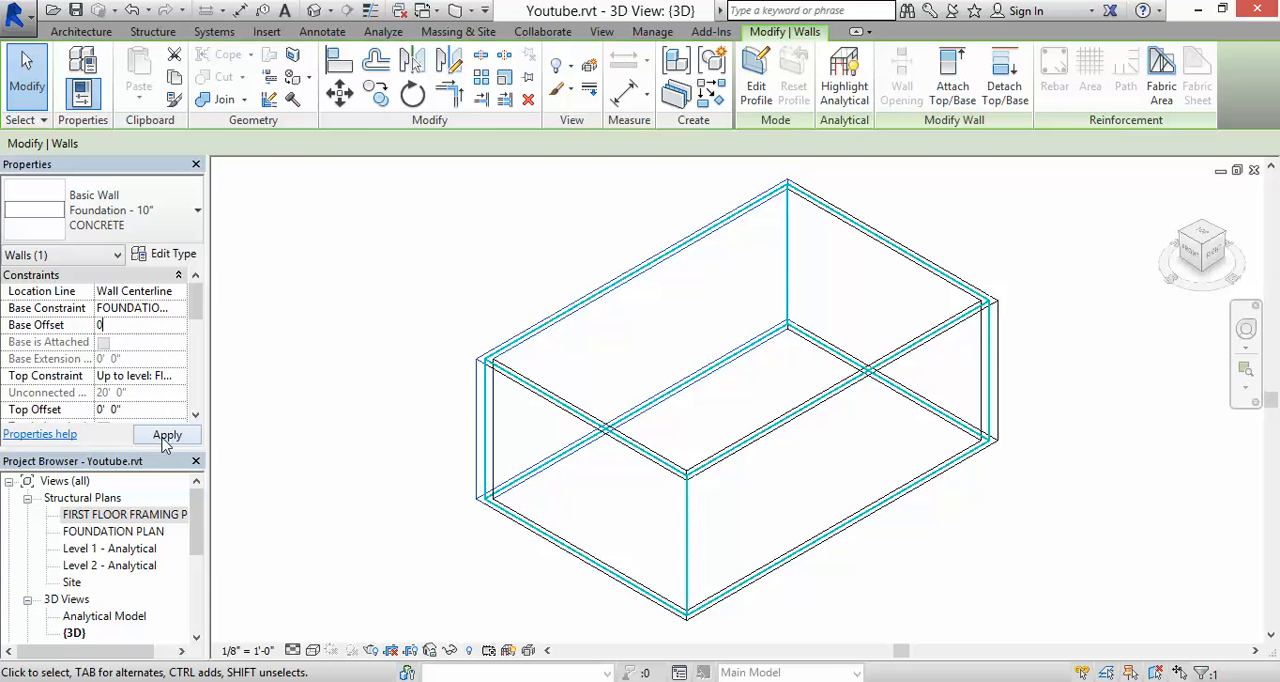
click(168, 436)
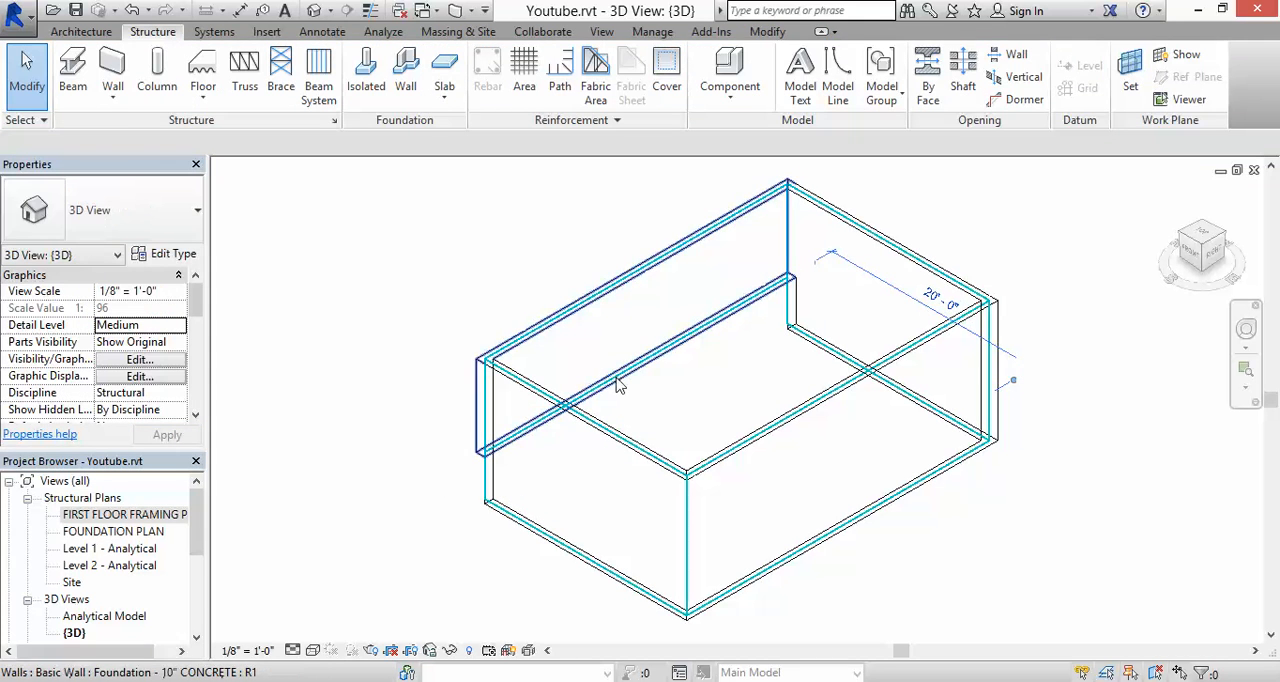
mouse_move(612, 388)
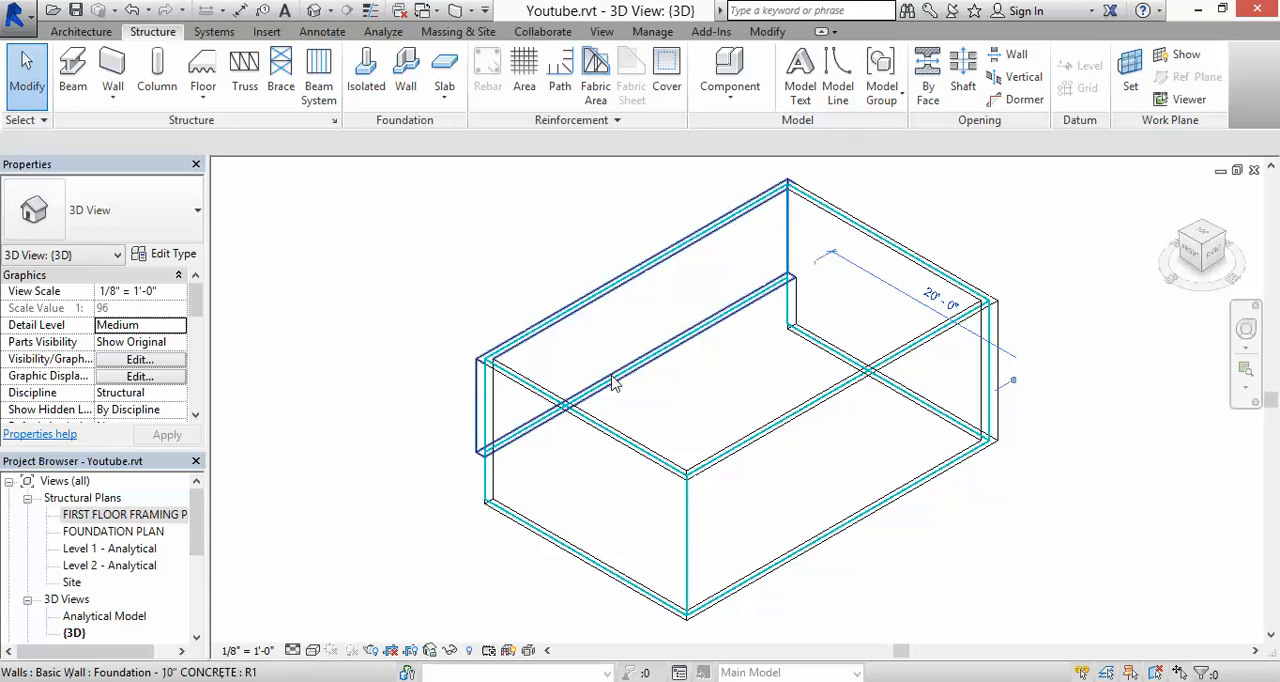
mouse_move(614, 382)
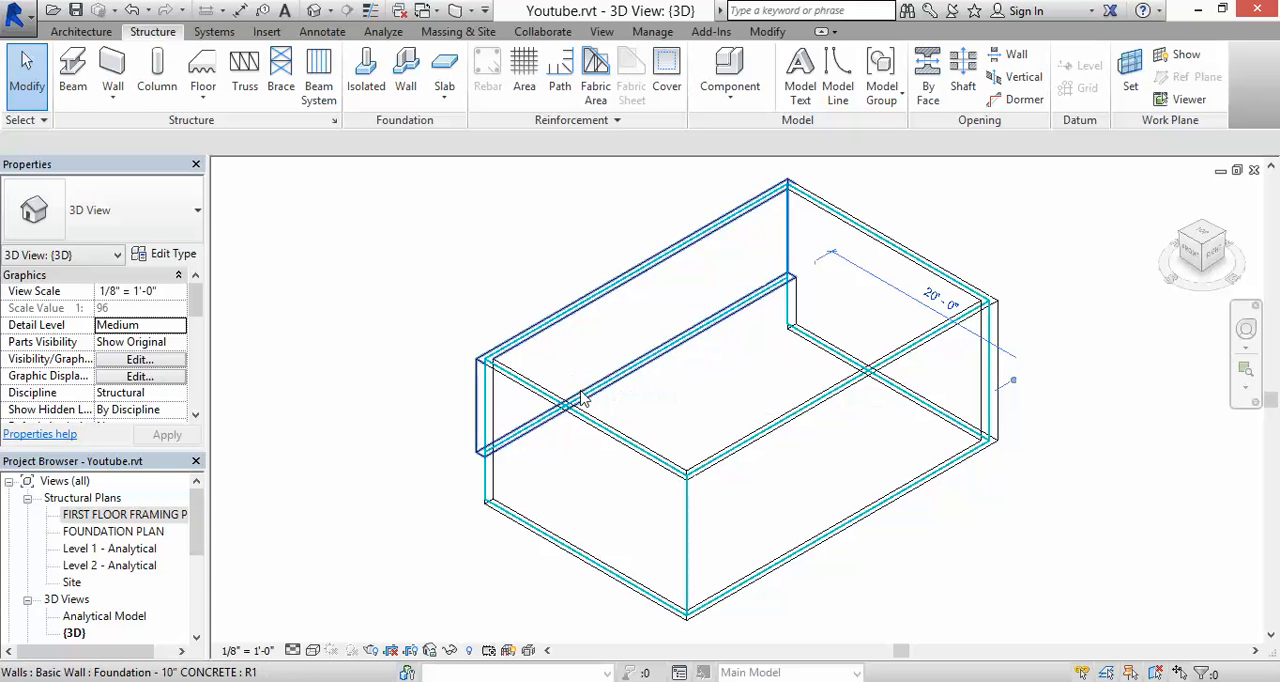
mouse_move(580, 400)
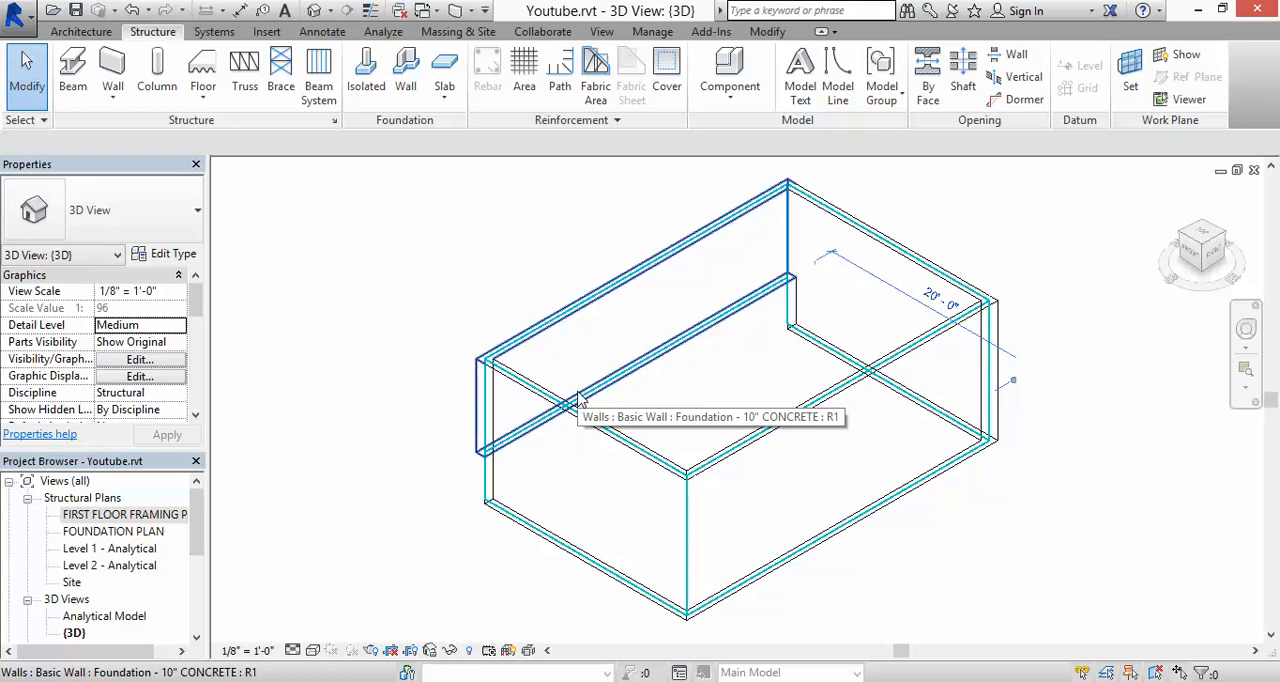
mouse_move(896, 262)
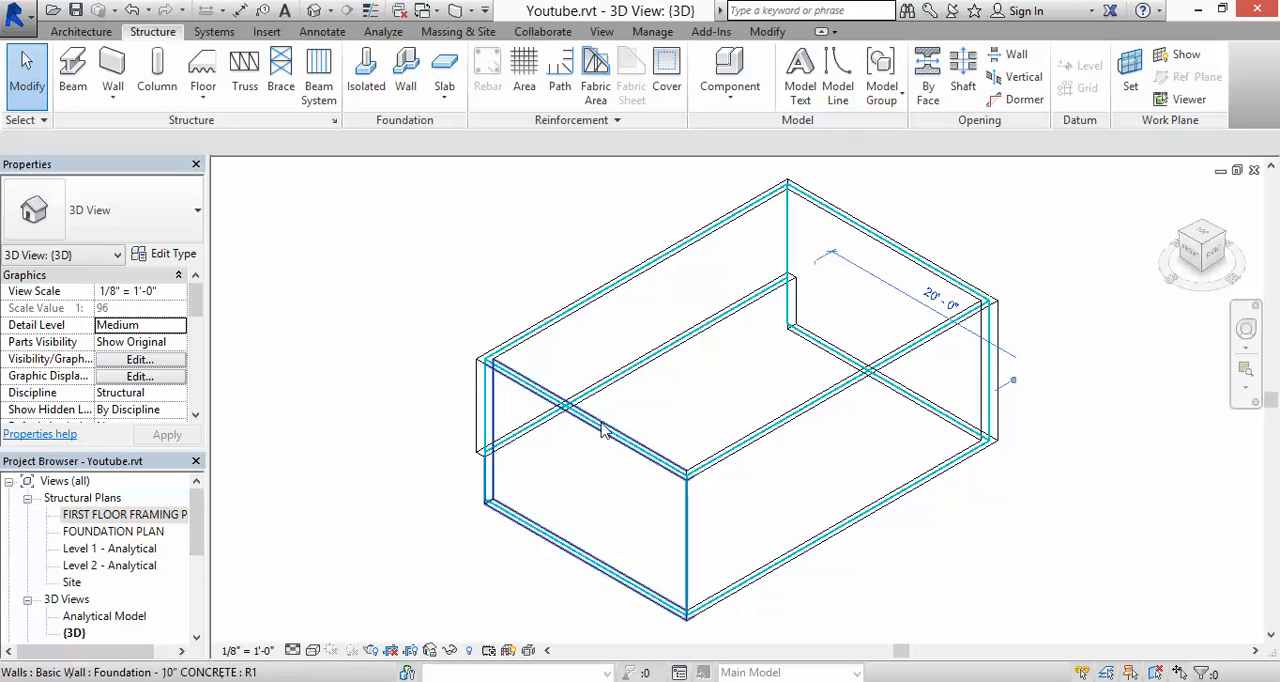
mouse_move(600, 430)
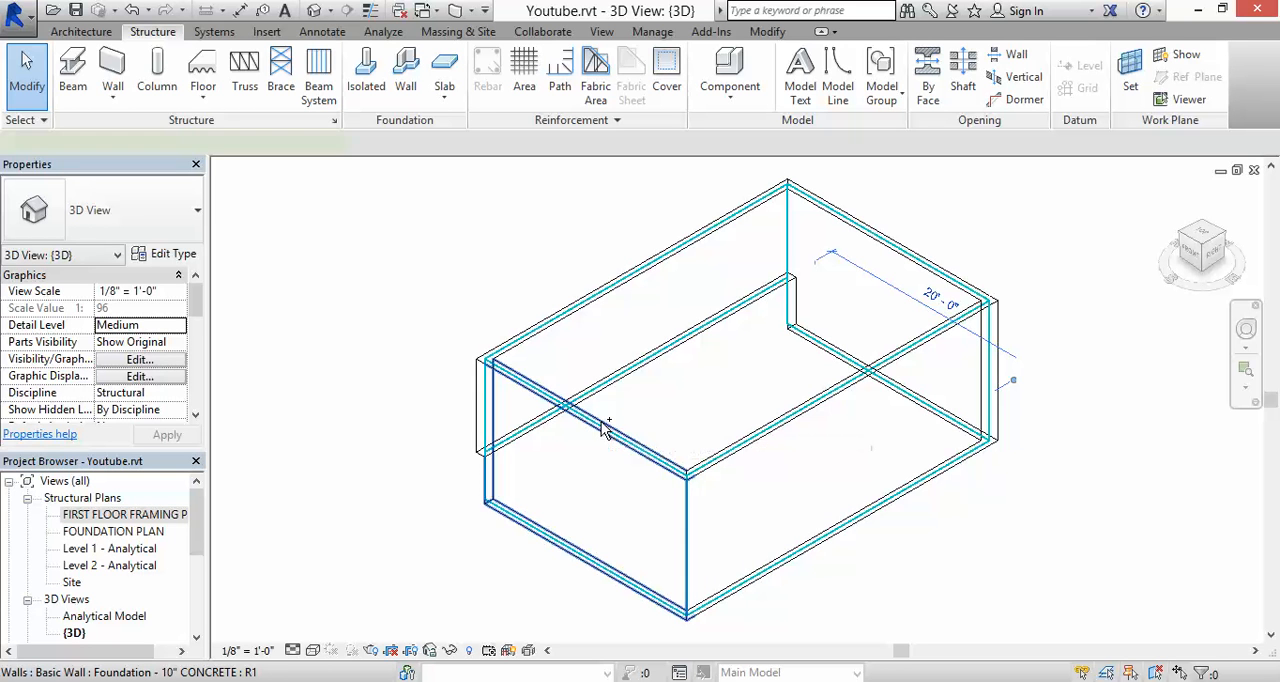
Rebase the other three walls to FOUNDATION PLAN with 0 base offset so all align.
click(590, 412)
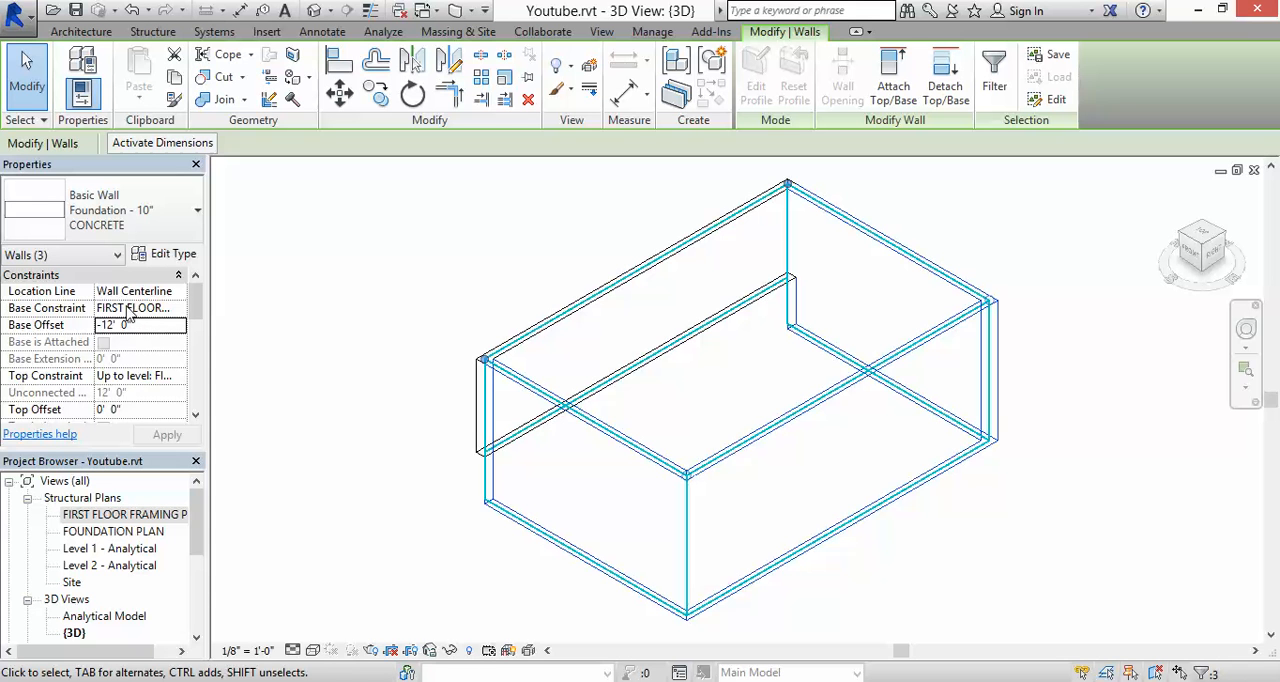
click(178, 308)
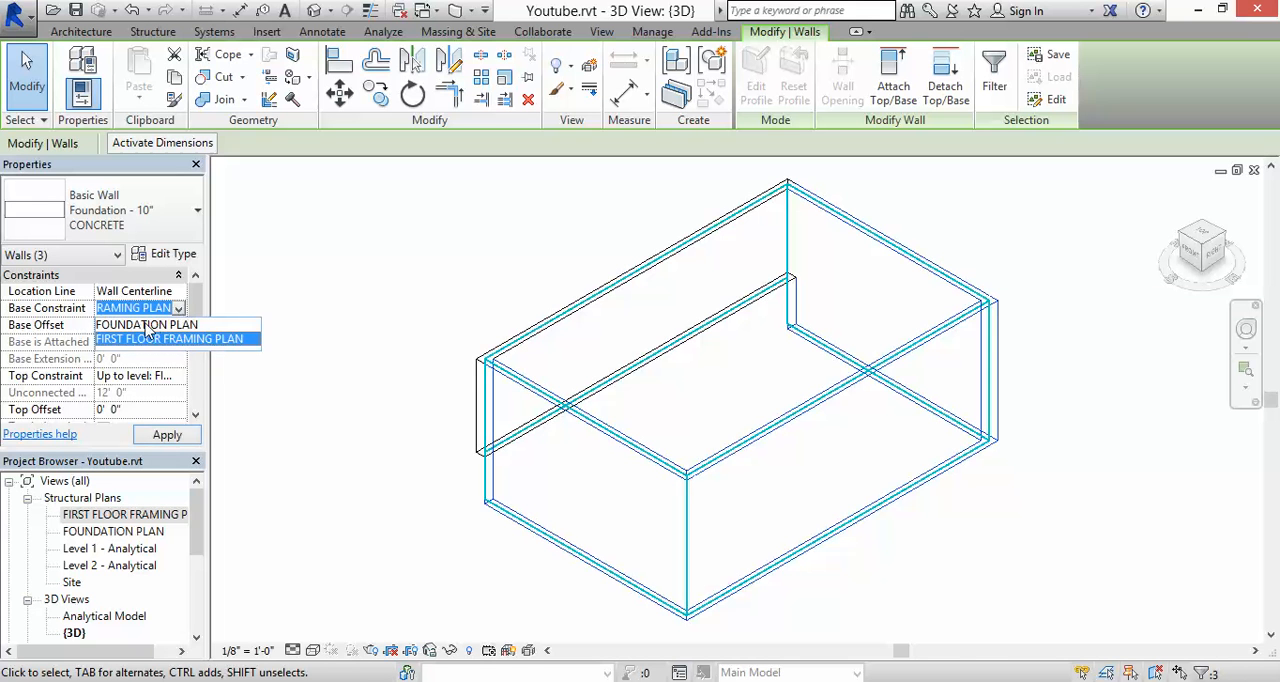
click(146, 324)
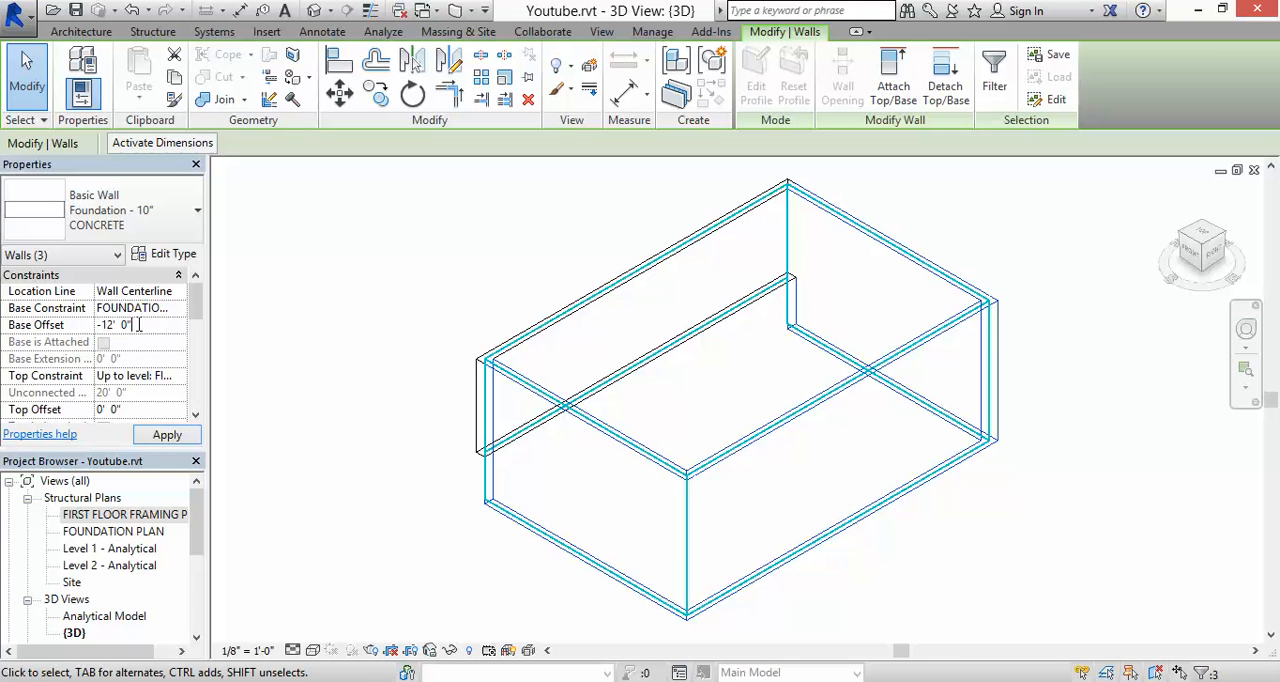
triple_click(116, 324)
text(0)
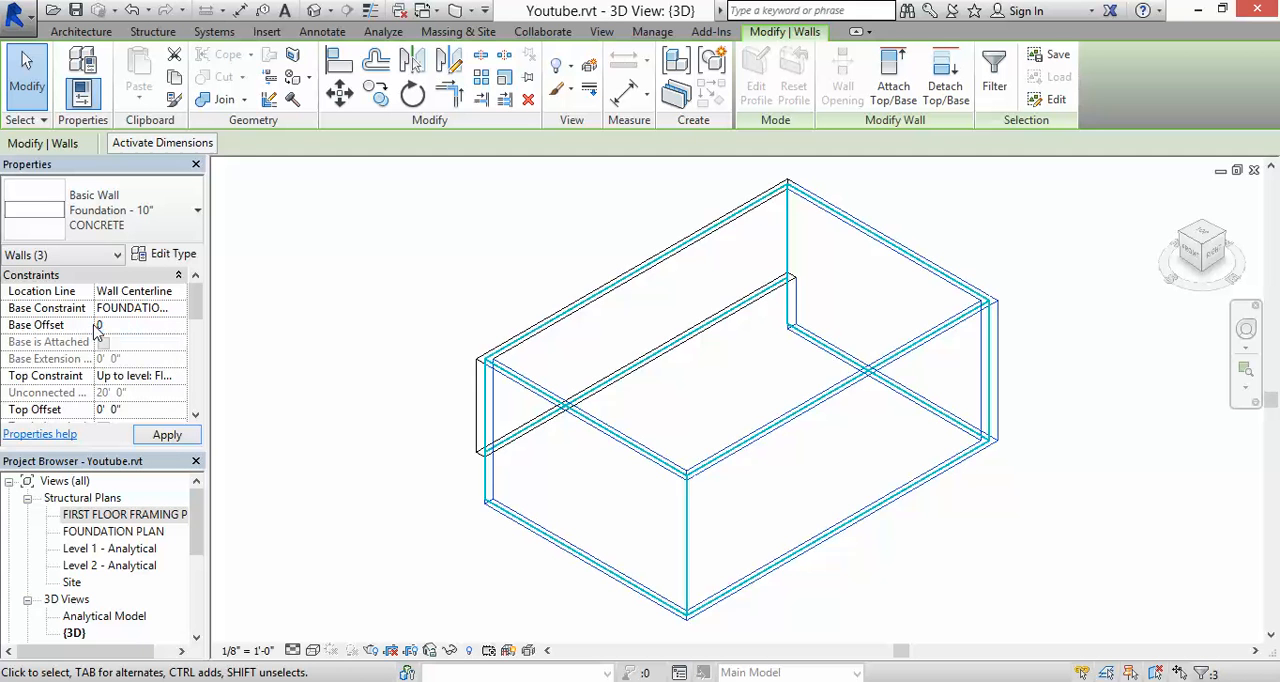
click(166, 434)
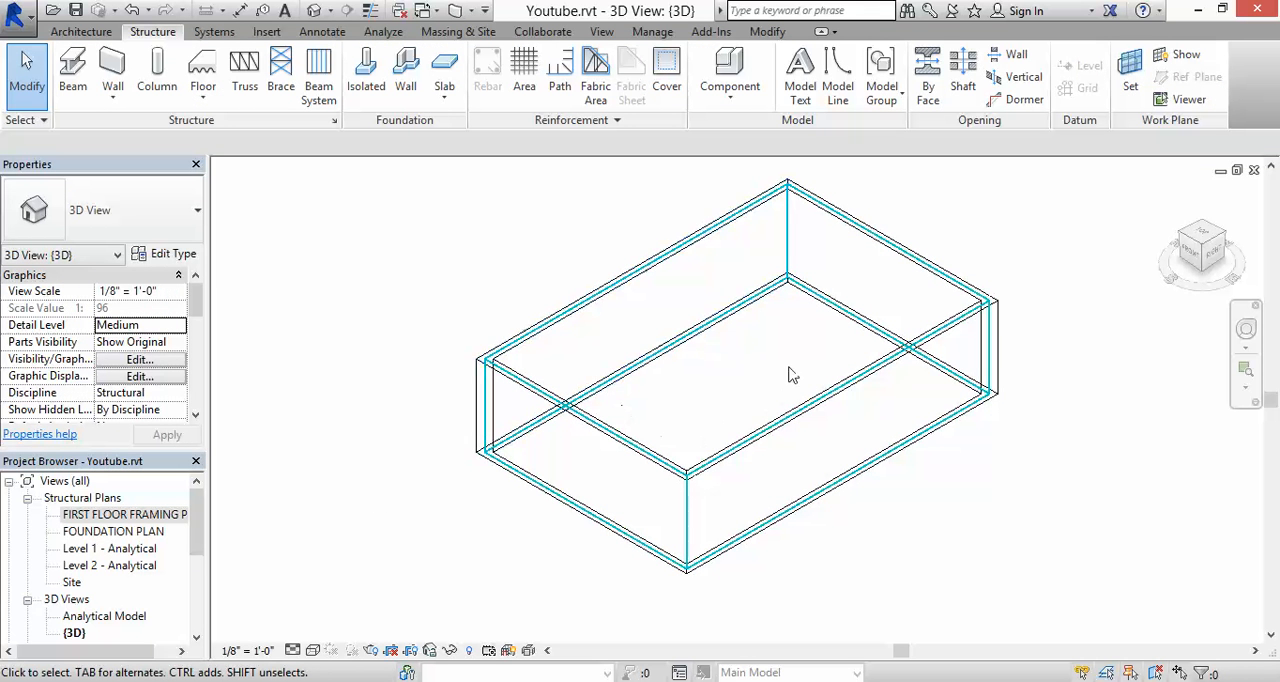
mouse_move(728, 216)
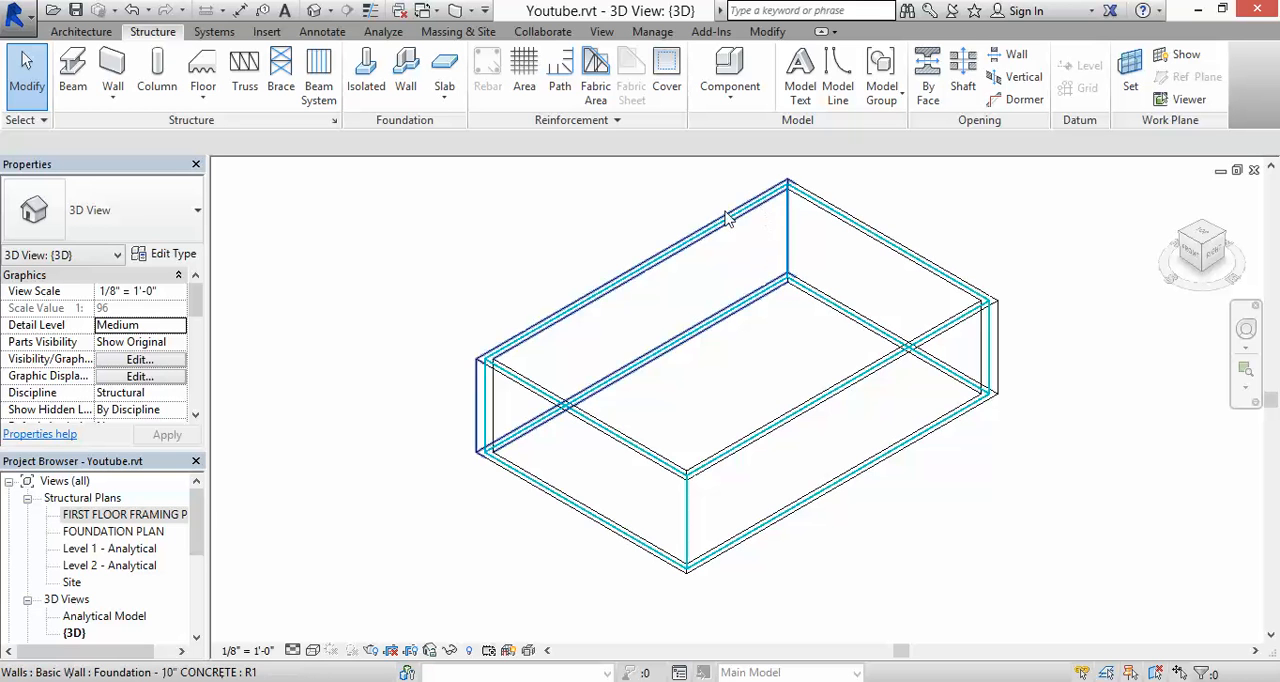
mouse_move(596, 318)
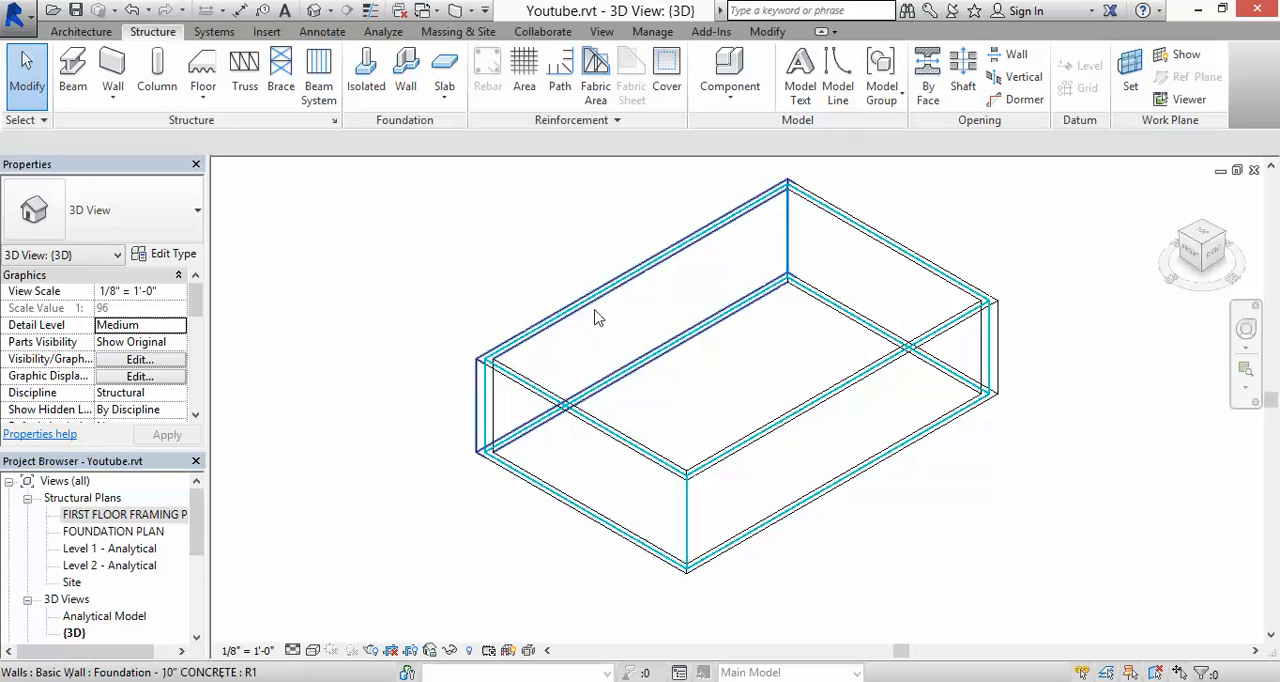
mouse_move(596, 318)
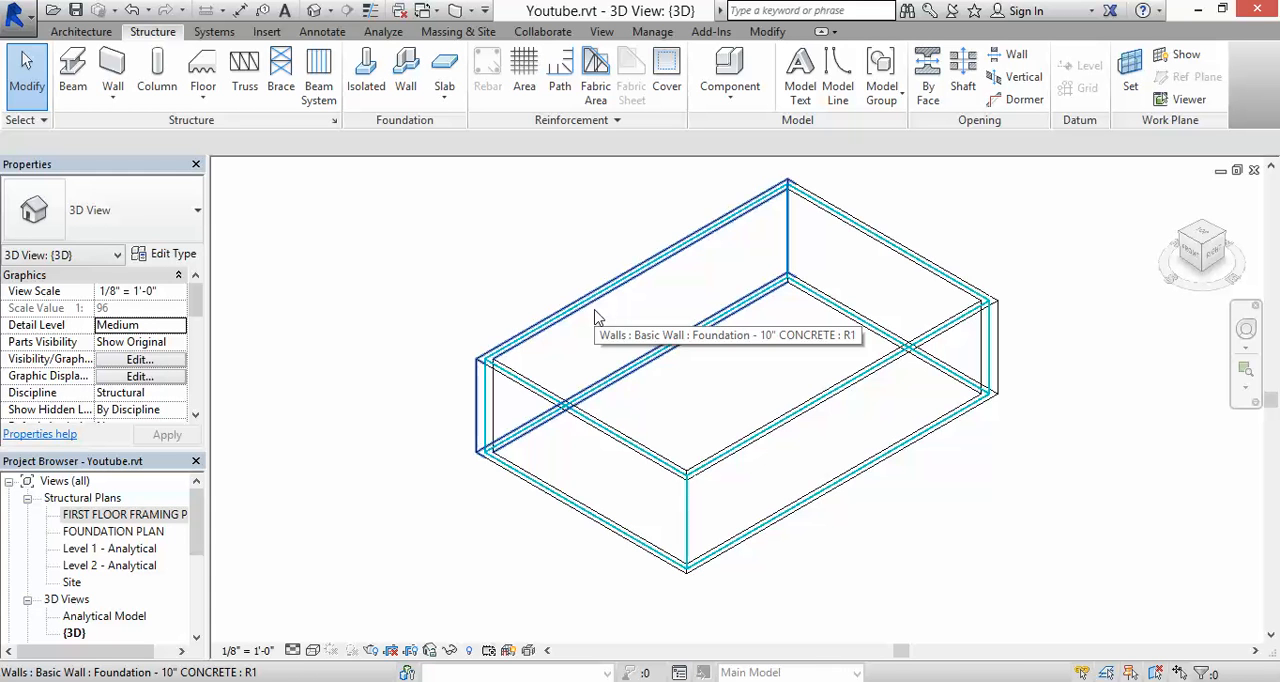
mouse_move(298, 640)
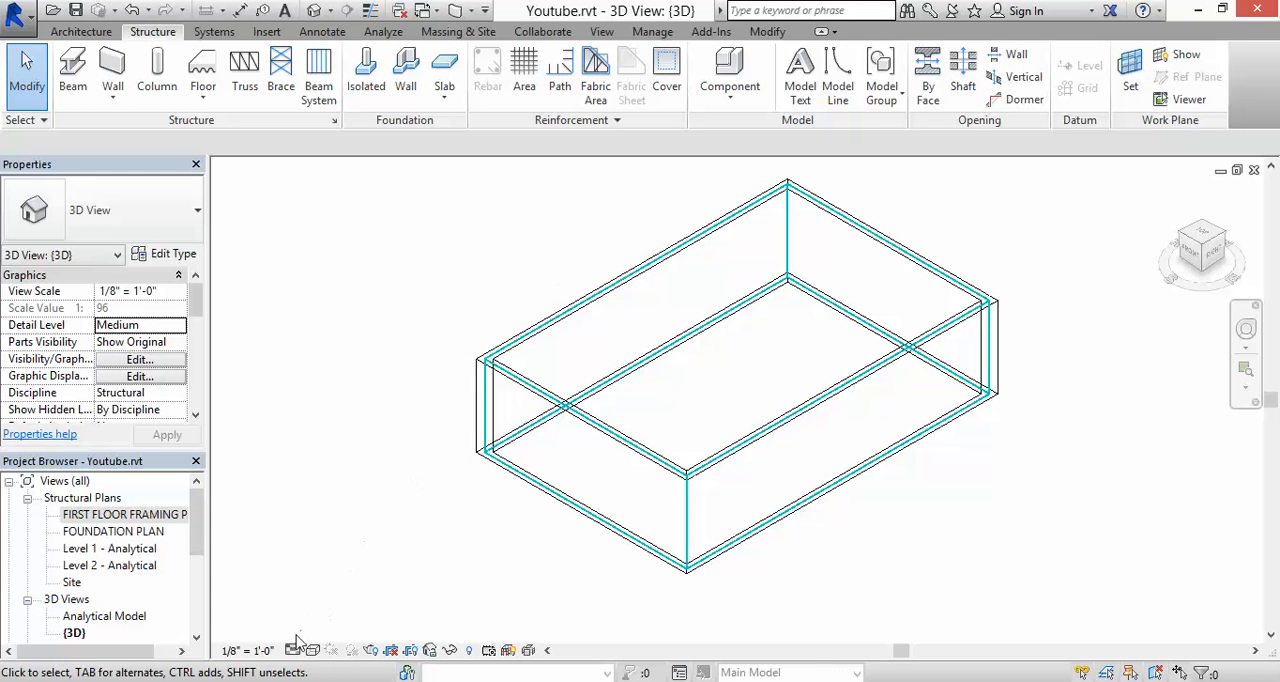
click(296, 650)
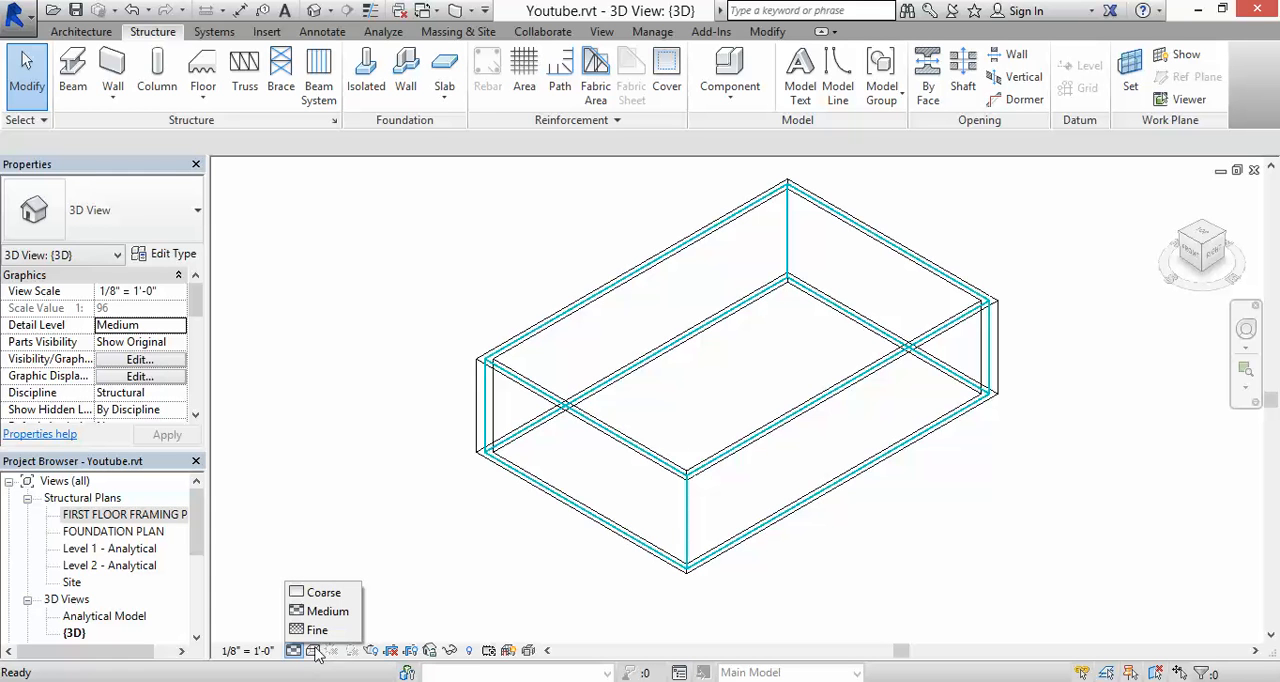
Switch the 3D view's visual style to Realistic, showing textured wall surfaces.
click(314, 652)
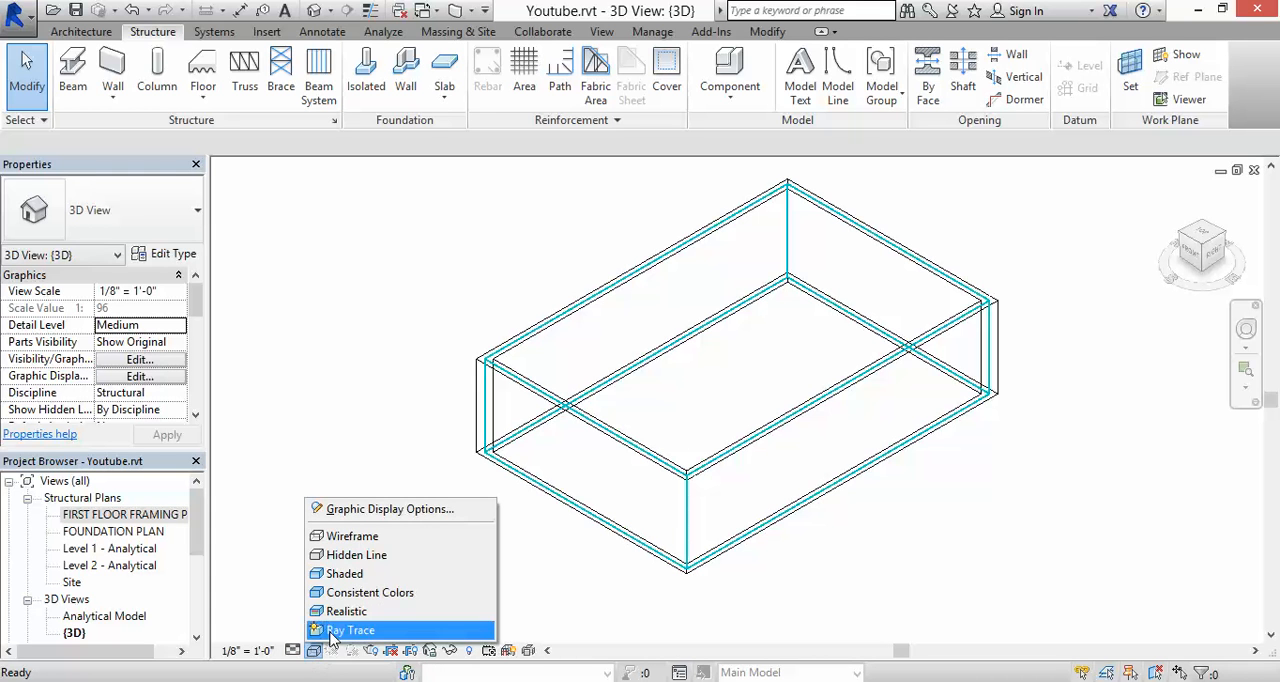
mouse_move(346, 612)
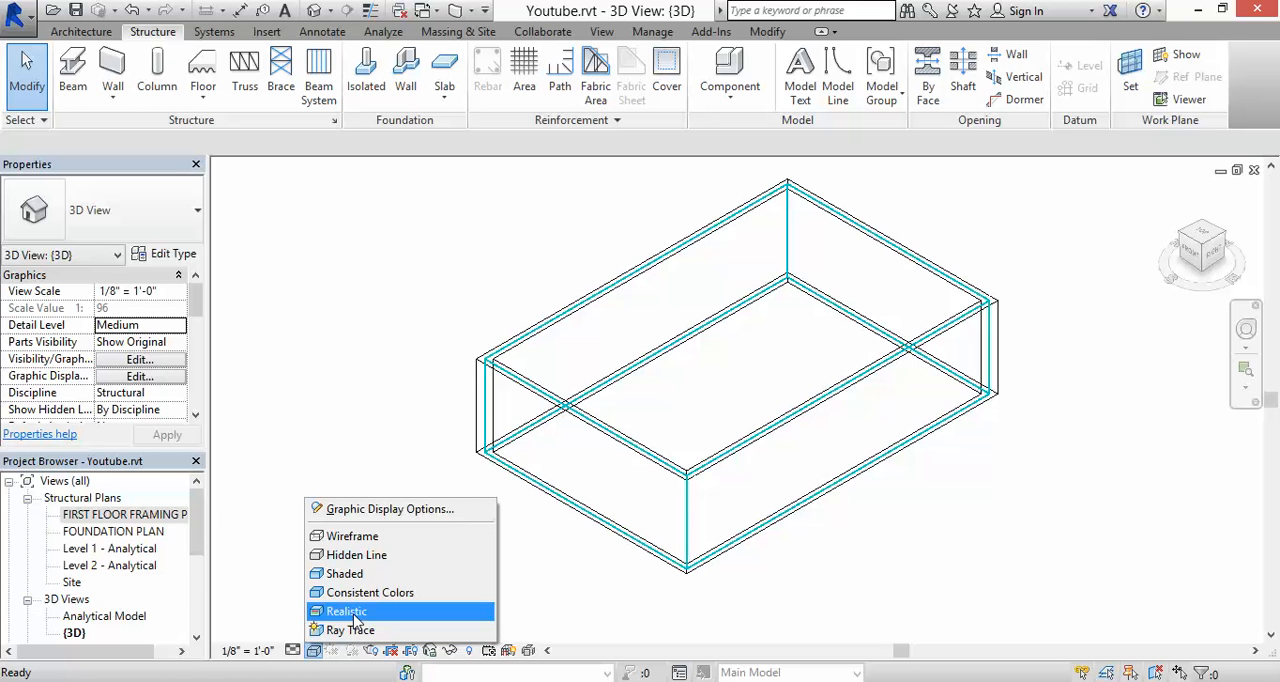
click(346, 612)
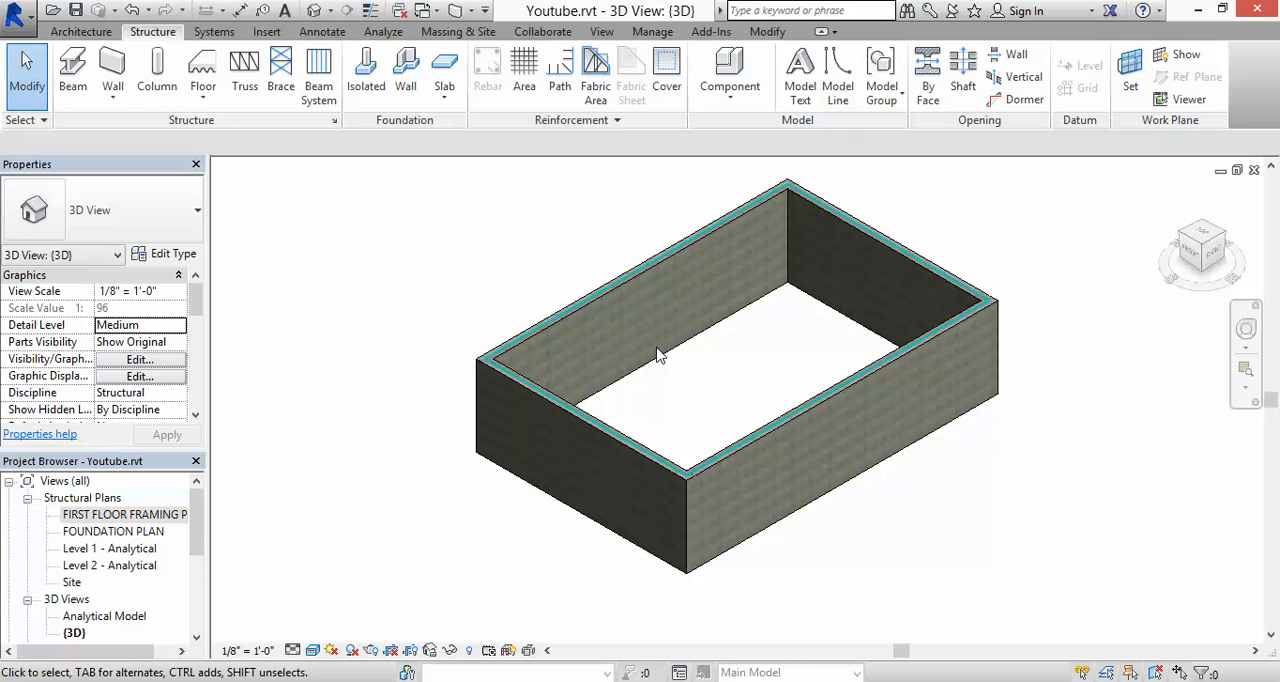
mouse_move(456, 416)
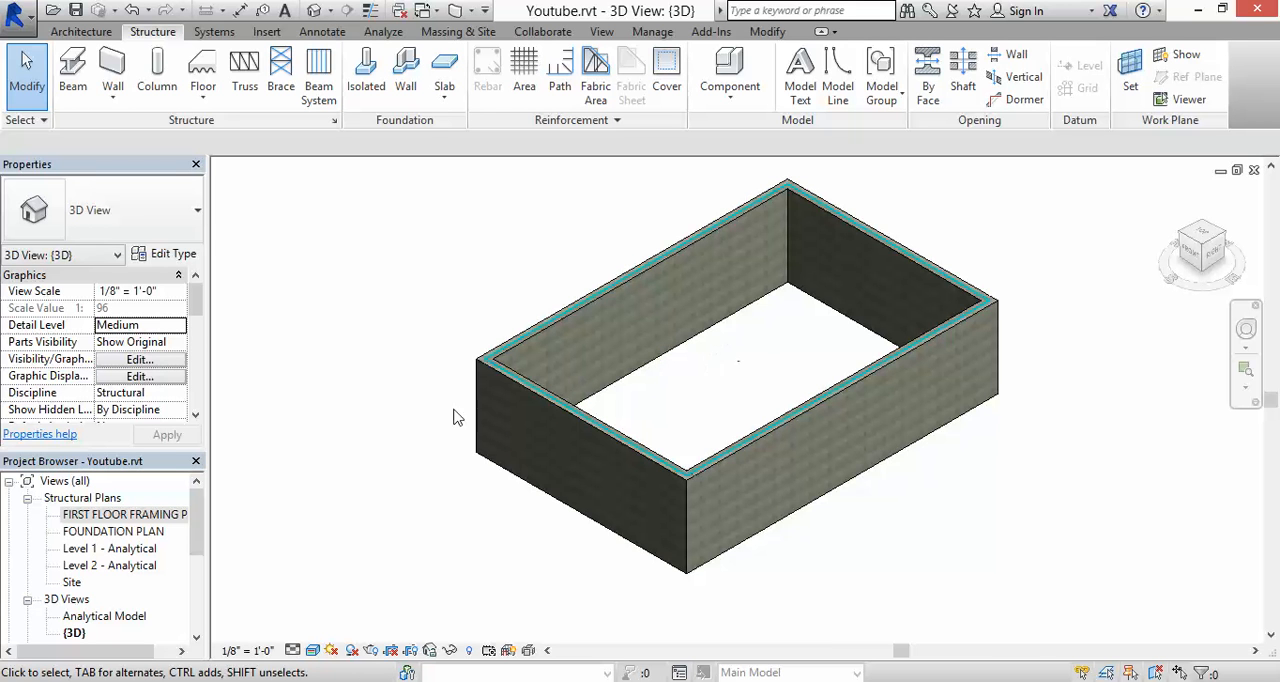
mouse_move(300, 352)
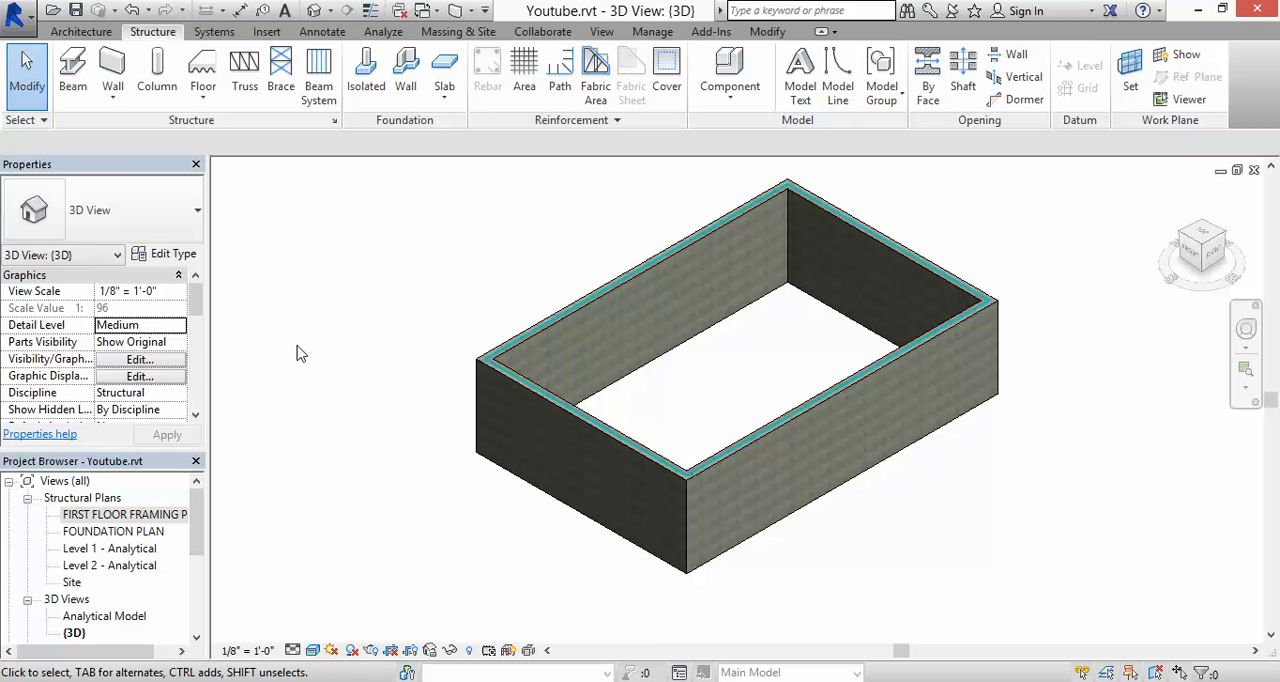
mouse_move(472, 156)
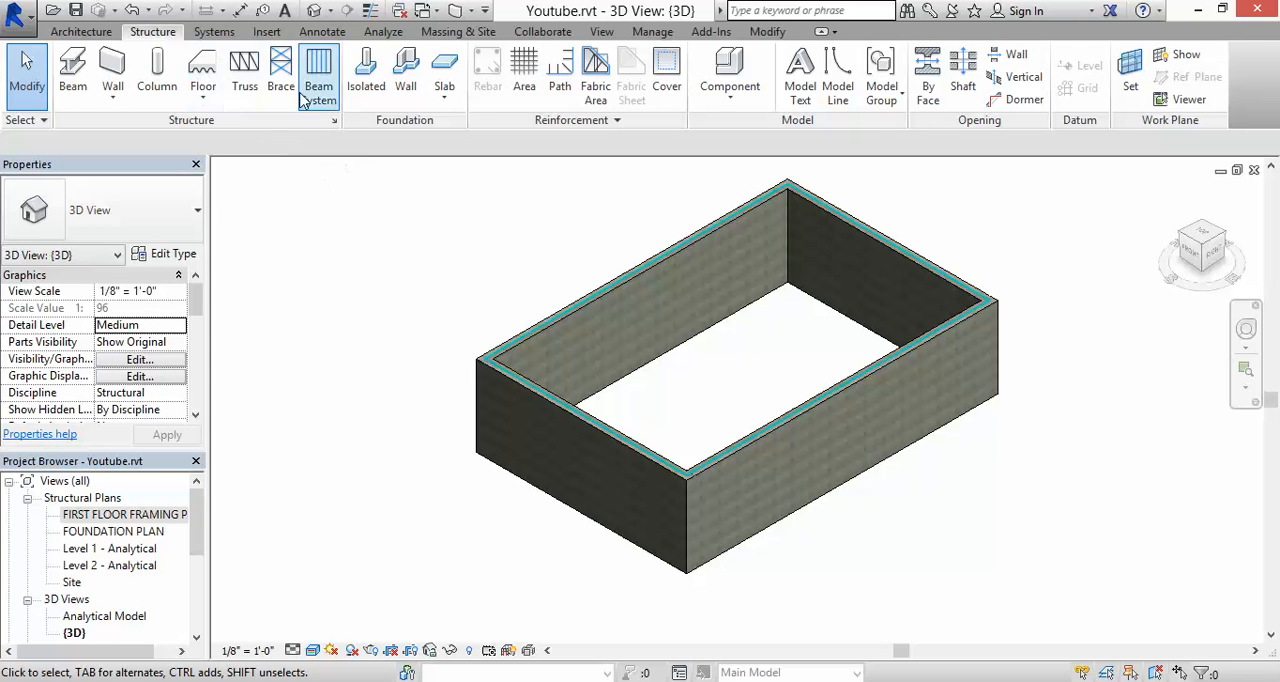
mouse_move(444, 76)
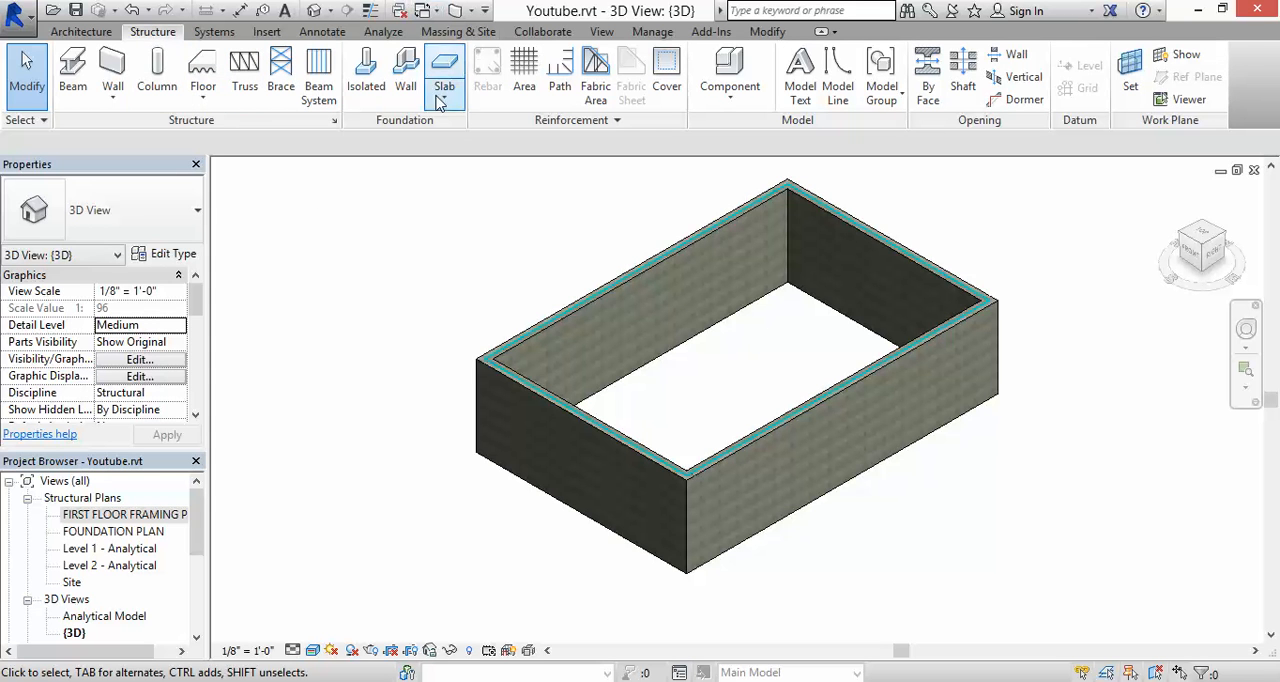
mouse_move(404, 70)
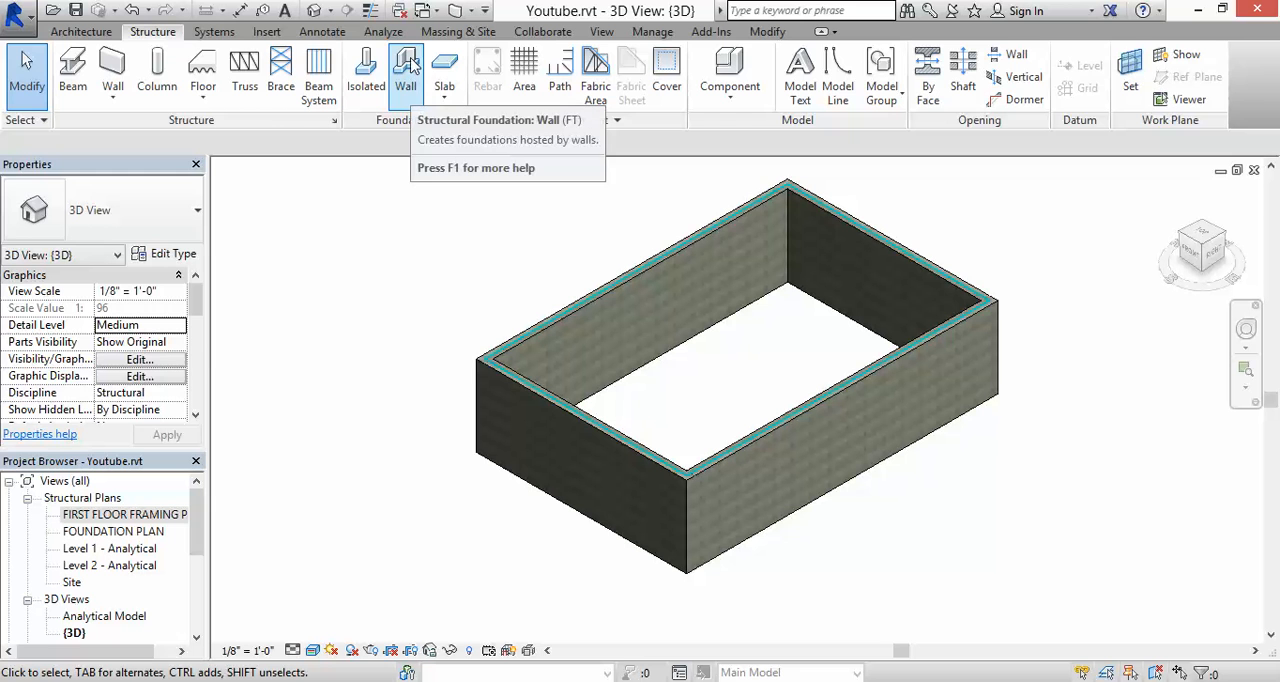
Start the Wall Foundation tool with the Bearing Footing - 36" x 12" type loaded.
click(406, 72)
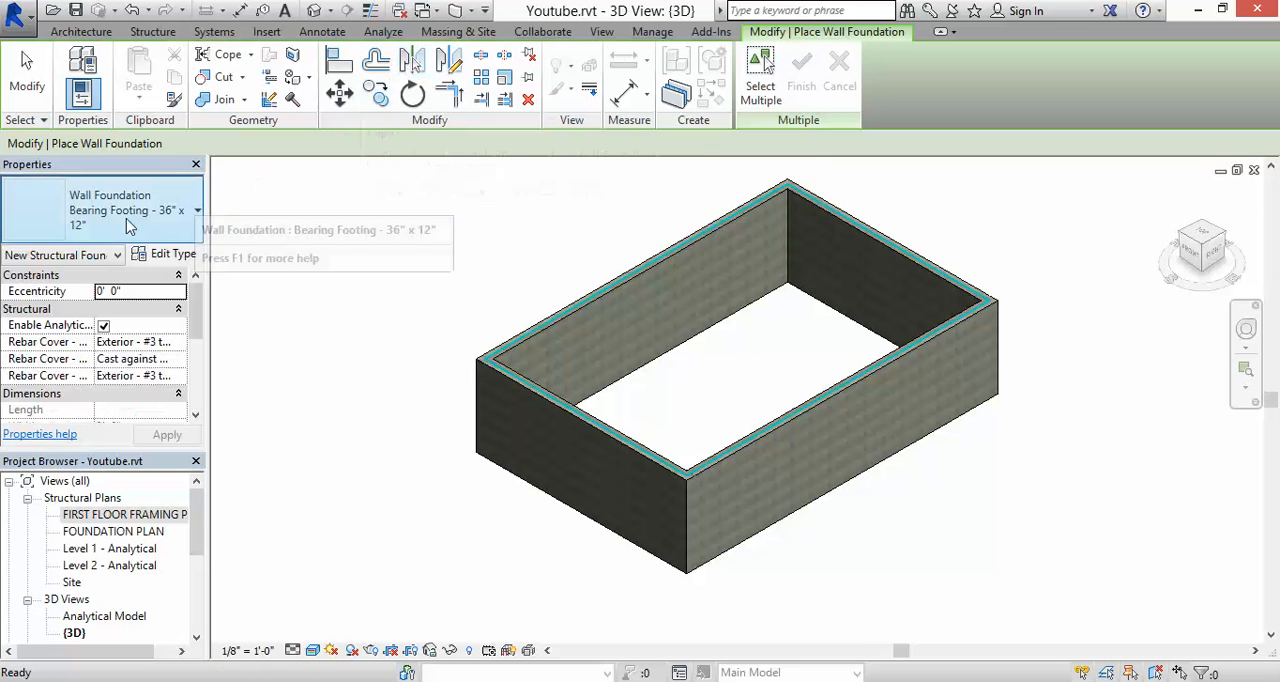
mouse_move(156, 224)
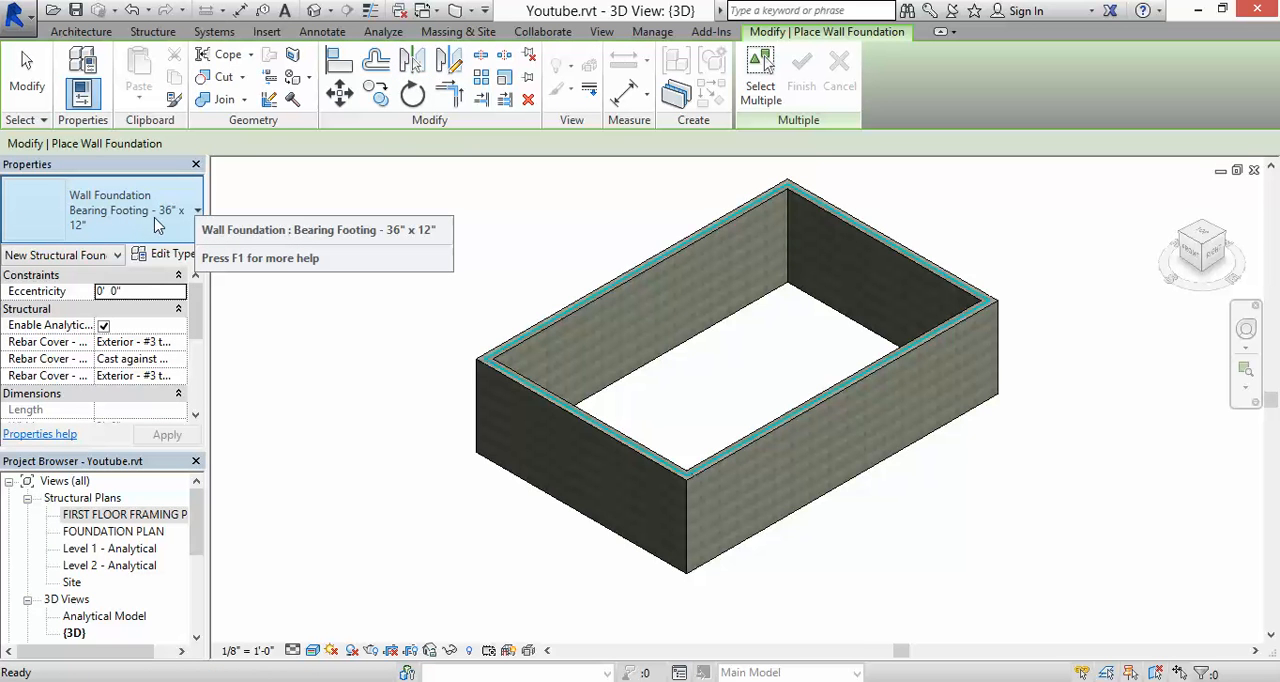
mouse_move(148, 234)
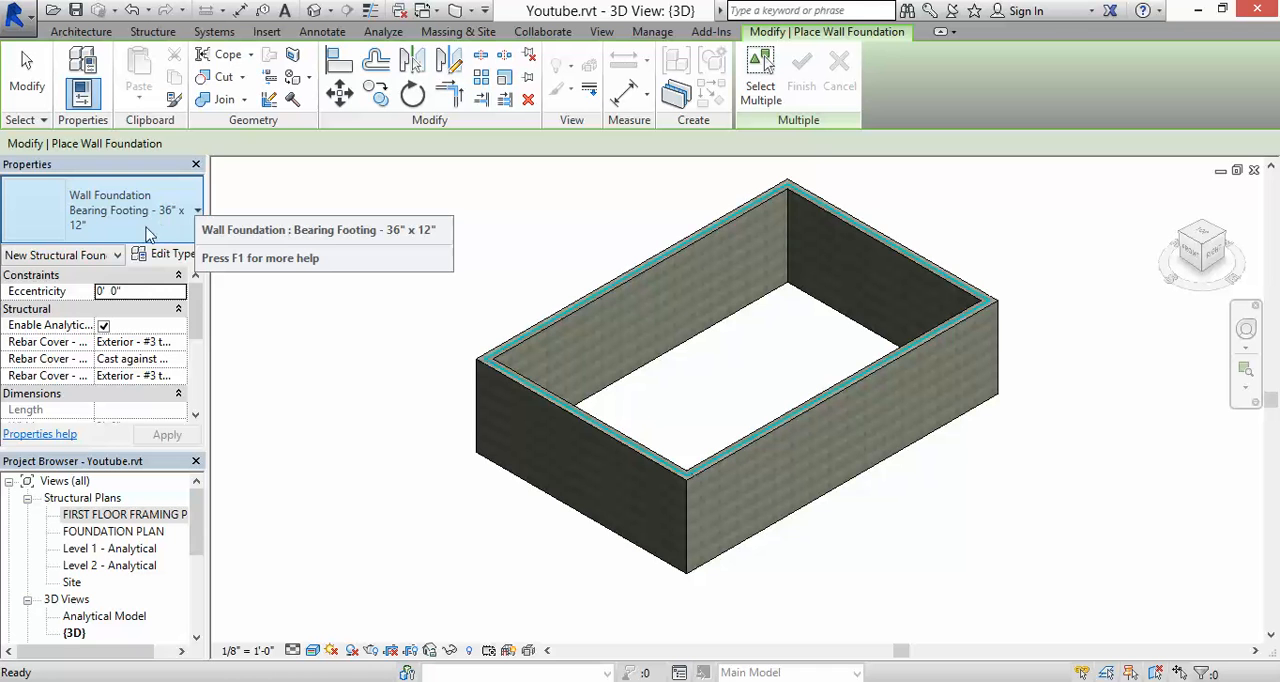
mouse_move(140, 210)
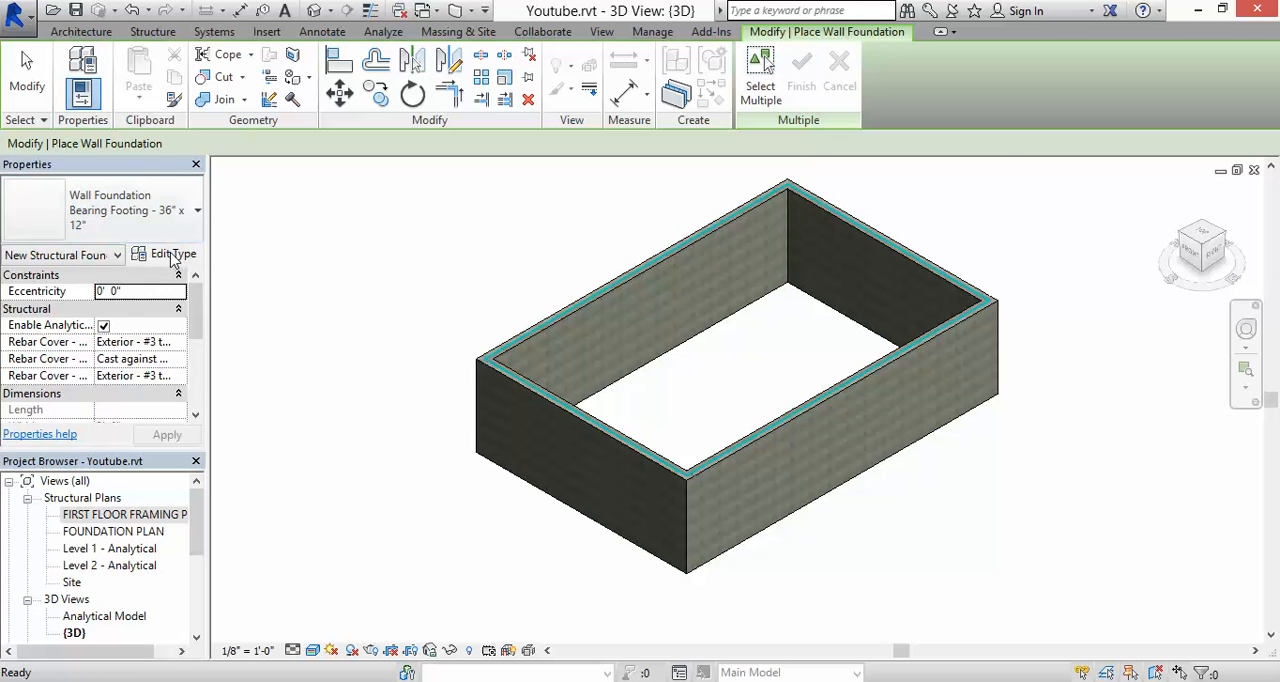
Duplicate the 36-inch footing type as Bearing Footing - 24" x 12" with a 2' width.
click(172, 252)
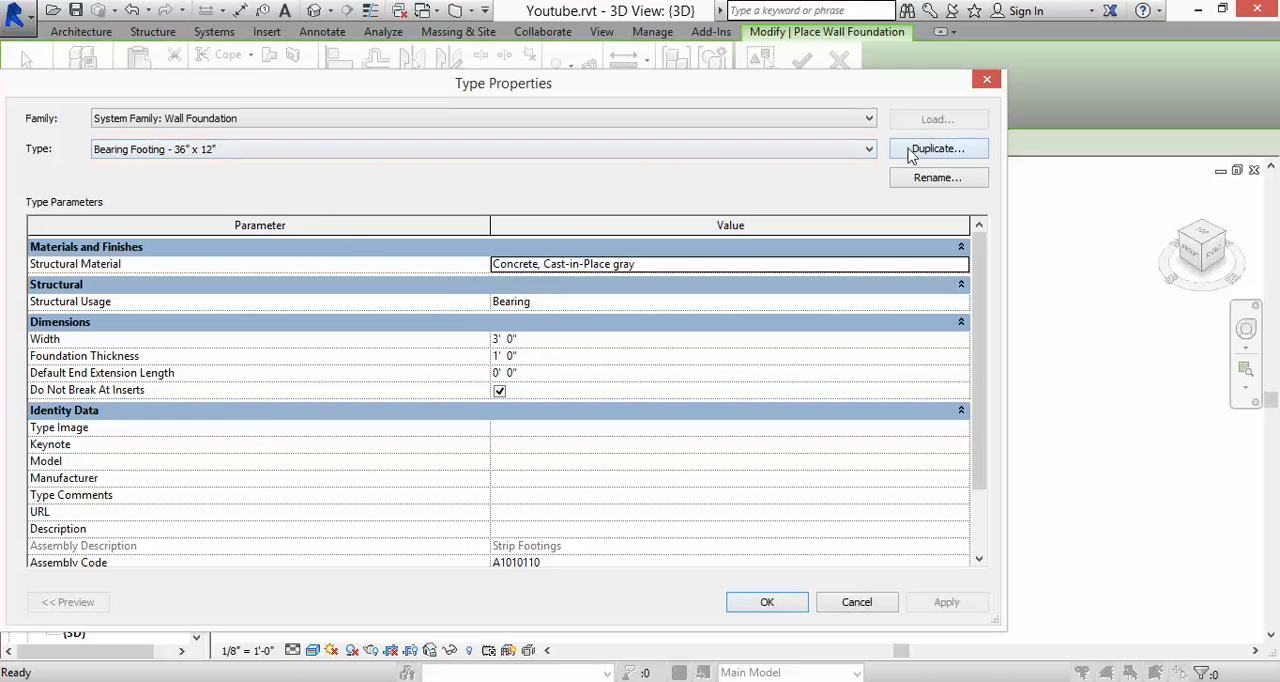
click(936, 148)
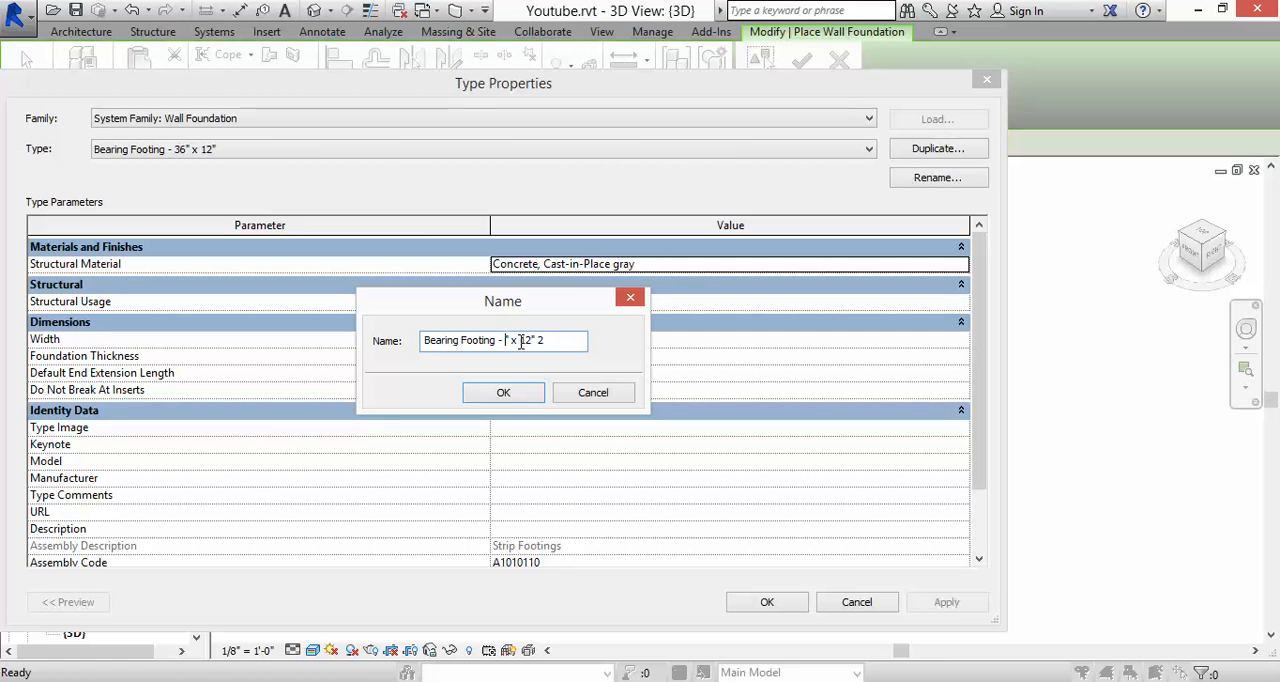
text(24)
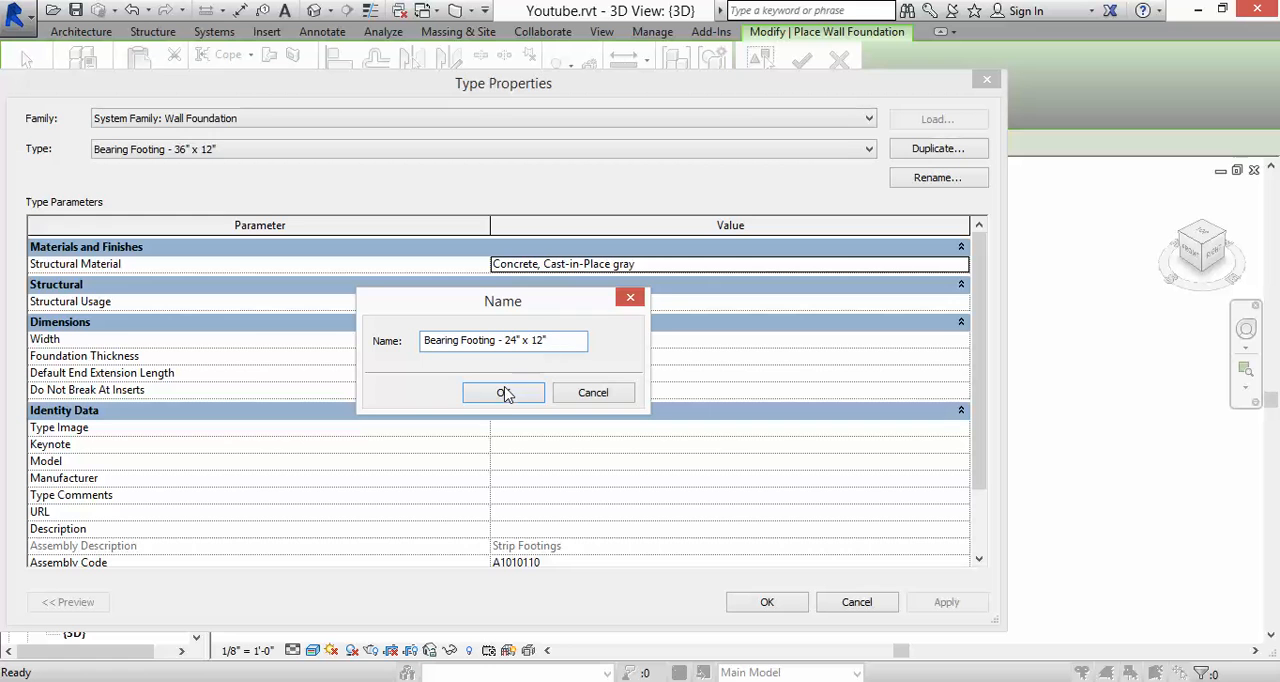
click(504, 392)
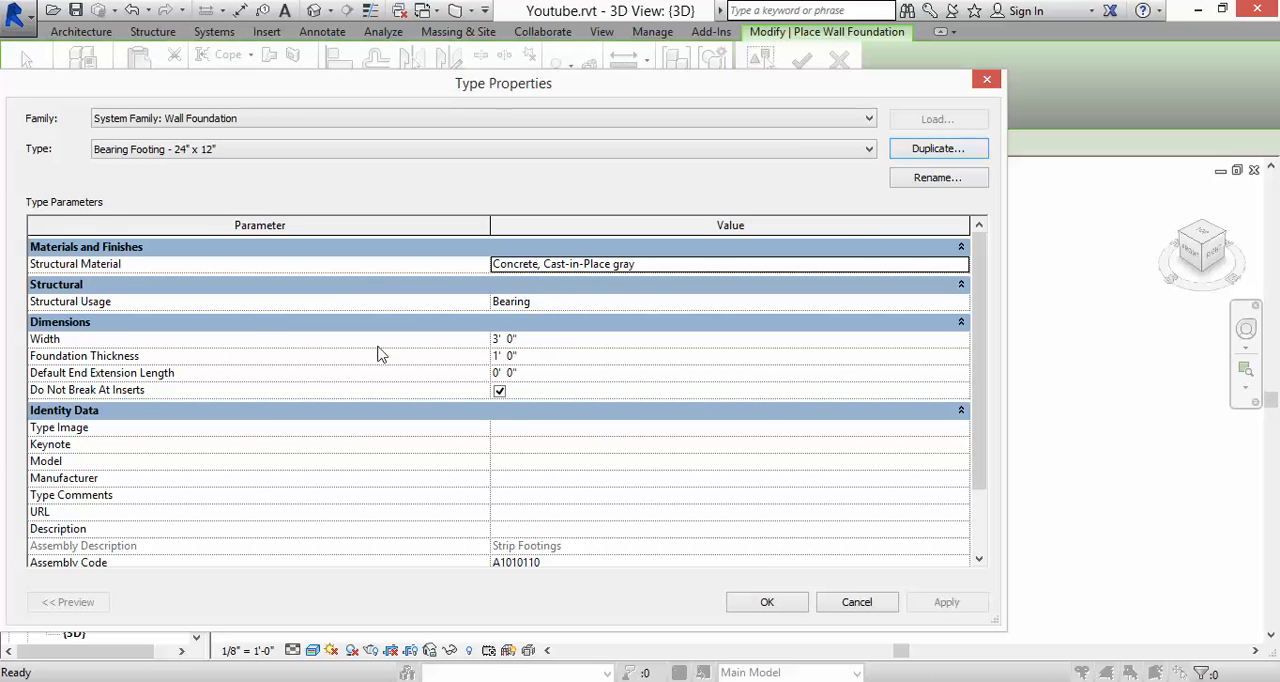
mouse_move(130, 336)
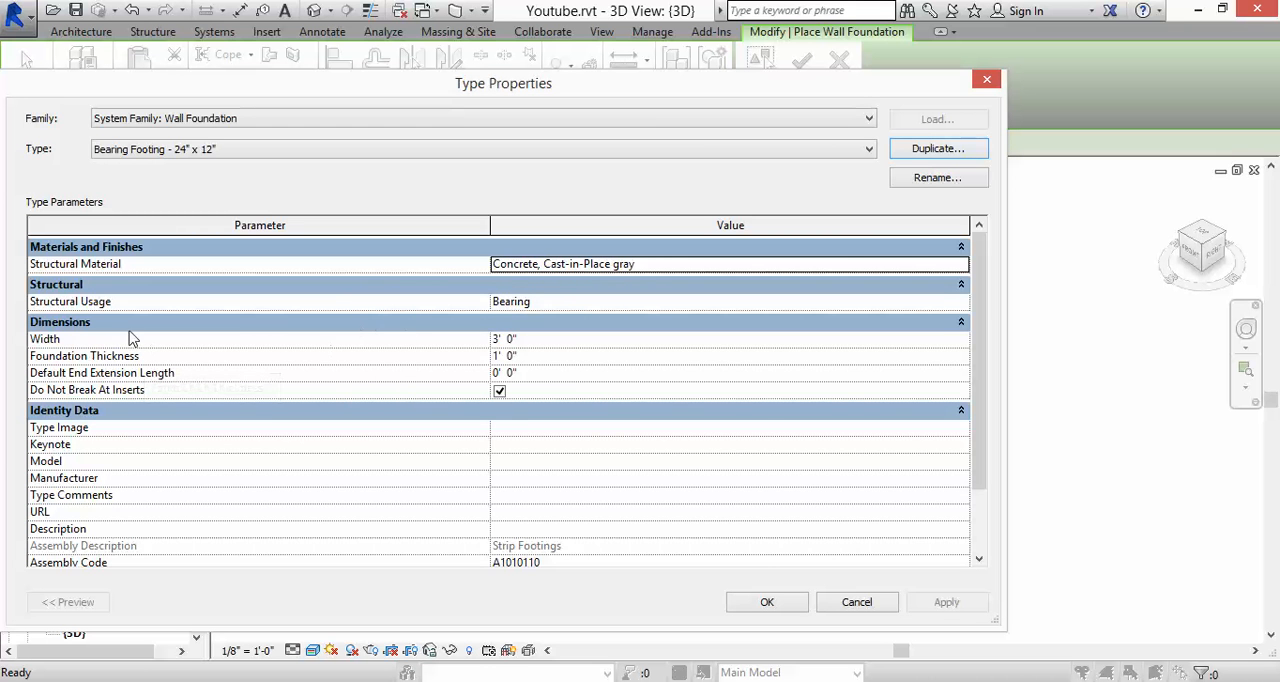
mouse_move(532, 344)
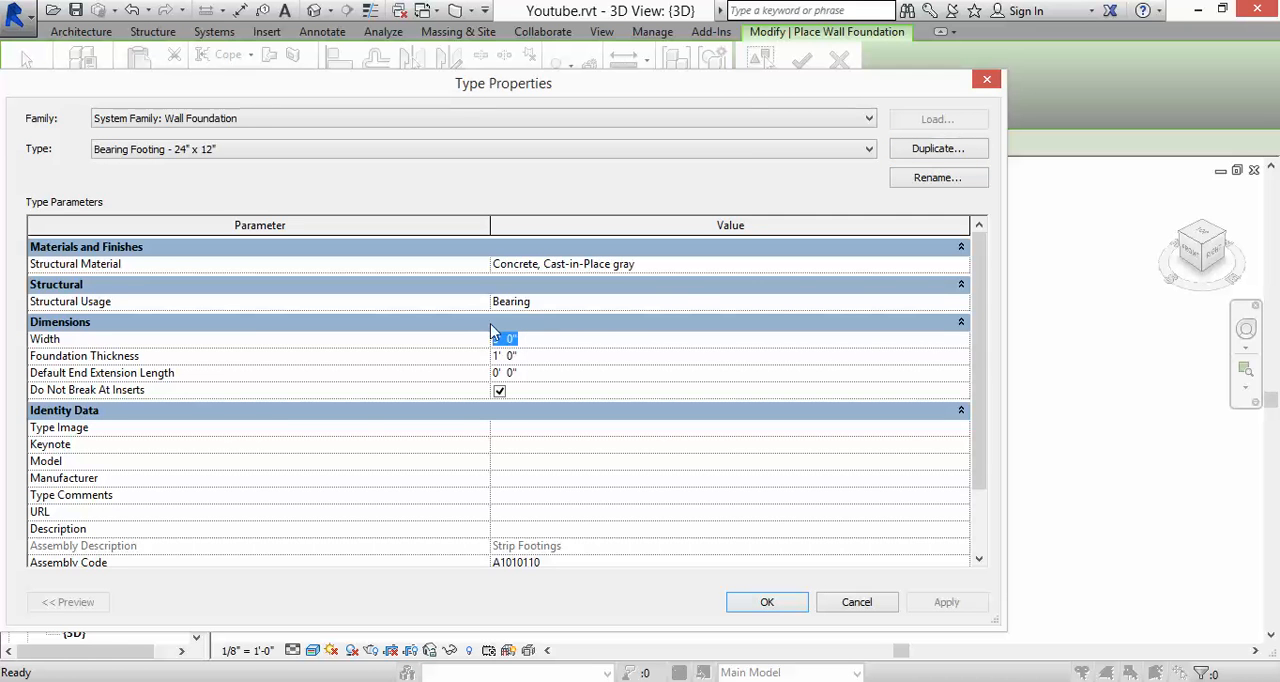
text(2)
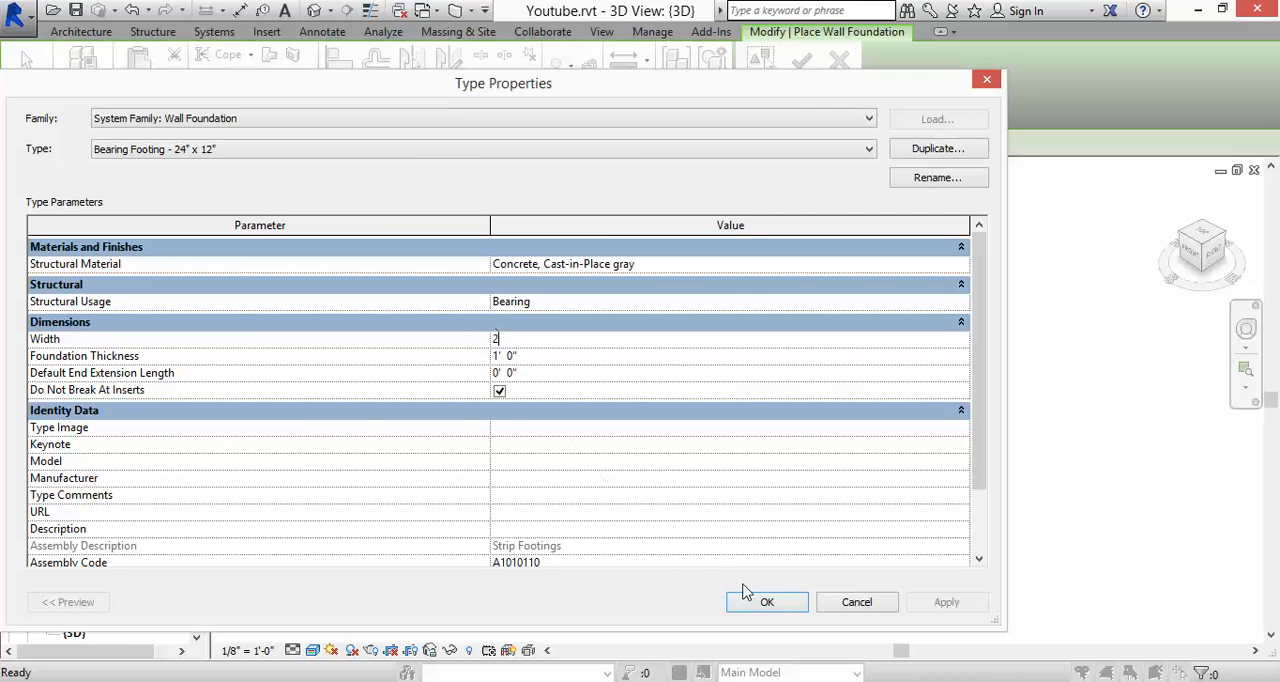
click(768, 600)
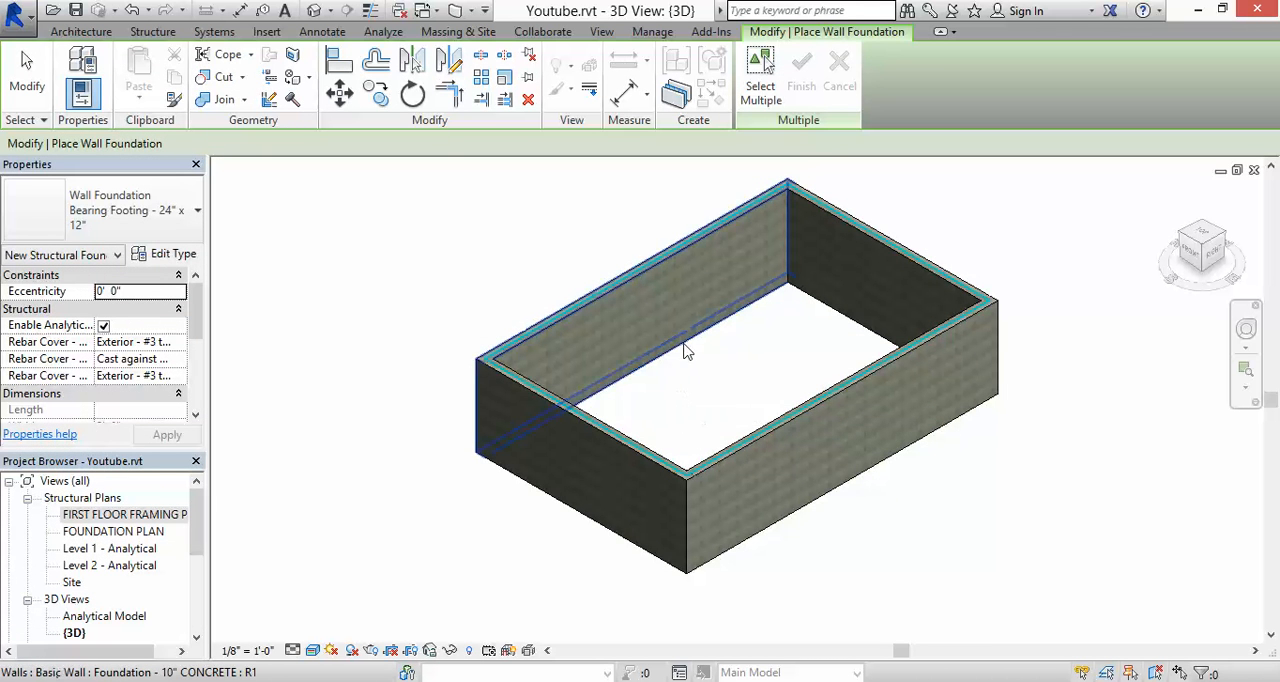
mouse_move(836, 330)
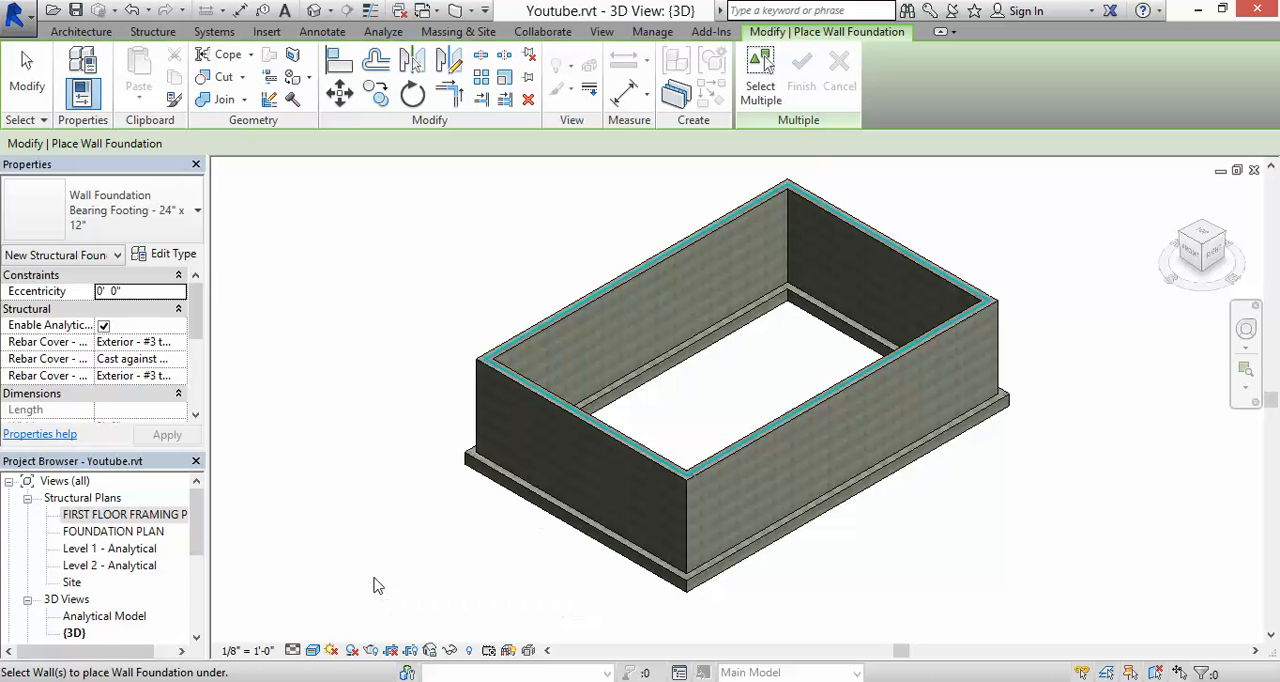
mouse_move(388, 276)
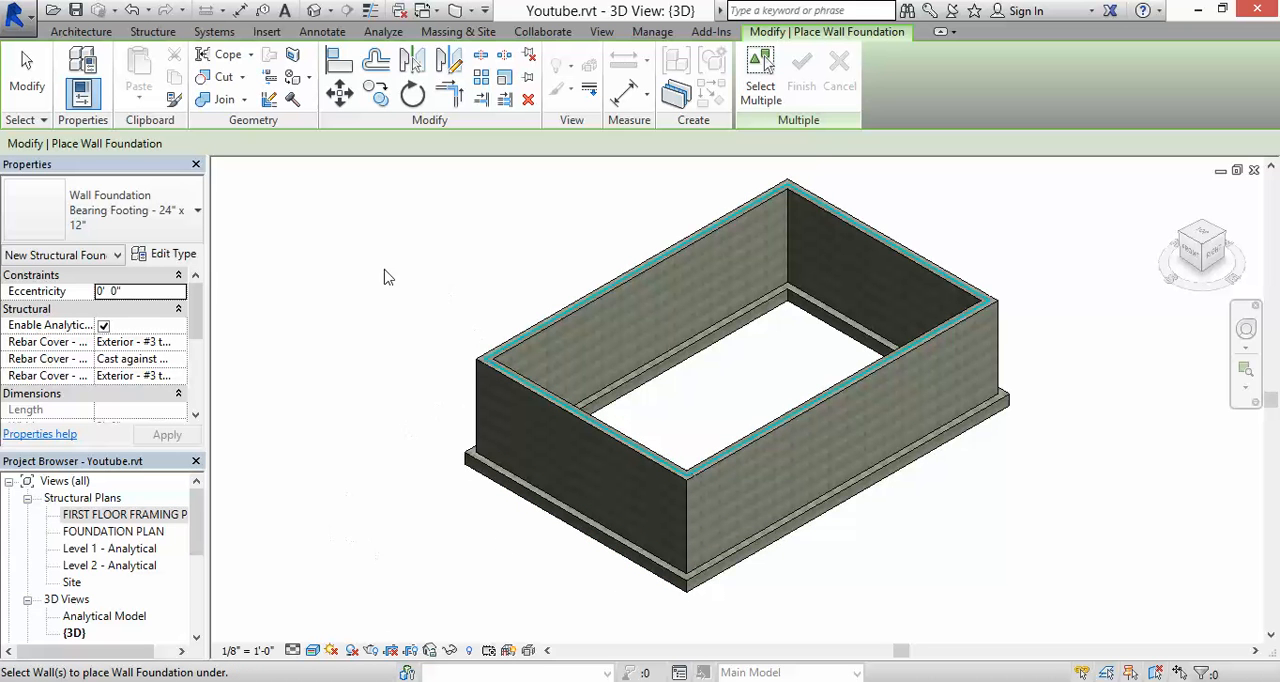
mouse_move(112, 492)
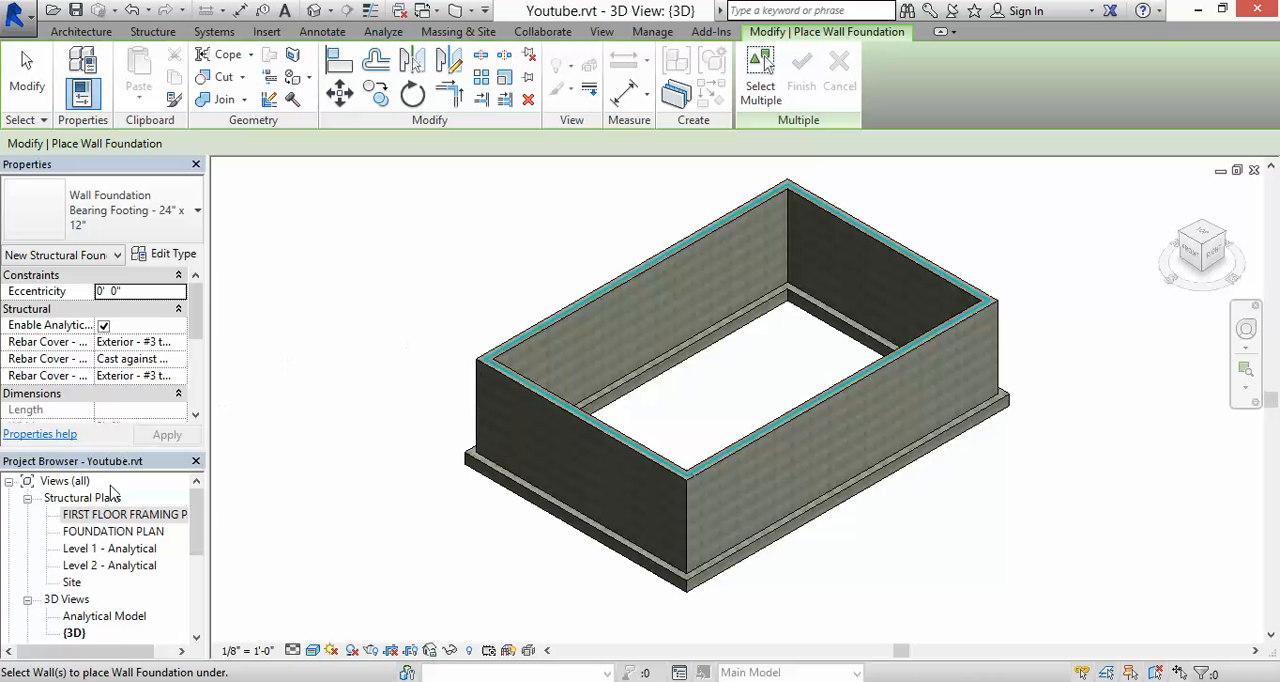
Finish placing the 24" x 12" footing under the four foundation walls.
click(152, 32)
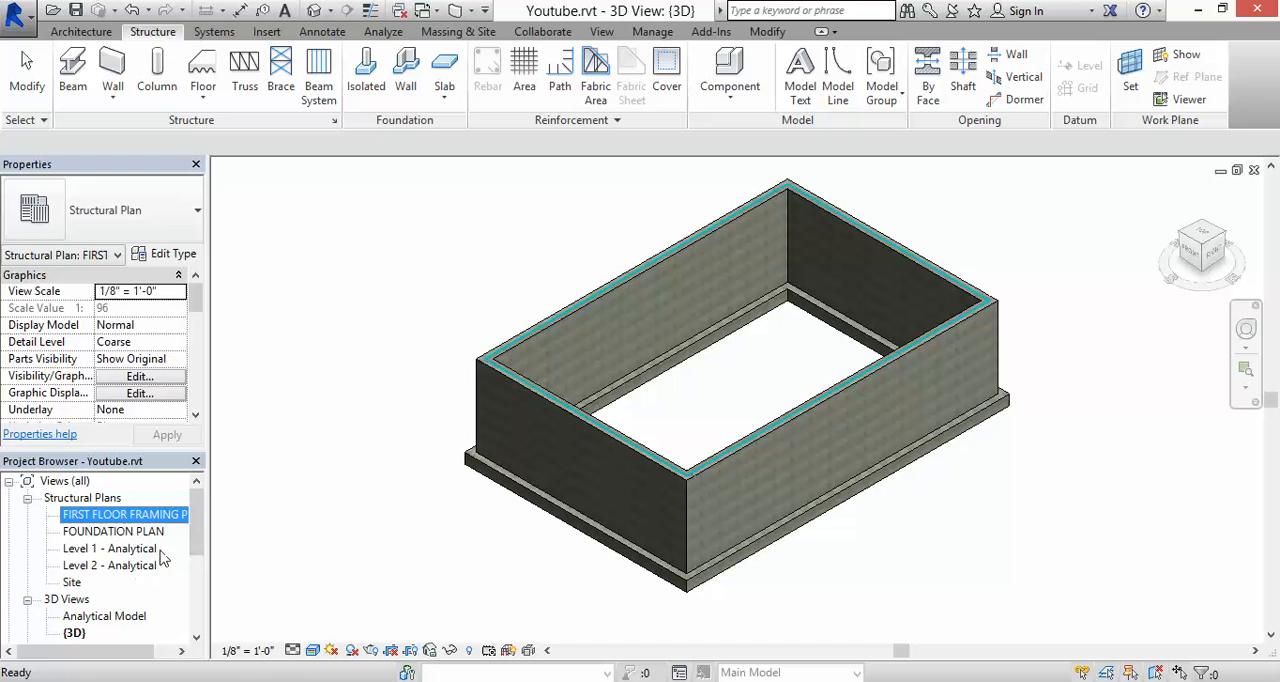
Show the FOUNDATION PLAN view from the Project Browser and clear the wall selection.
click(112, 532)
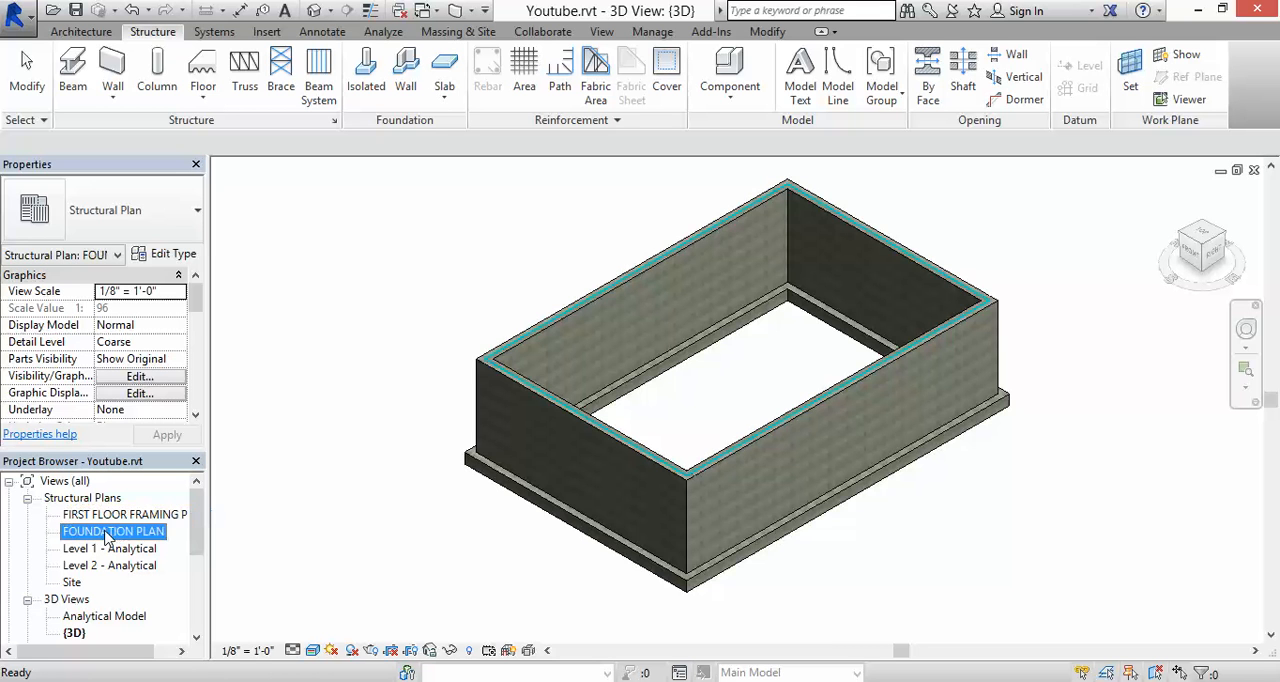
double_click(116, 532)
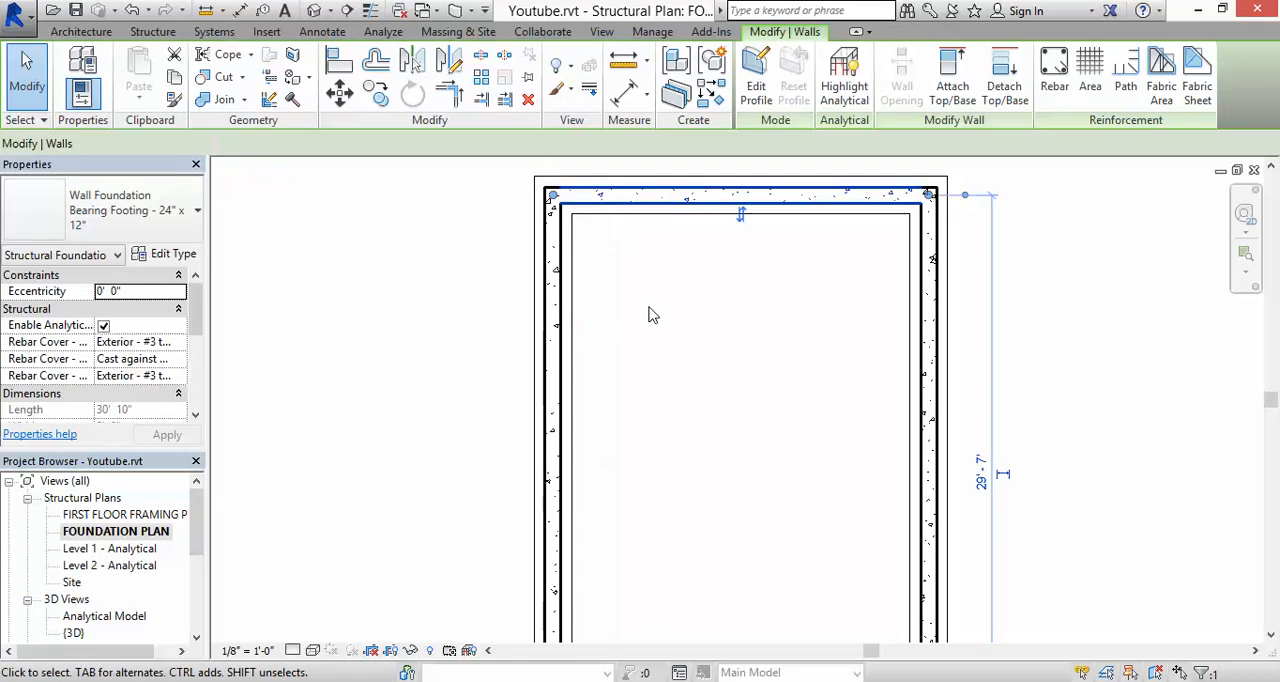
click(152, 32)
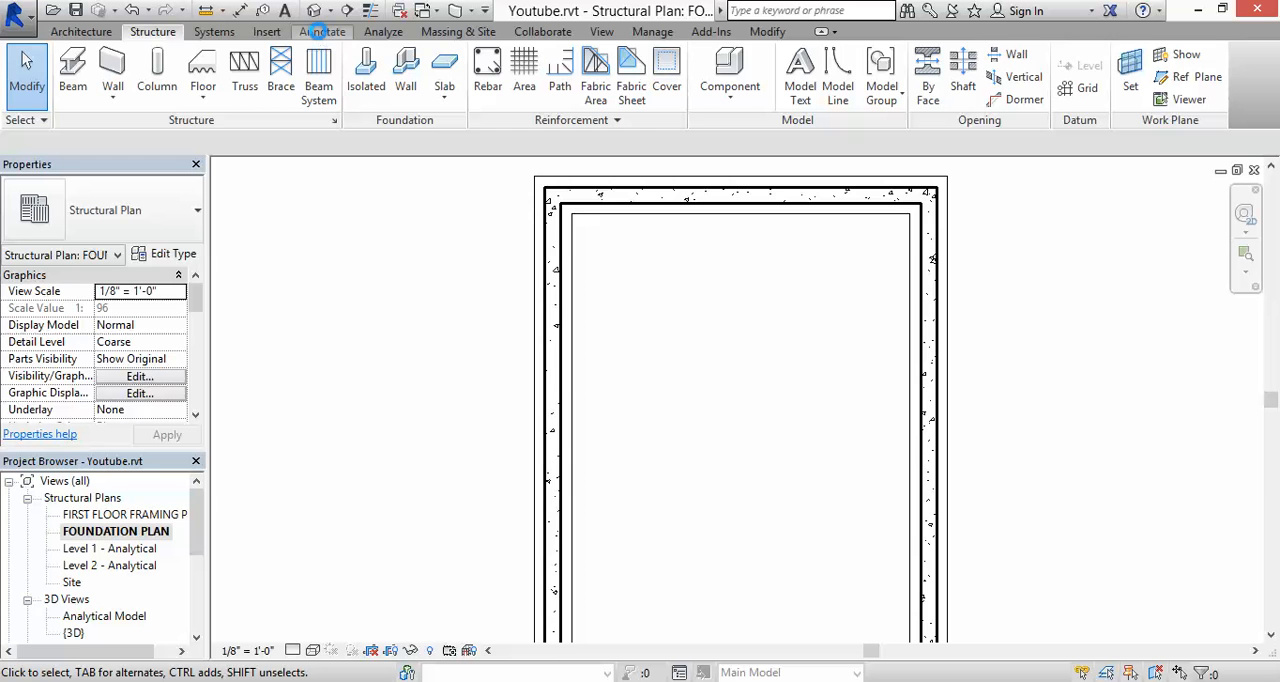
Measure the footing width as 2'-0" with an aligned dimension on its edges.
click(322, 32)
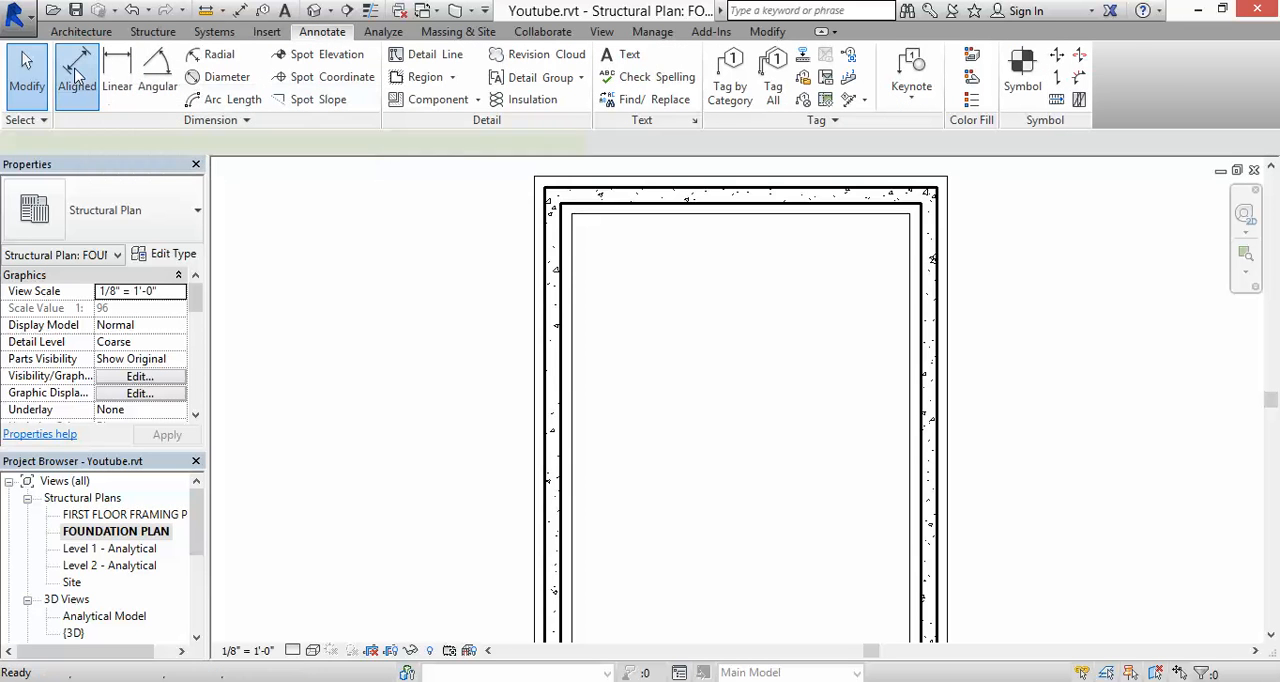
click(76, 76)
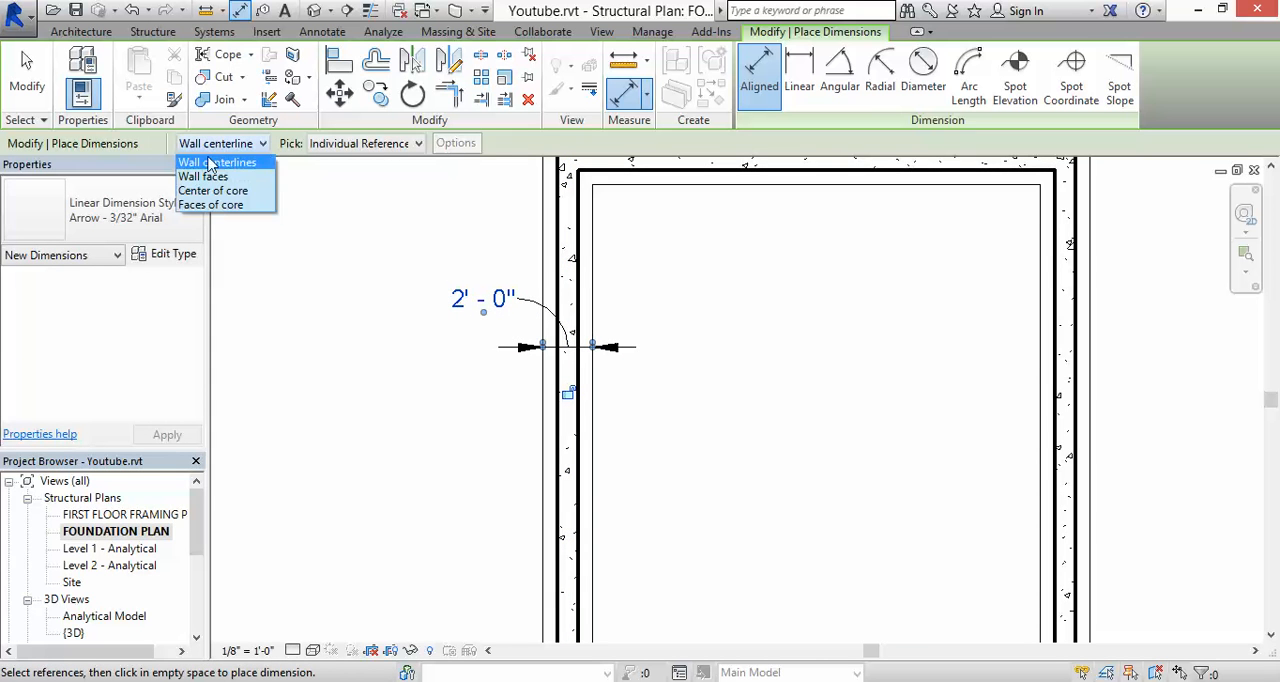
click(202, 176)
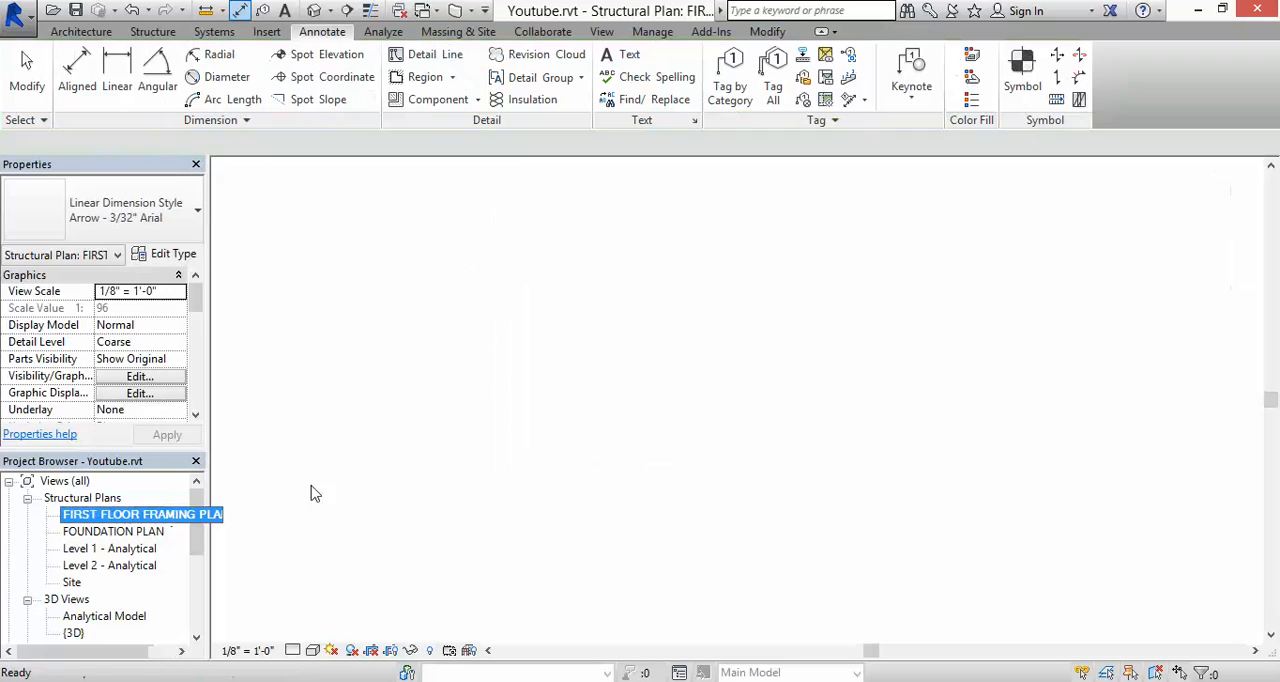
Show the FIRST FLOOR FRAMING PLAN view with the foundation wall outline visible.
double_click(140, 514)
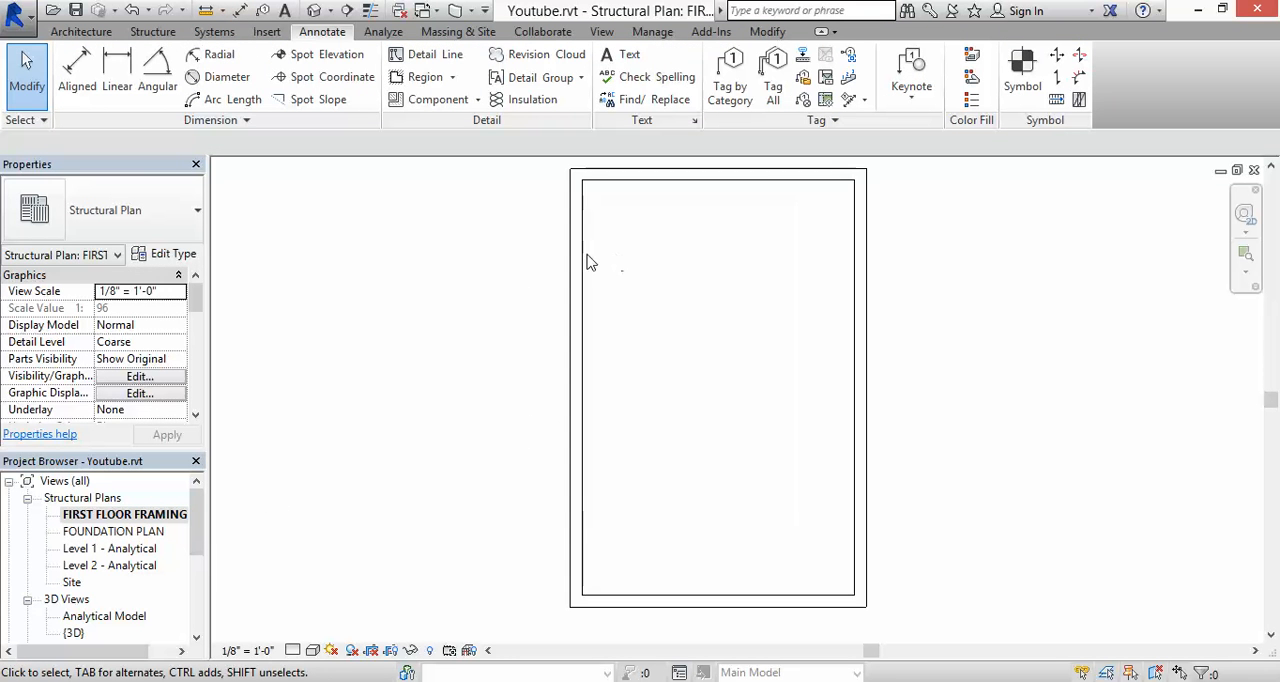
scroll(down, 3)
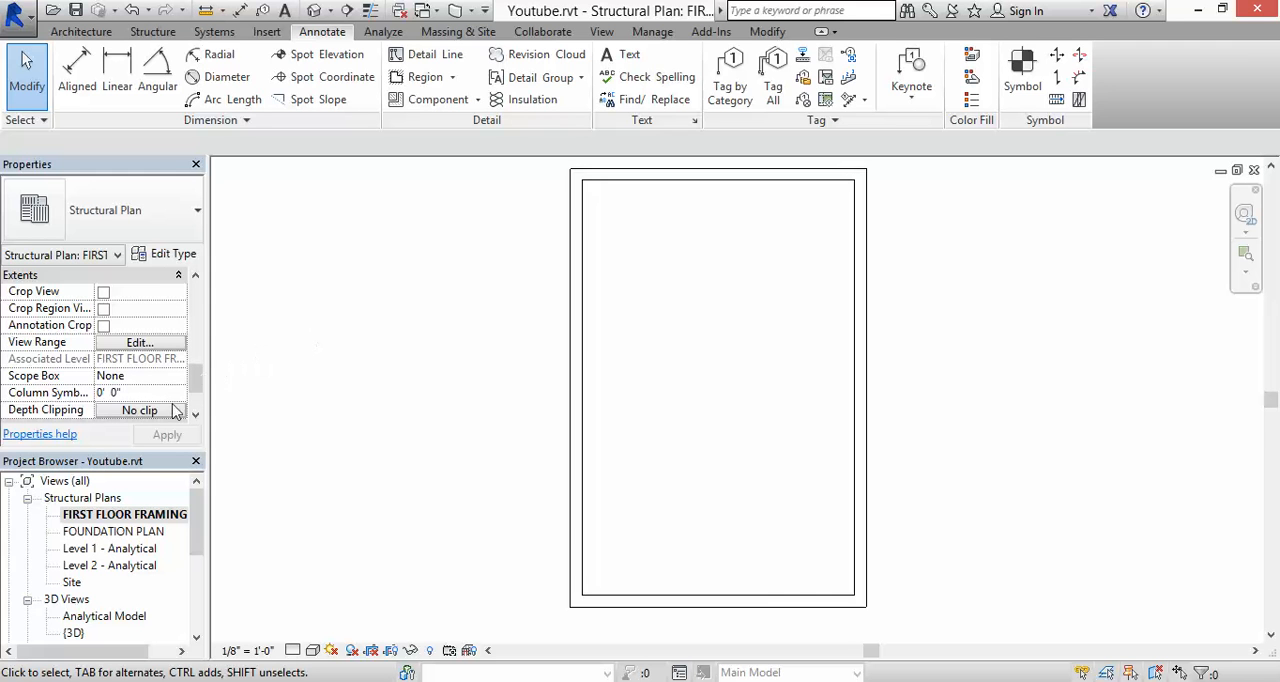
mouse_move(408, 356)
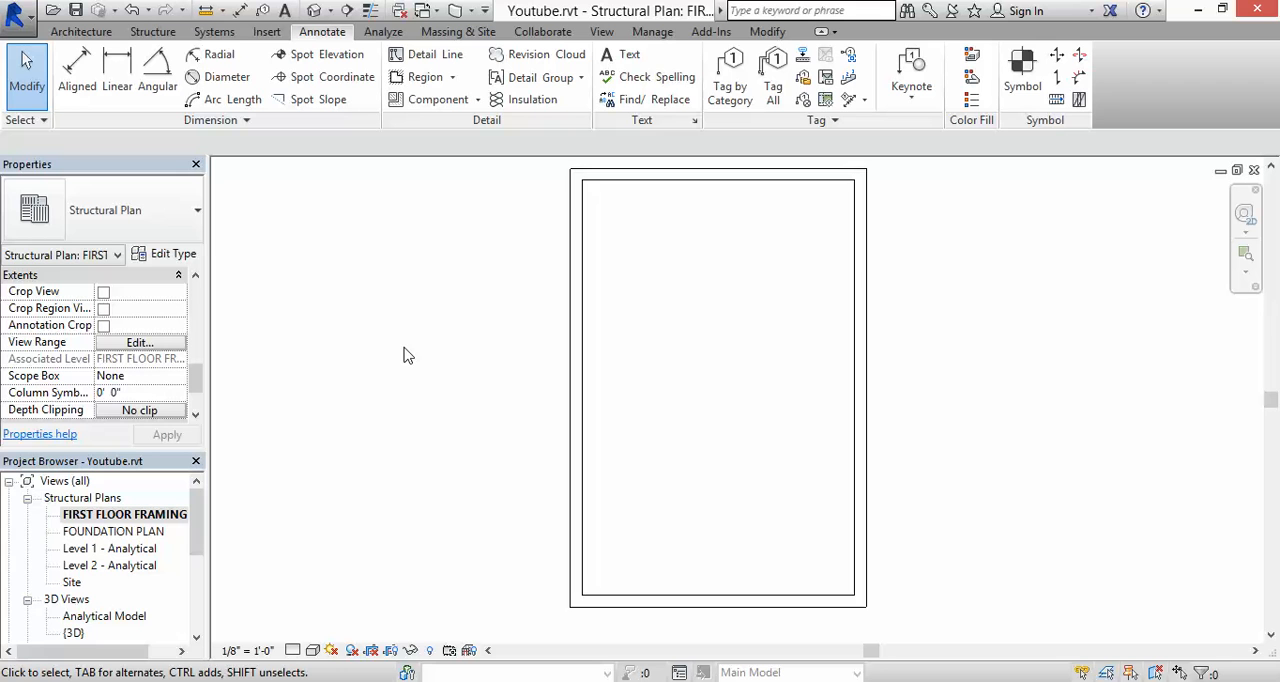
mouse_move(628, 238)
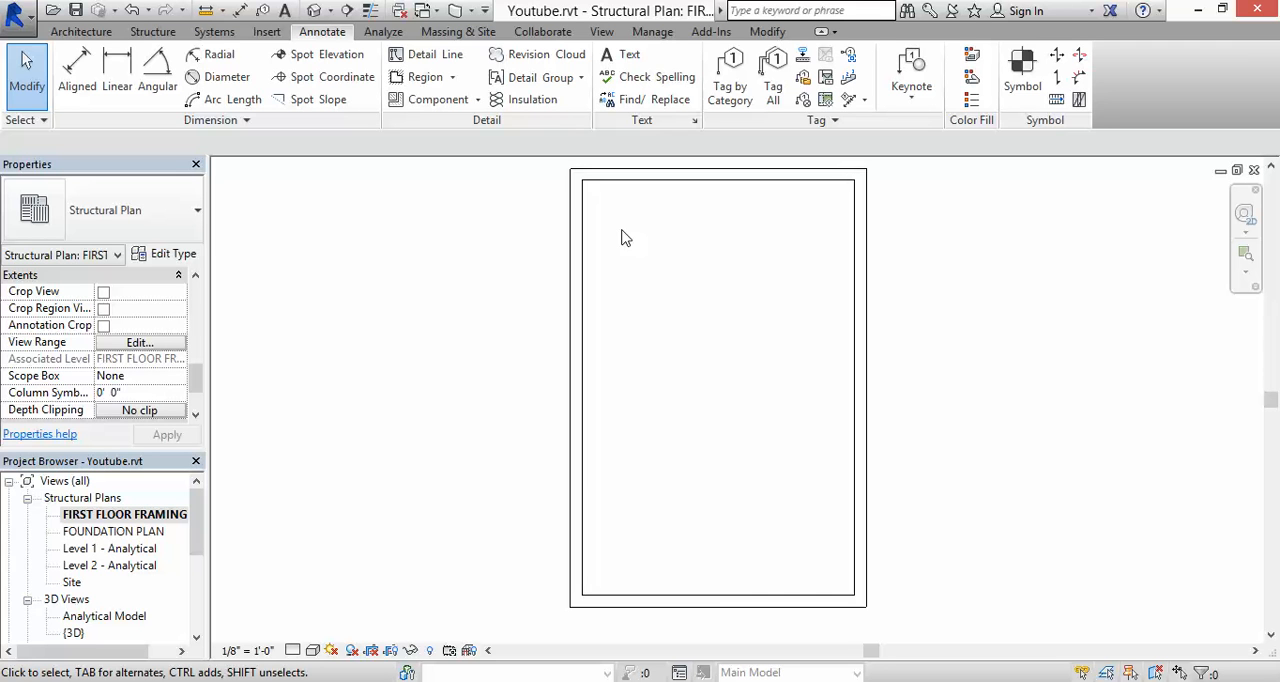
mouse_move(356, 212)
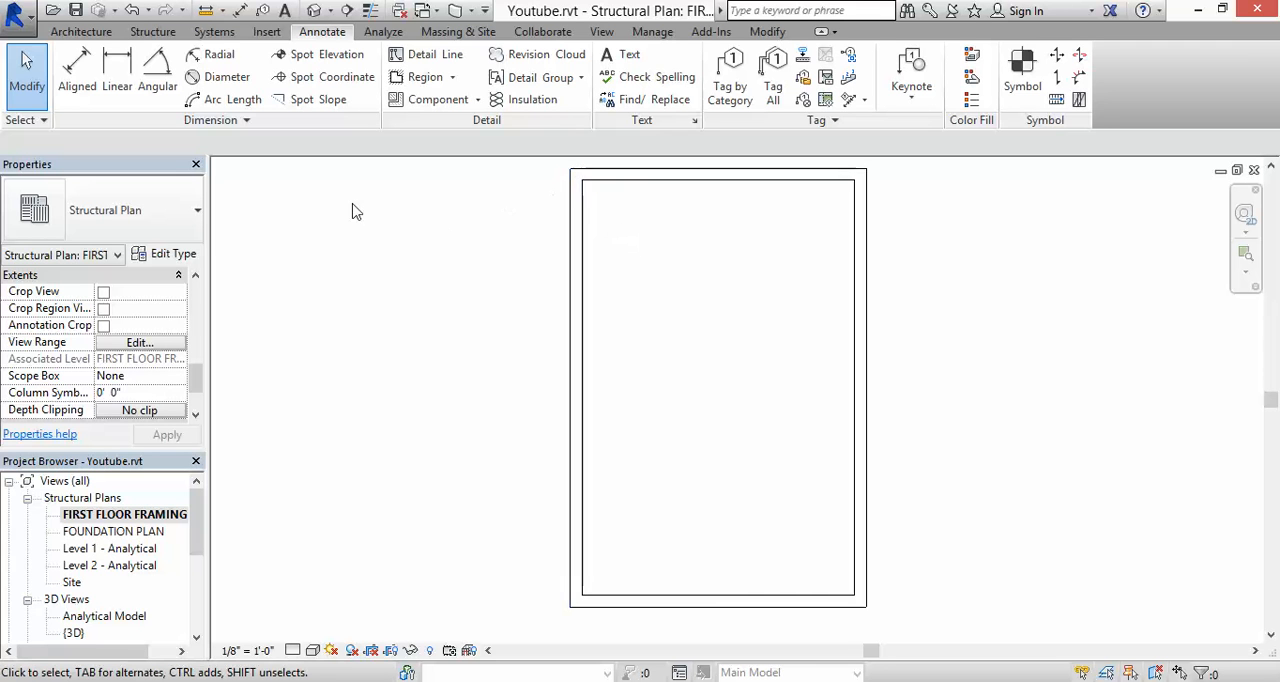
mouse_move(190, 524)
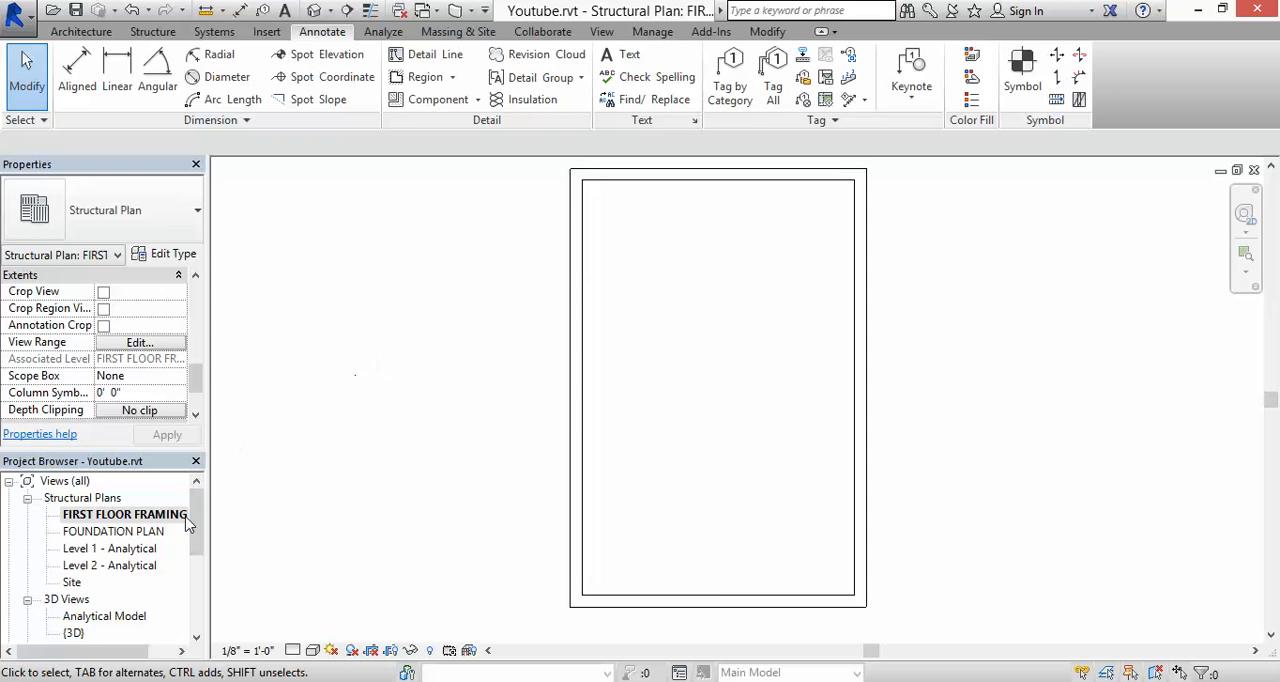